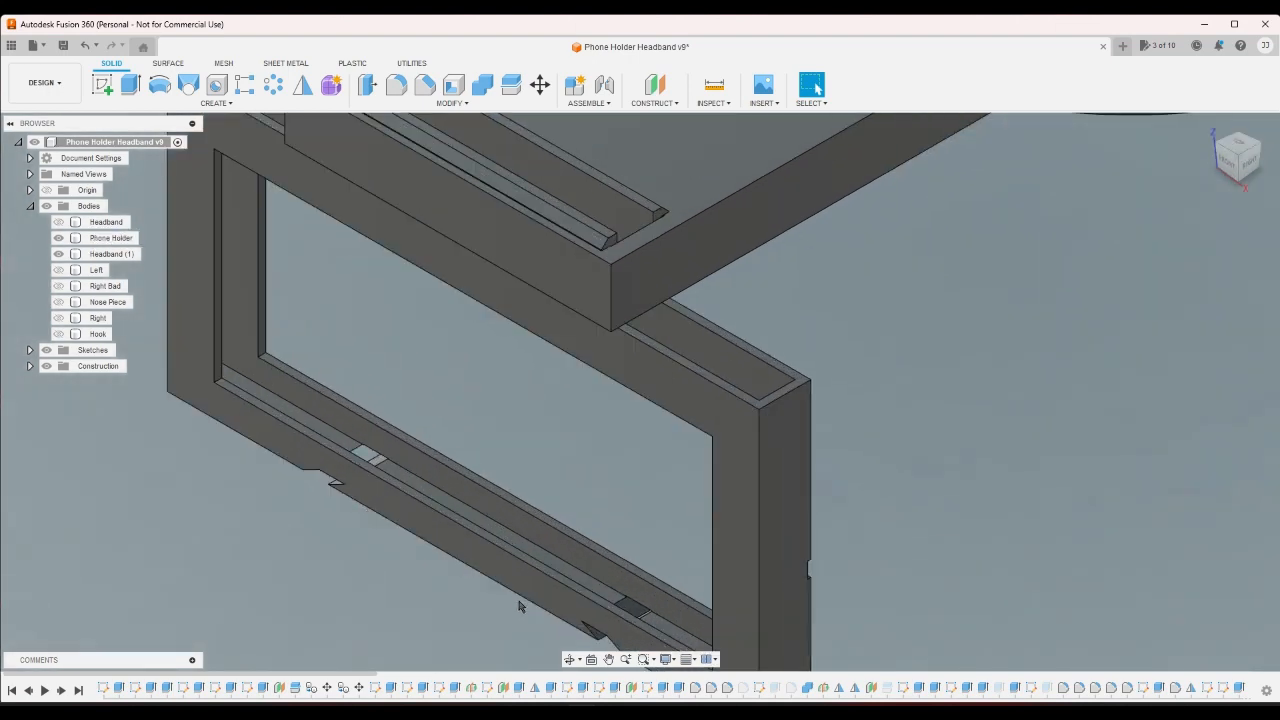
pyautogui.moveTo(936, 558)
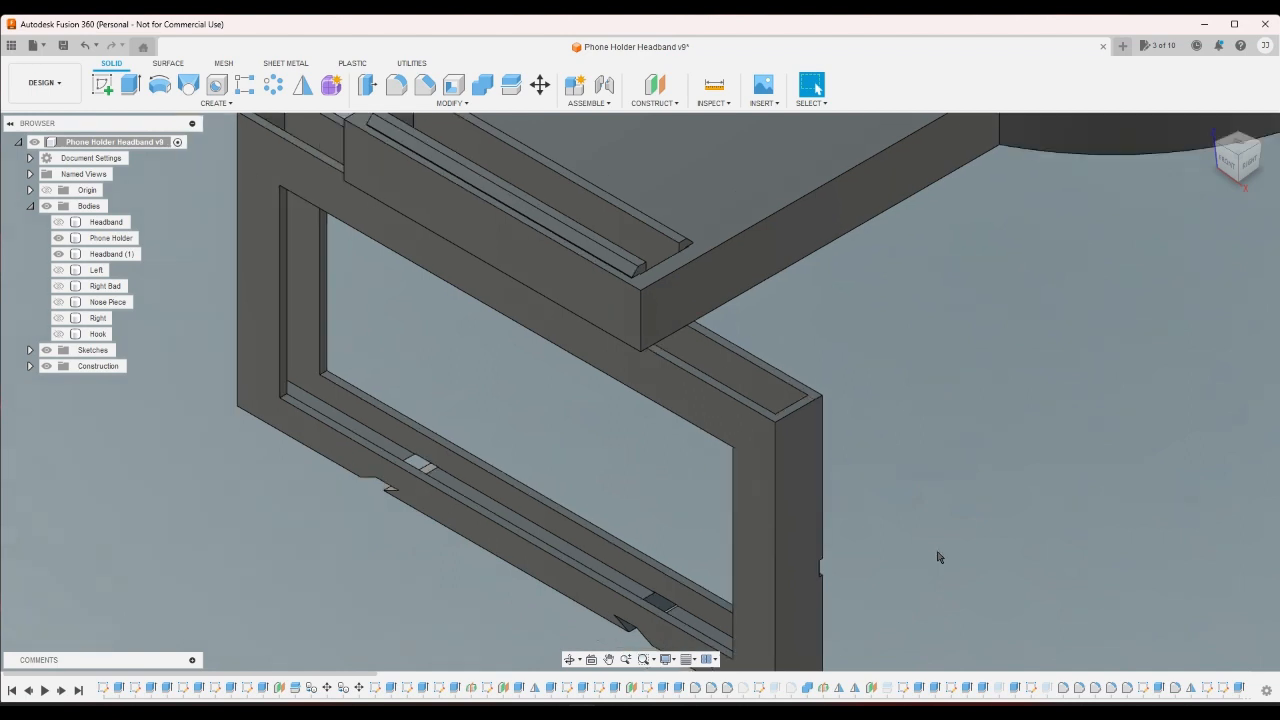
# - Edit the existing headband fillet feature to a 2.0 mm radius and confirm it
pyautogui.moveTo(938, 556); pyautogui.dragTo(748, 492)
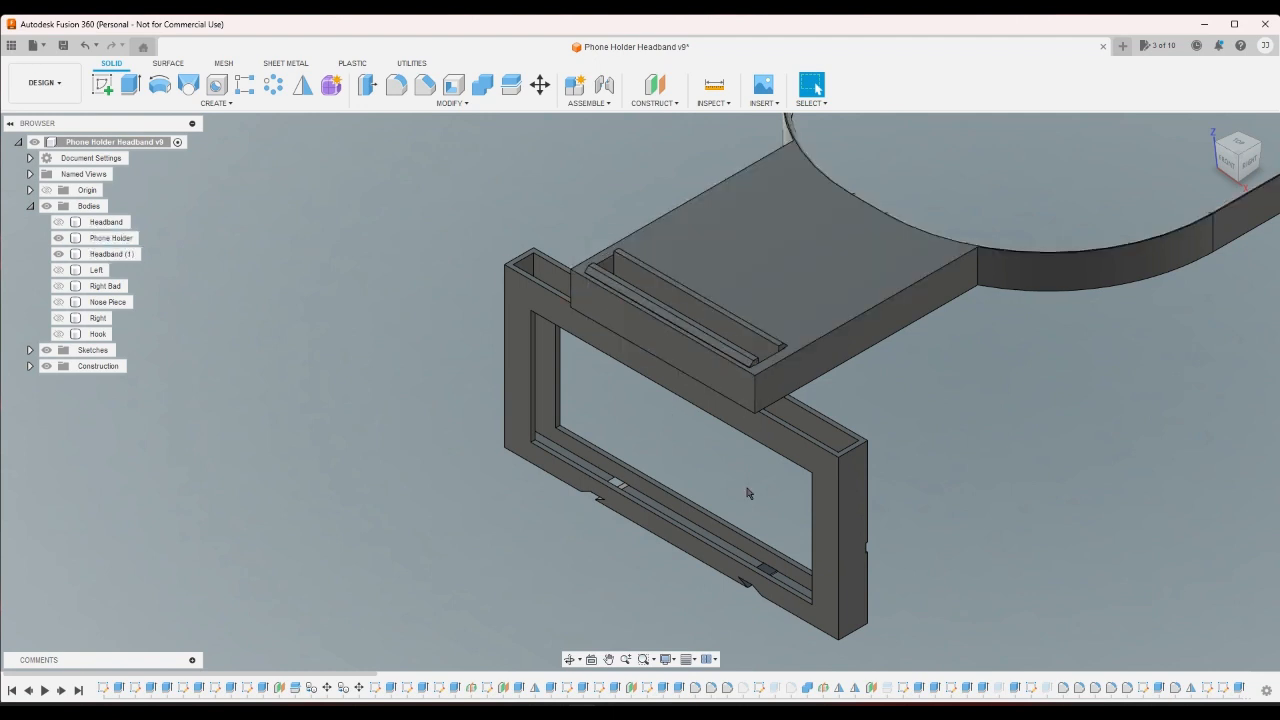
pyautogui.moveTo(748, 492); pyautogui.dragTo(960, 458)
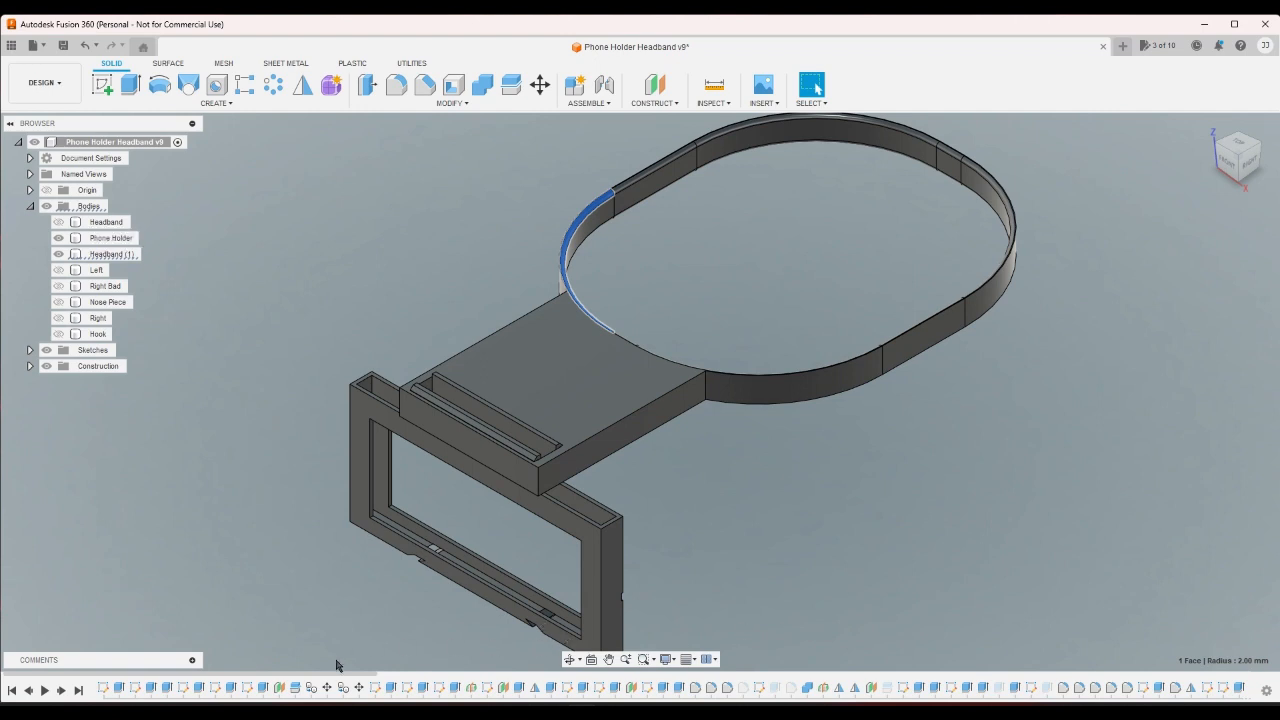
pyautogui.moveTo(1020, 676)
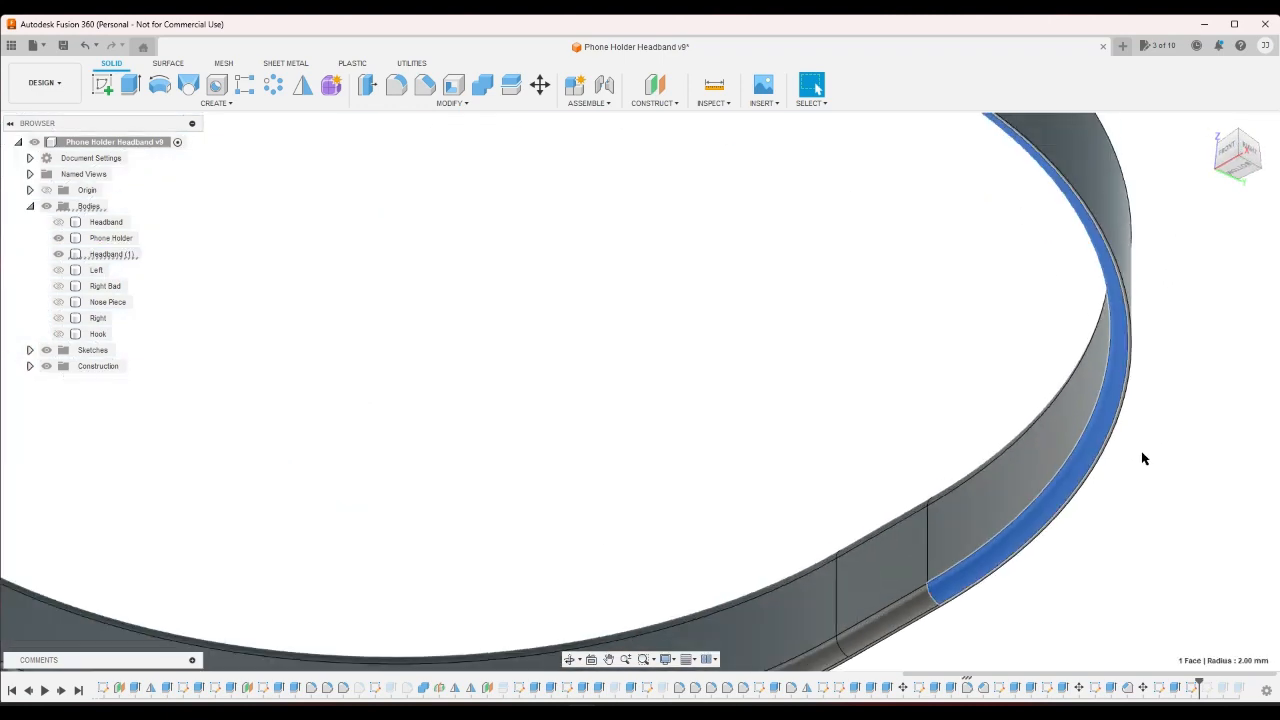
pyautogui.doubleClick(112, 252)
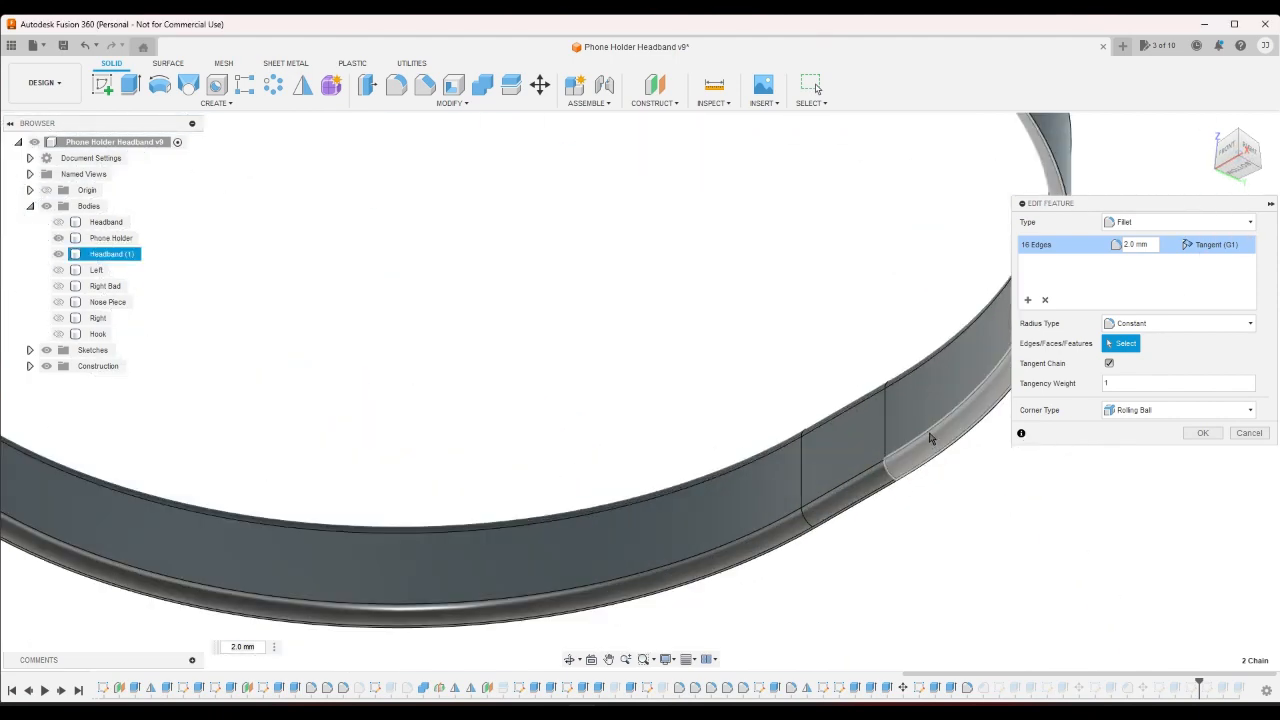
pyautogui.click(1202, 432)
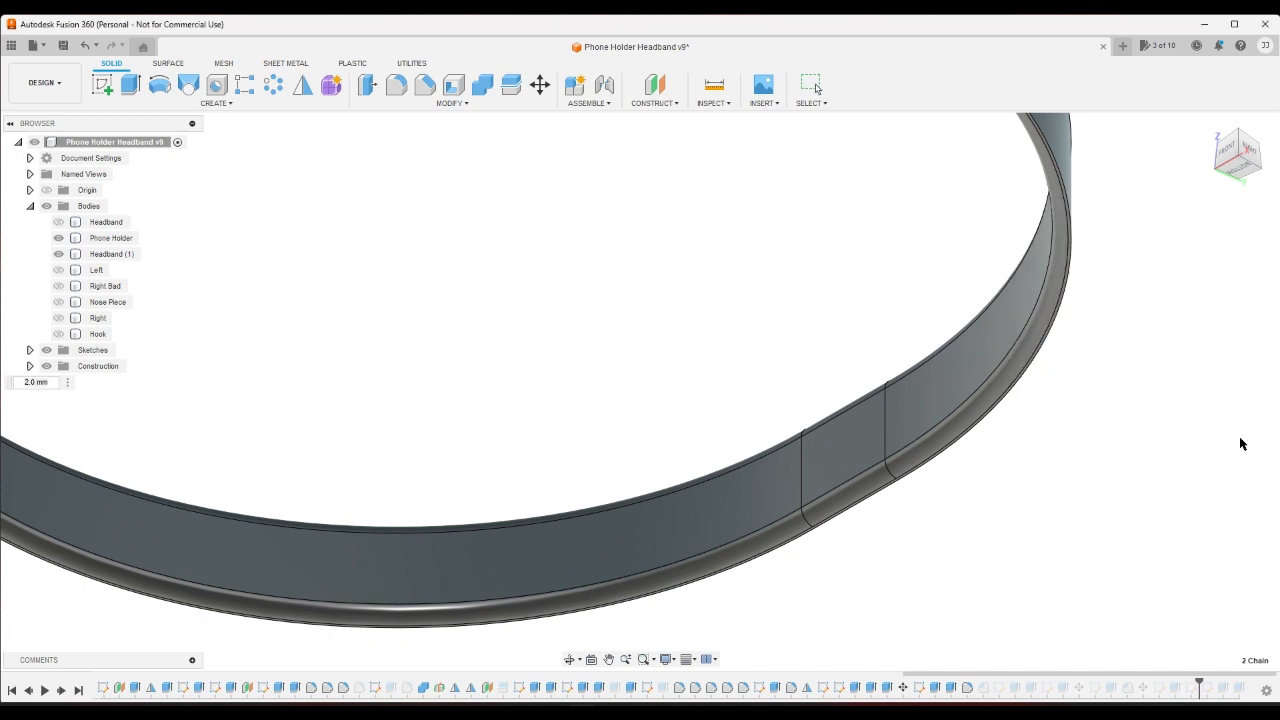
pyautogui.click(114, 252)
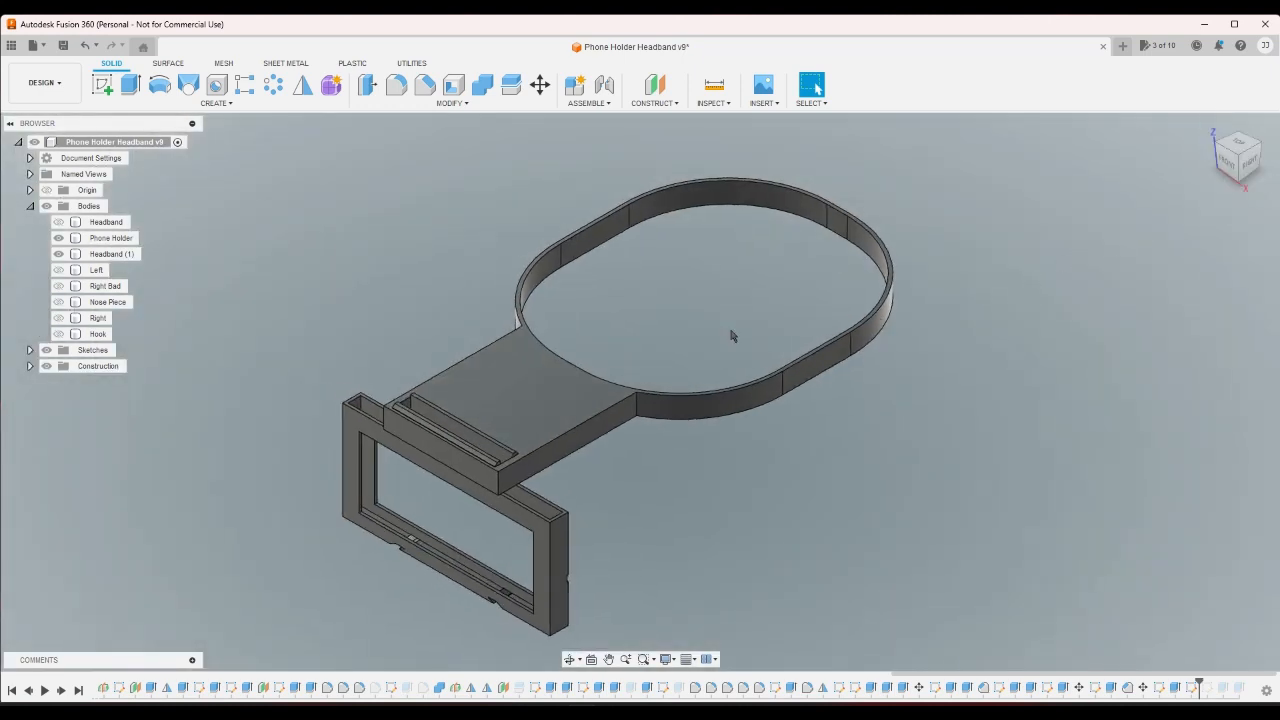
# - Round the four headband rim edges with a new fillet and return to the front view
pyautogui.scroll(3)
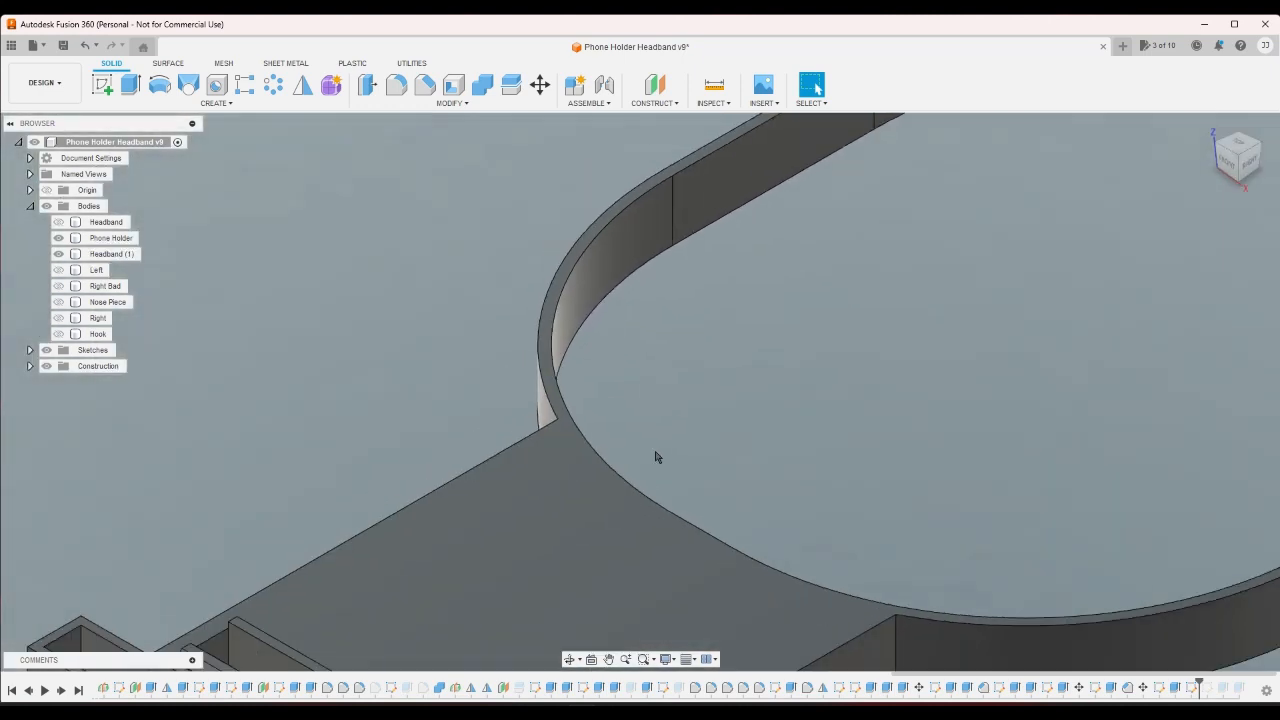
pyautogui.click(112, 252)
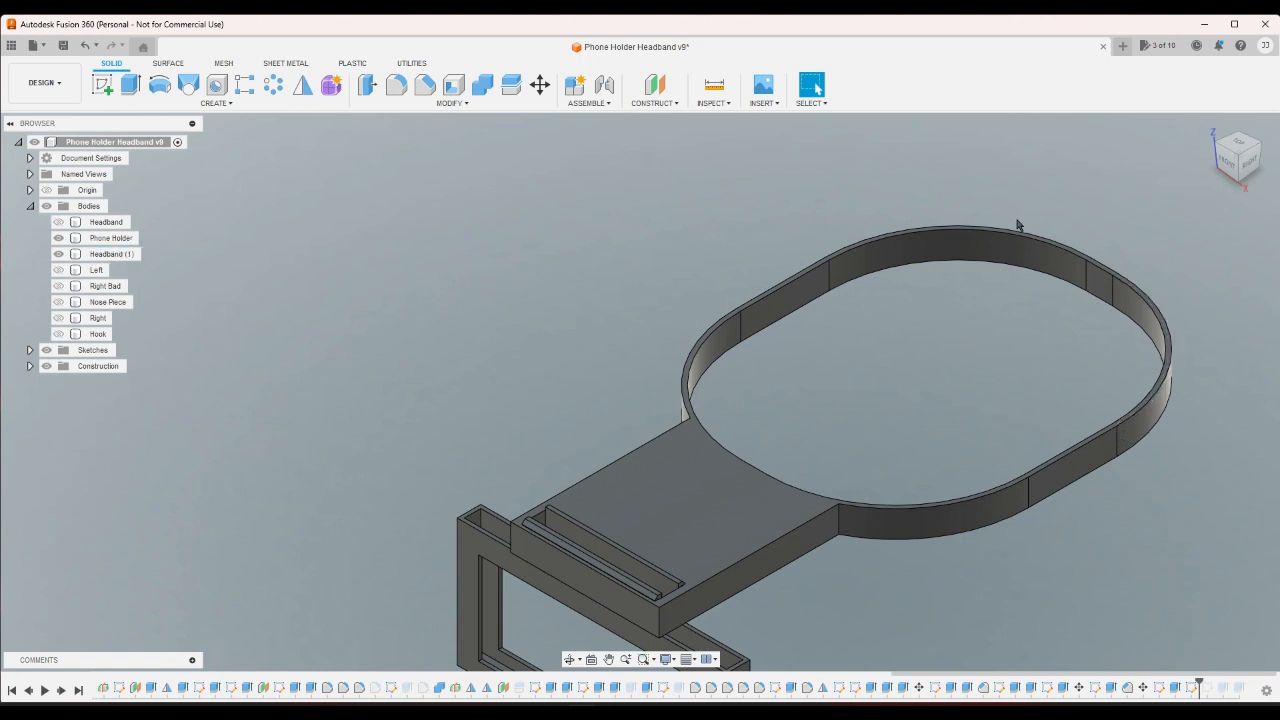
pyautogui.moveTo(516, 244)
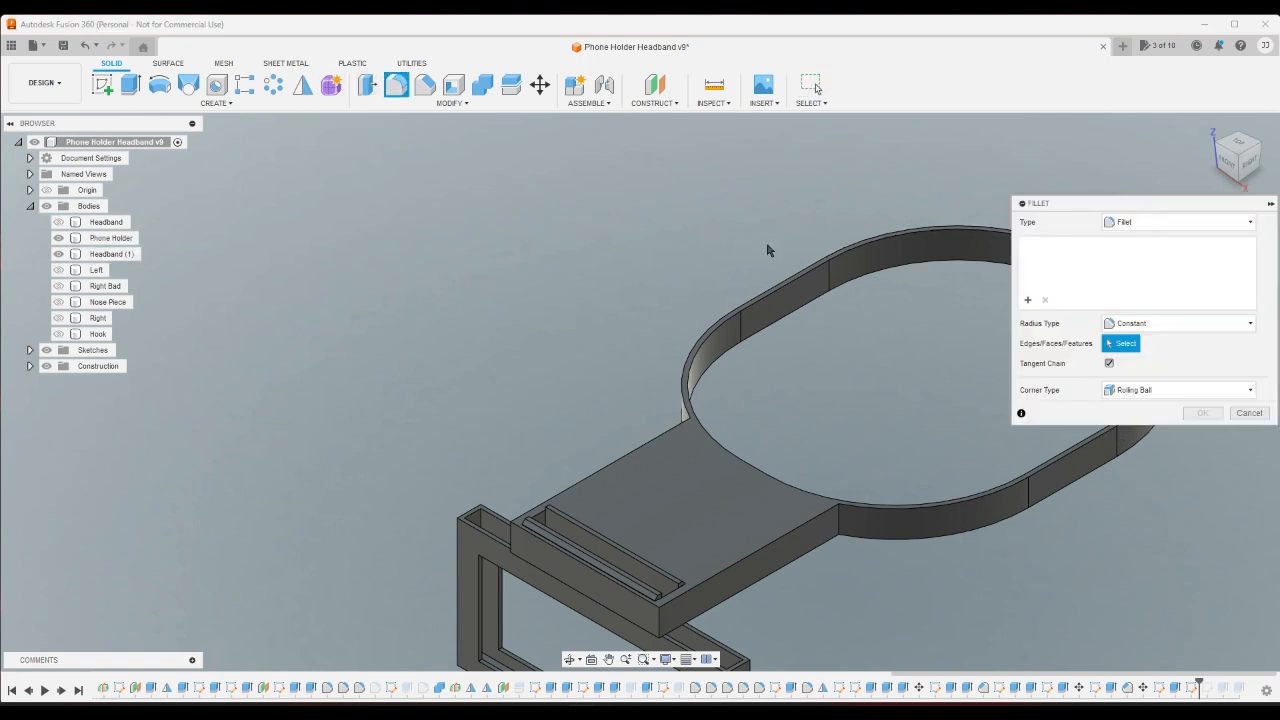
pyautogui.click(860, 244)
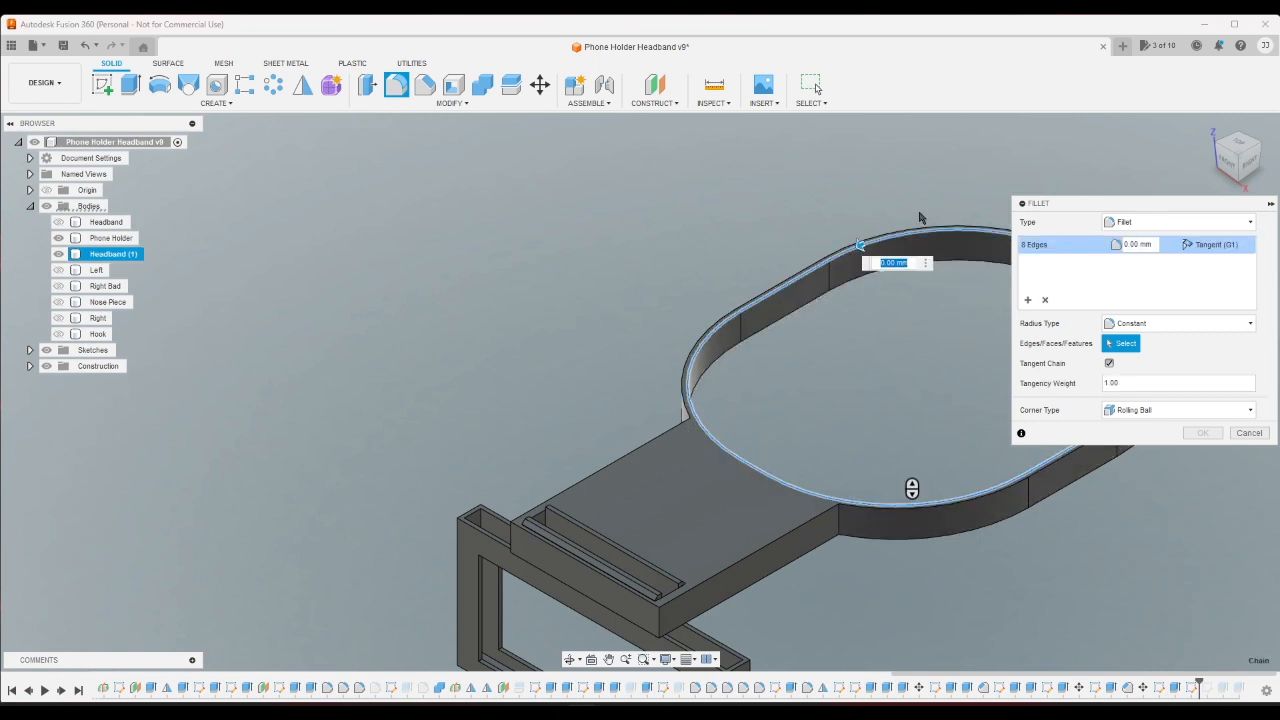
pyautogui.moveTo(1132, 382)
pyautogui.write('2')
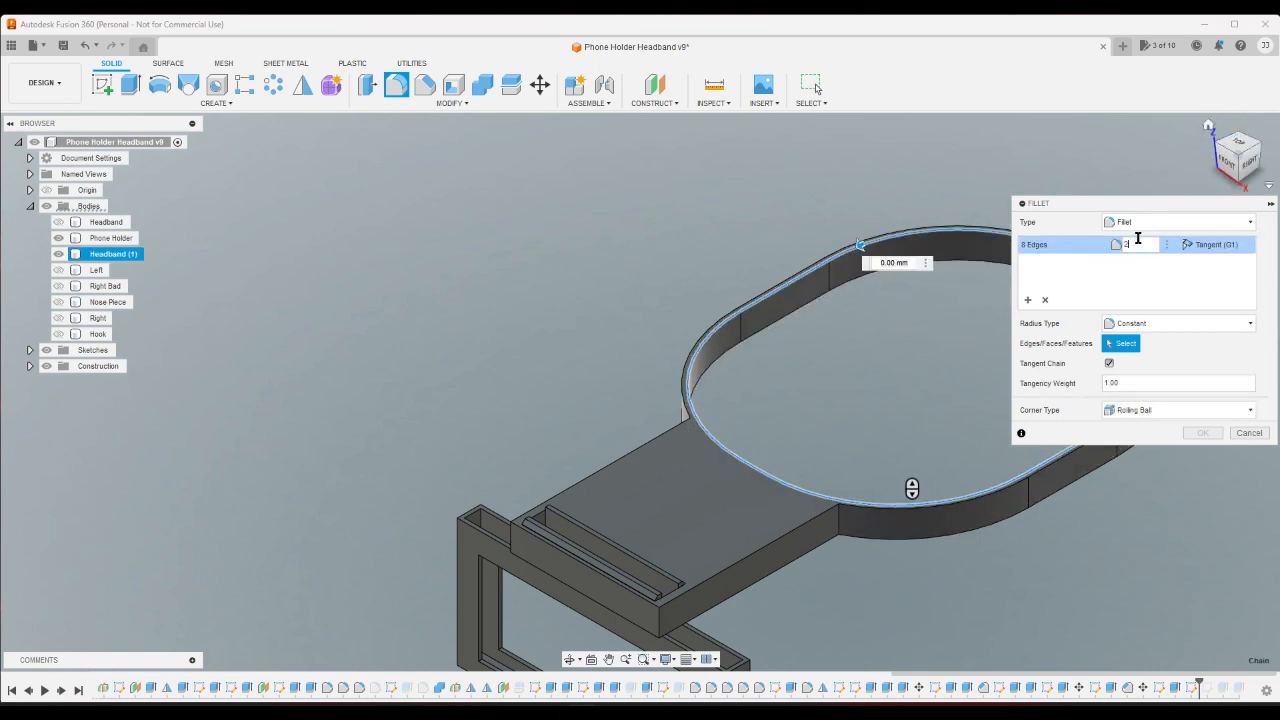
pyautogui.click(1202, 432)
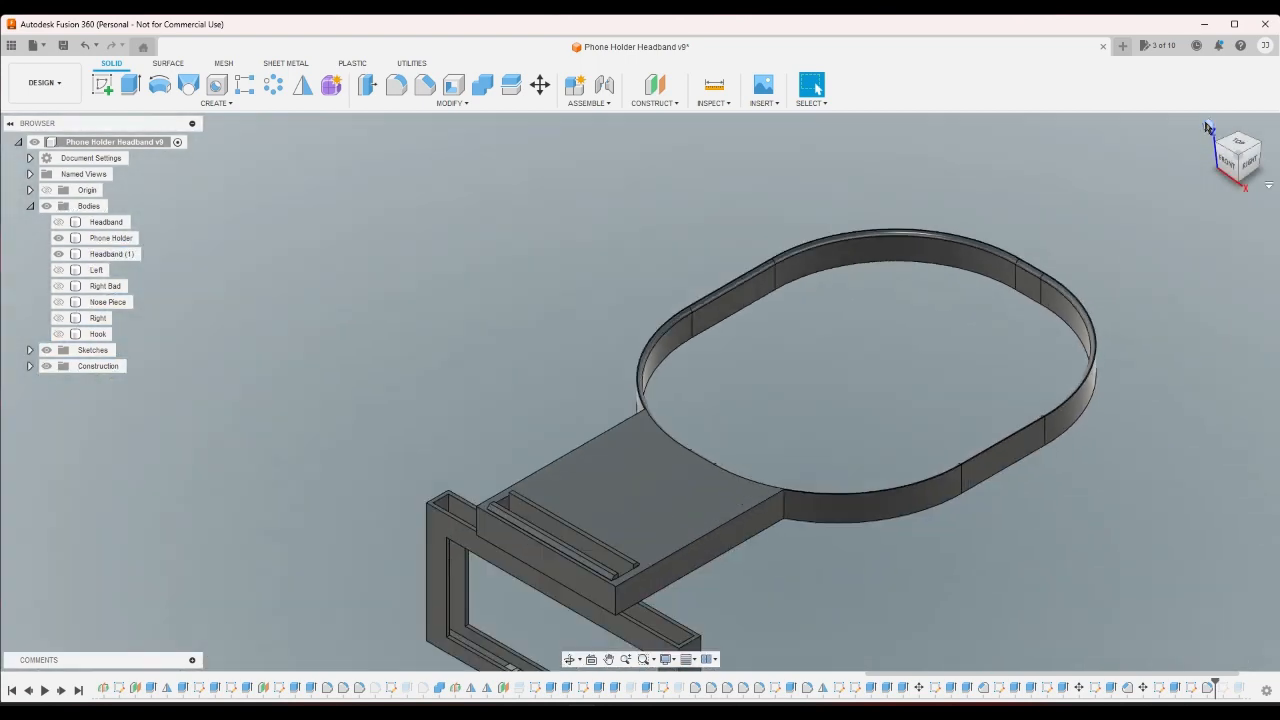
pyautogui.click(1238, 156)
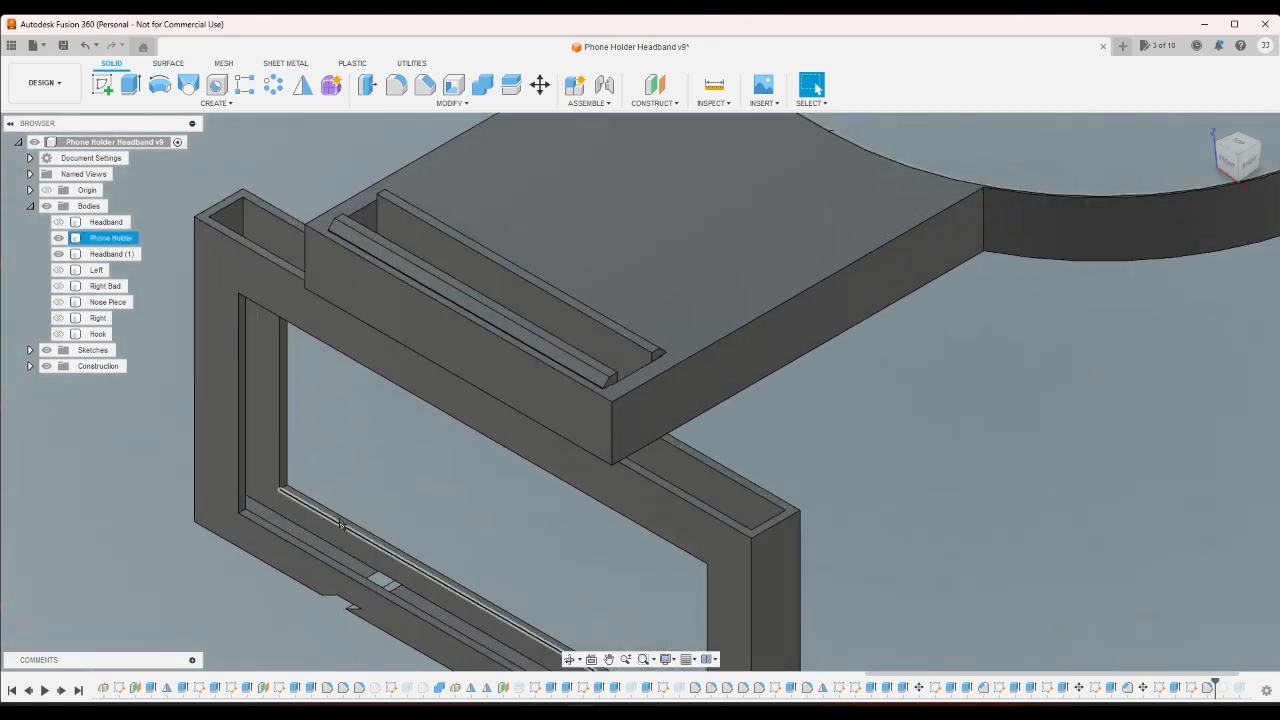
pyautogui.click(364, 508)
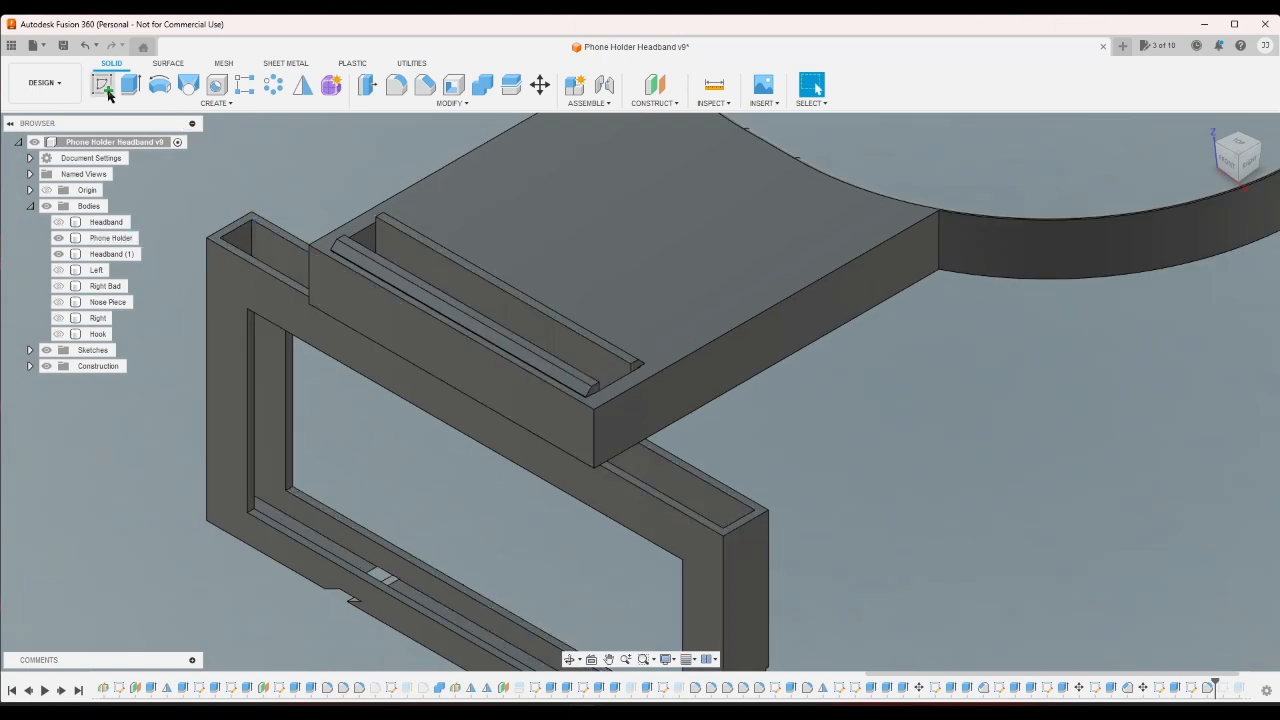
pyautogui.click(102, 84)
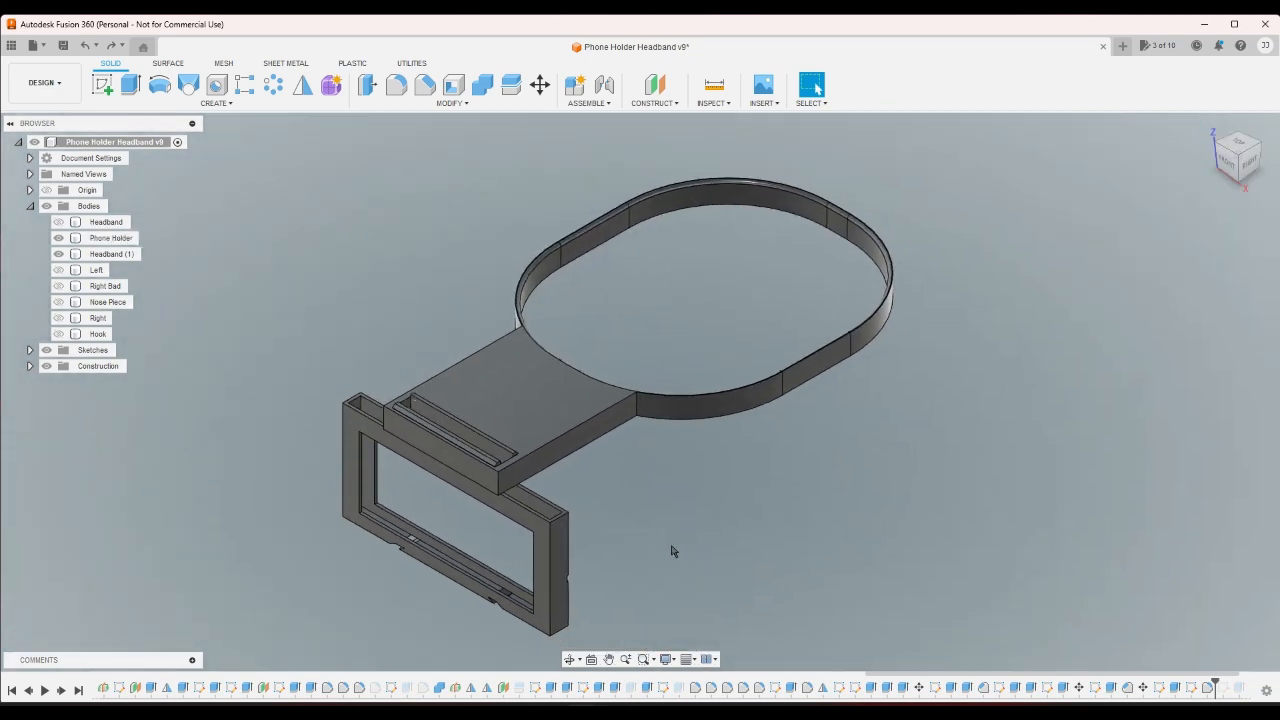
pyautogui.click(110, 238)
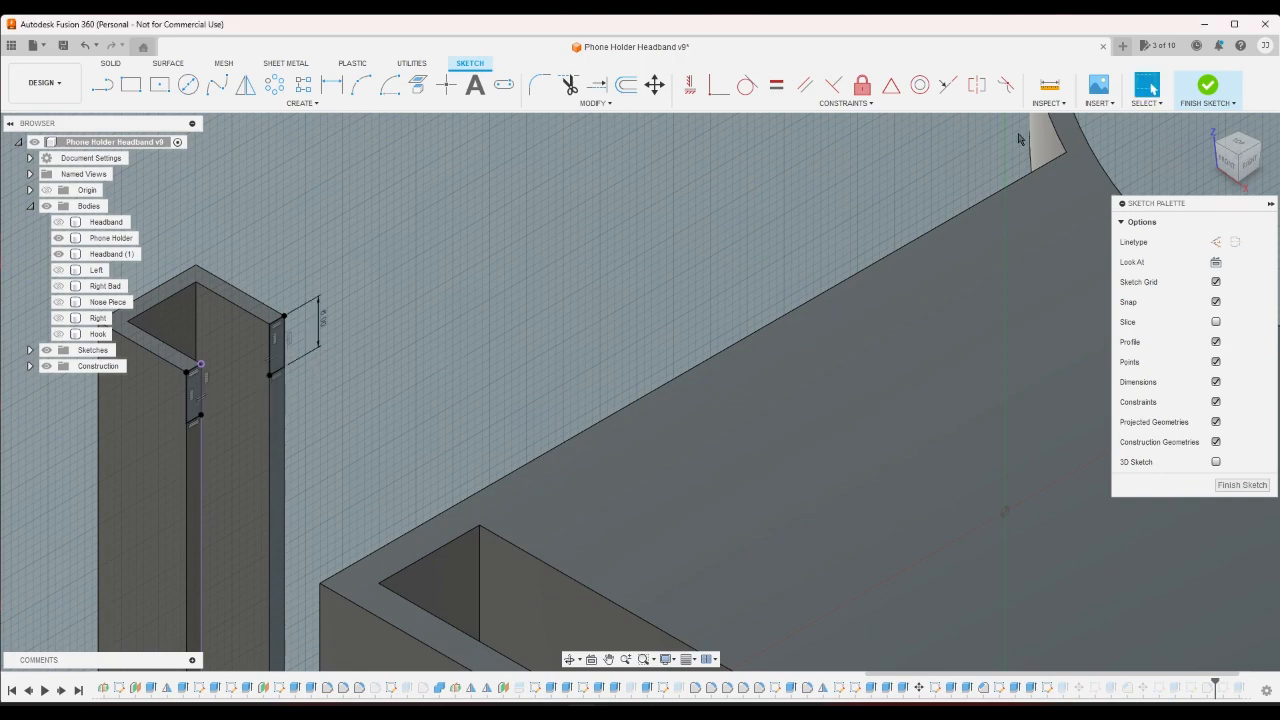
pyautogui.click(1208, 84)
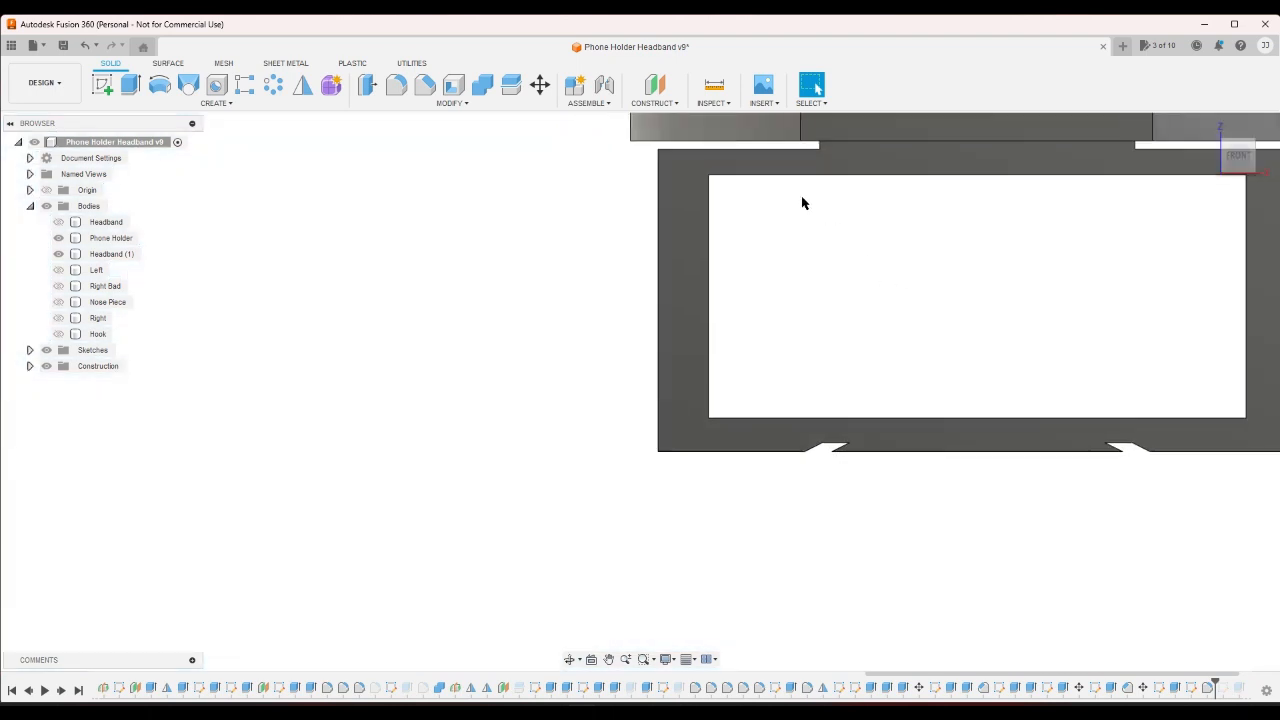
pyautogui.moveTo(874, 486)
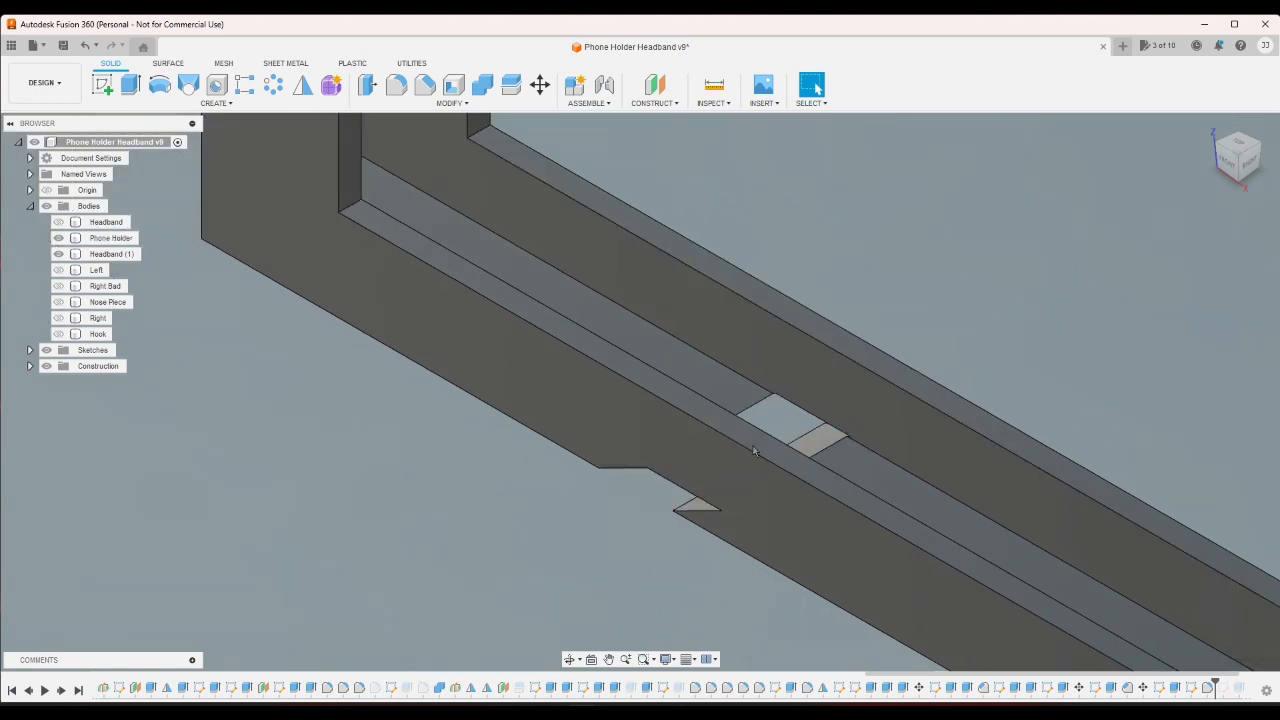
# - Sketch on the holder face and project the holder's face outline into it
pyautogui.click(112, 238)
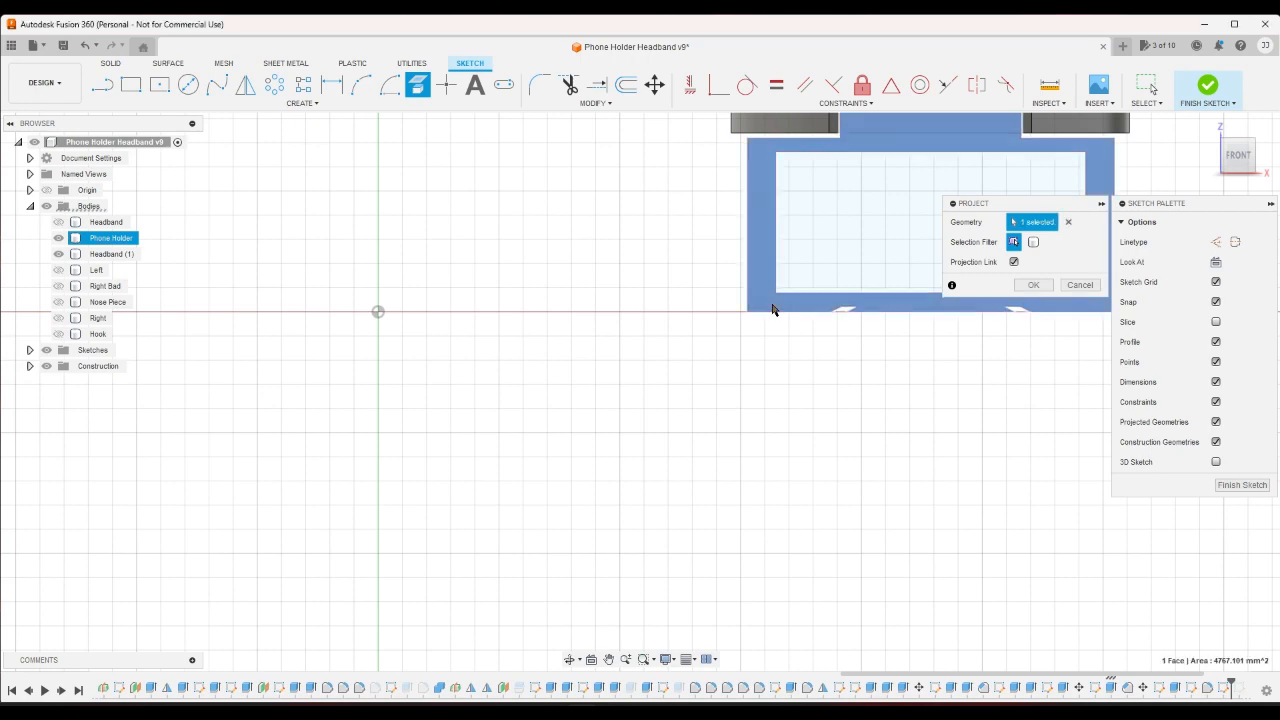
pyautogui.click(1032, 284)
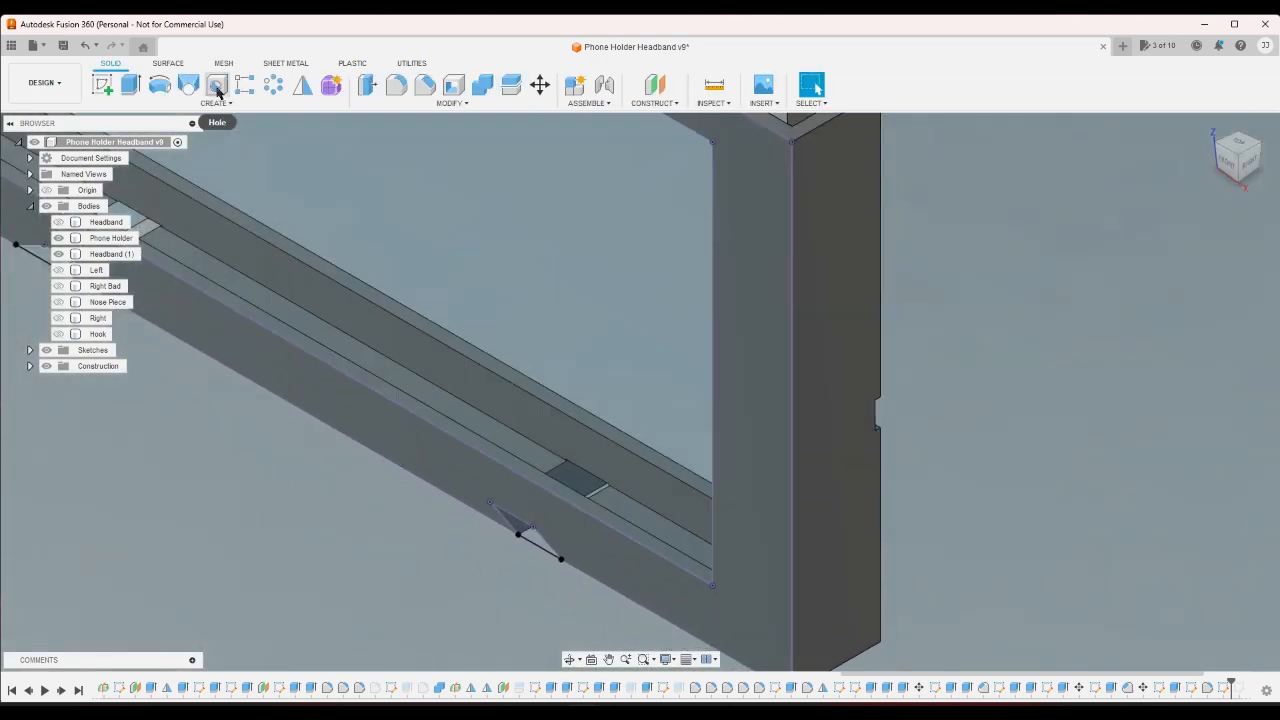
pyautogui.moveTo(396, 84)
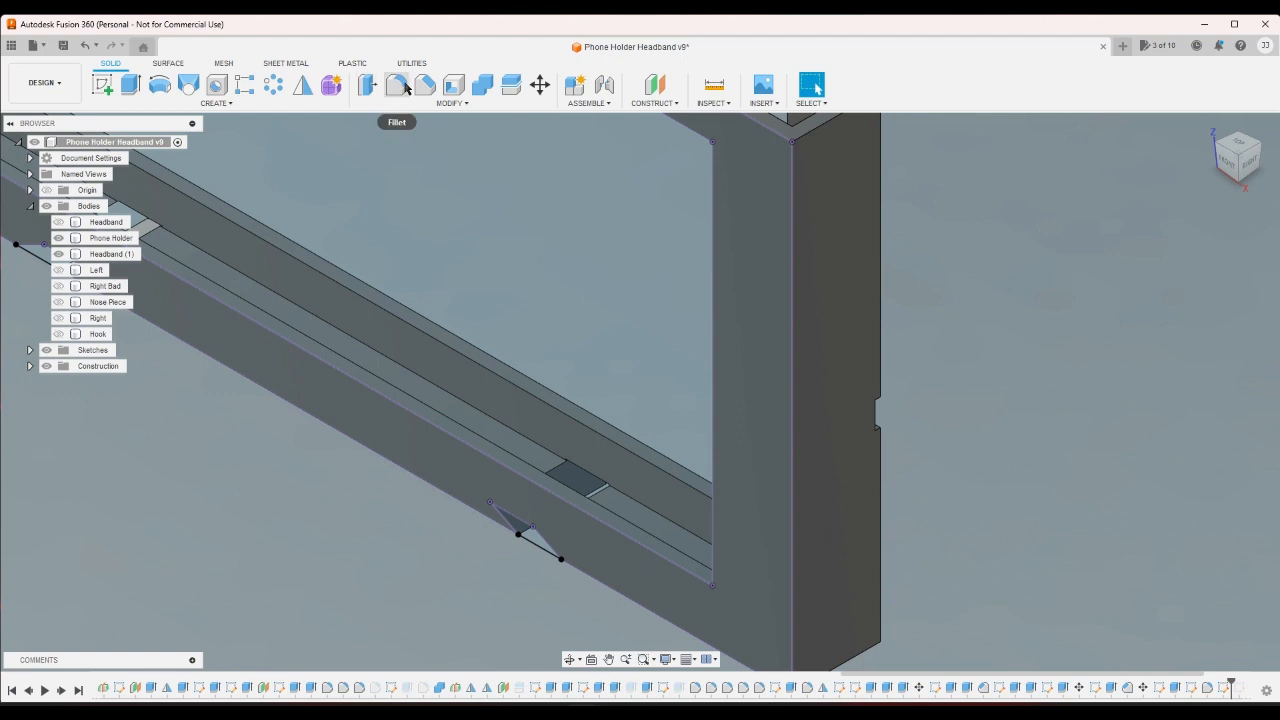
pyautogui.moveTo(424, 84)
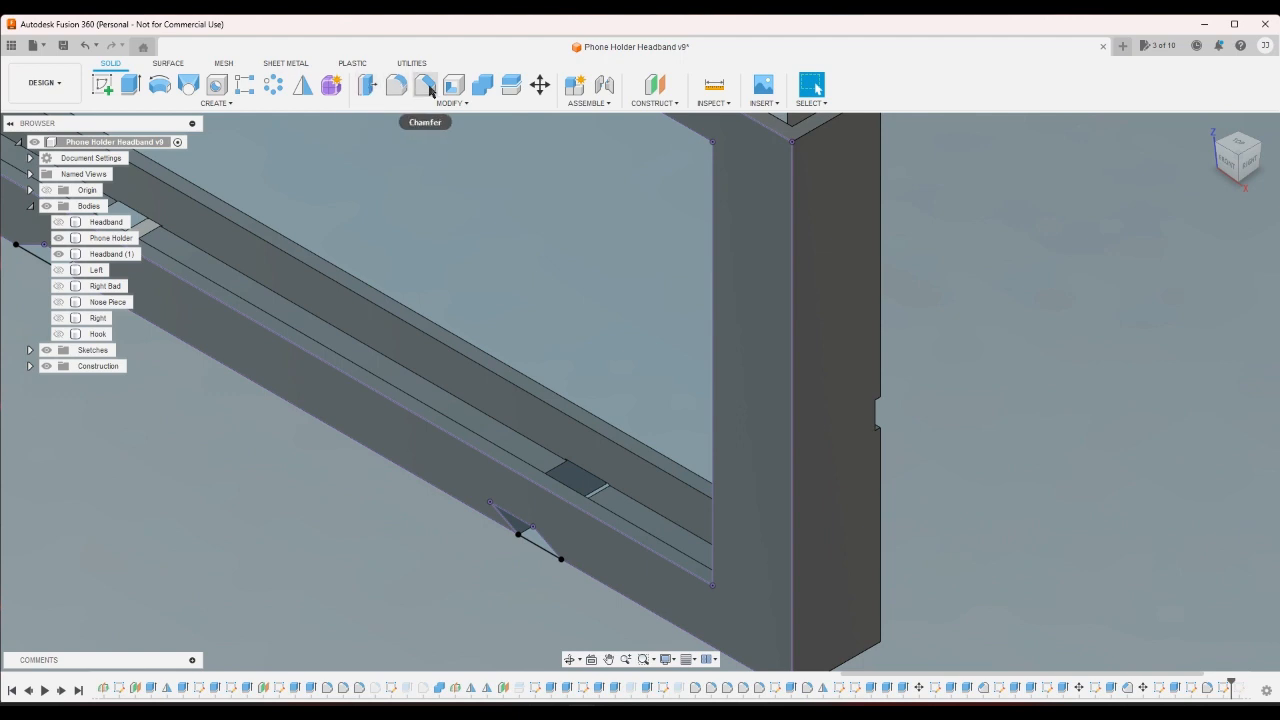
# - Extrude both triangular profiles To Object up to the phone holder with Join operation
pyautogui.click(128, 84)
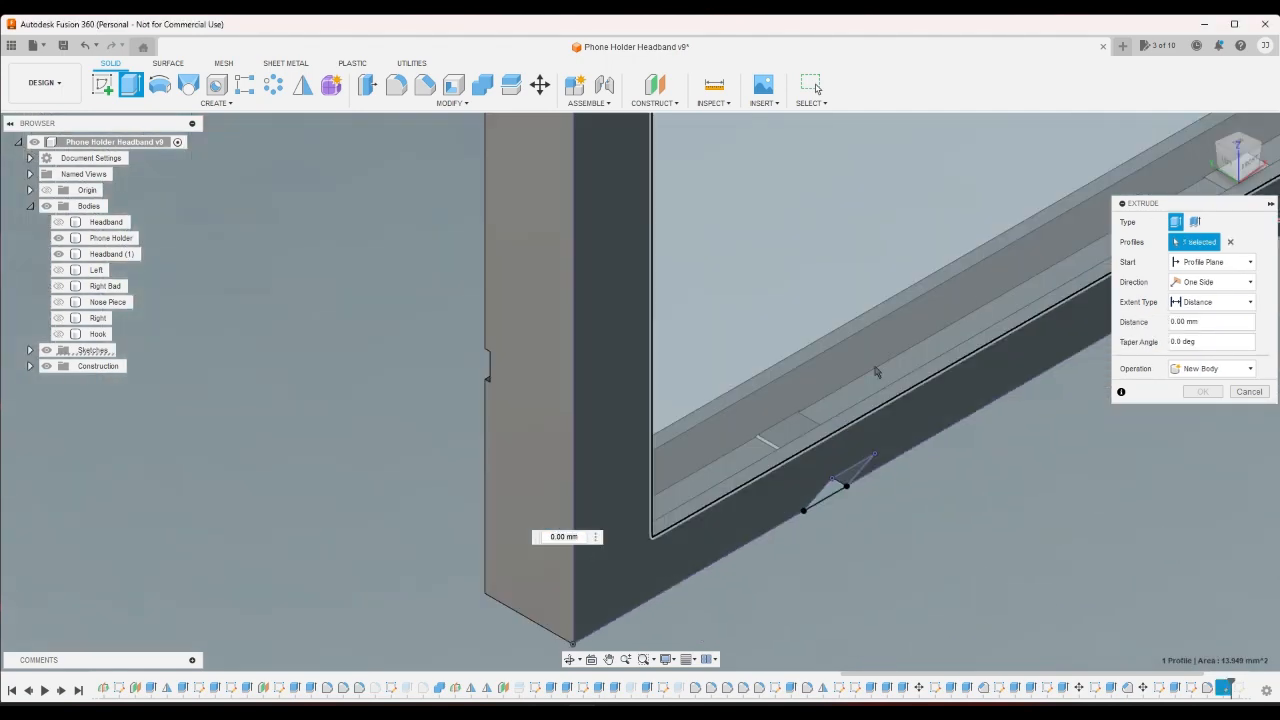
pyautogui.click(876, 464)
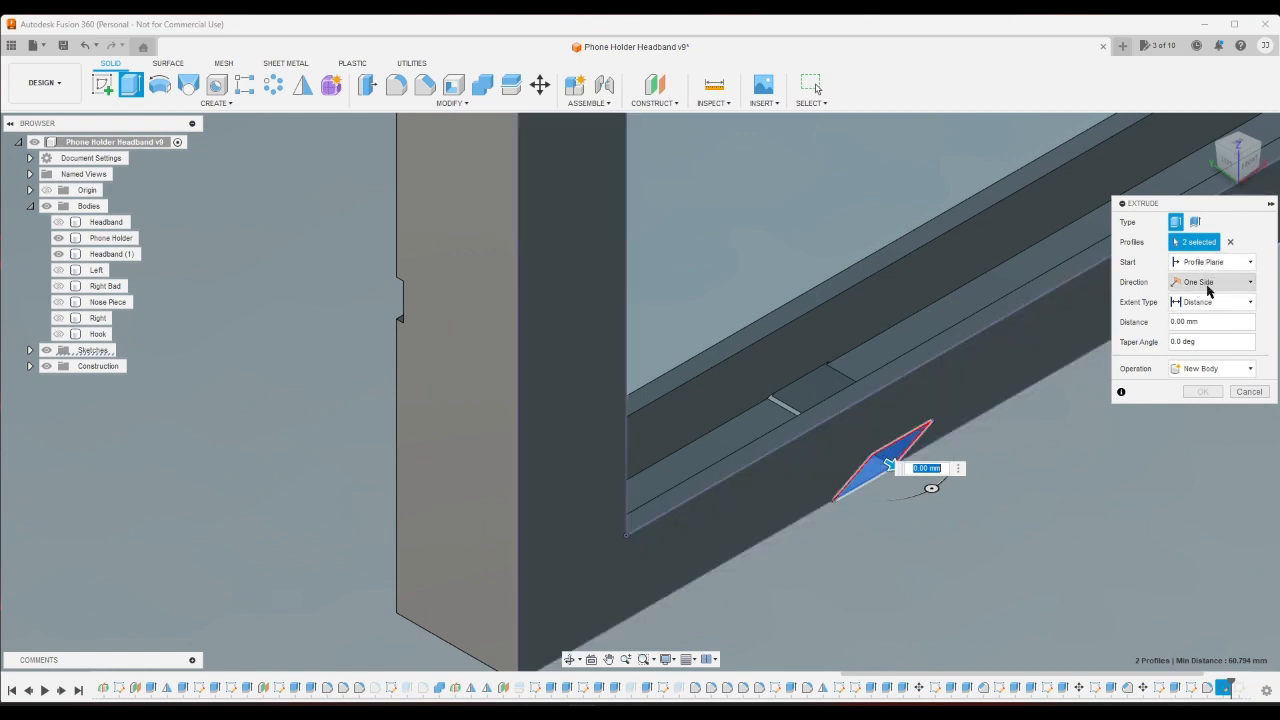
pyautogui.click(1212, 302)
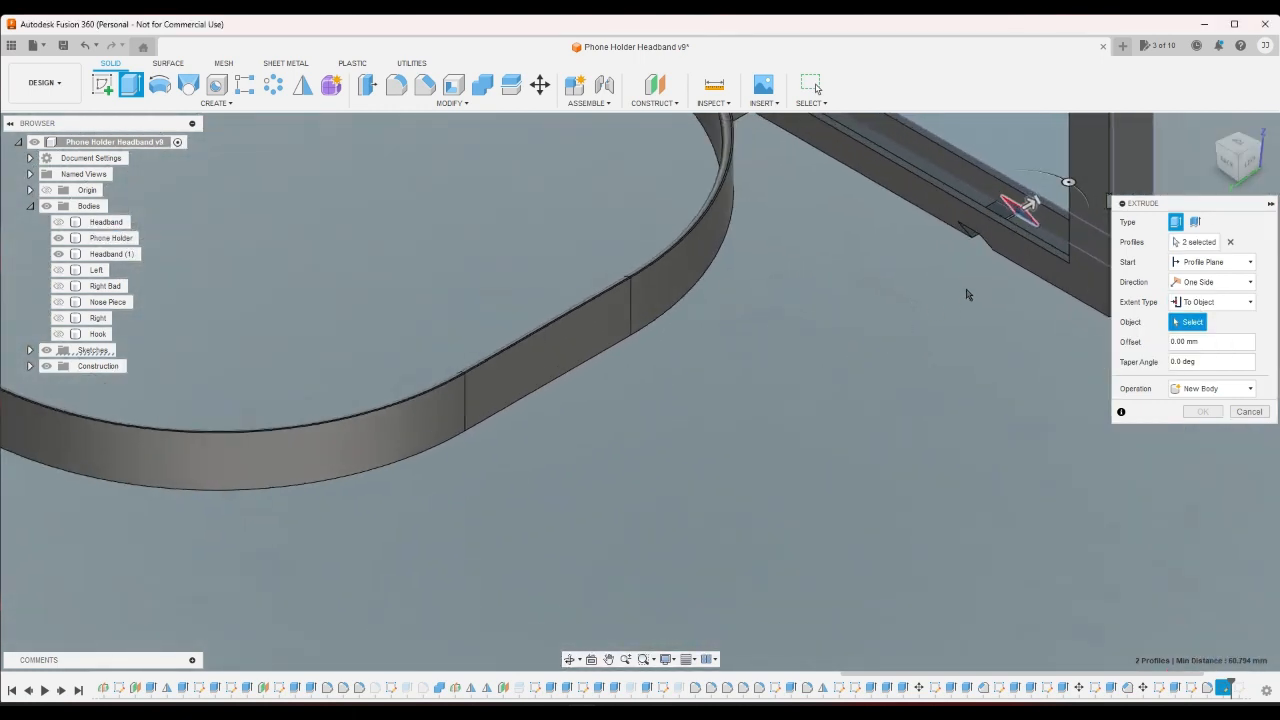
pyautogui.click(1000, 180)
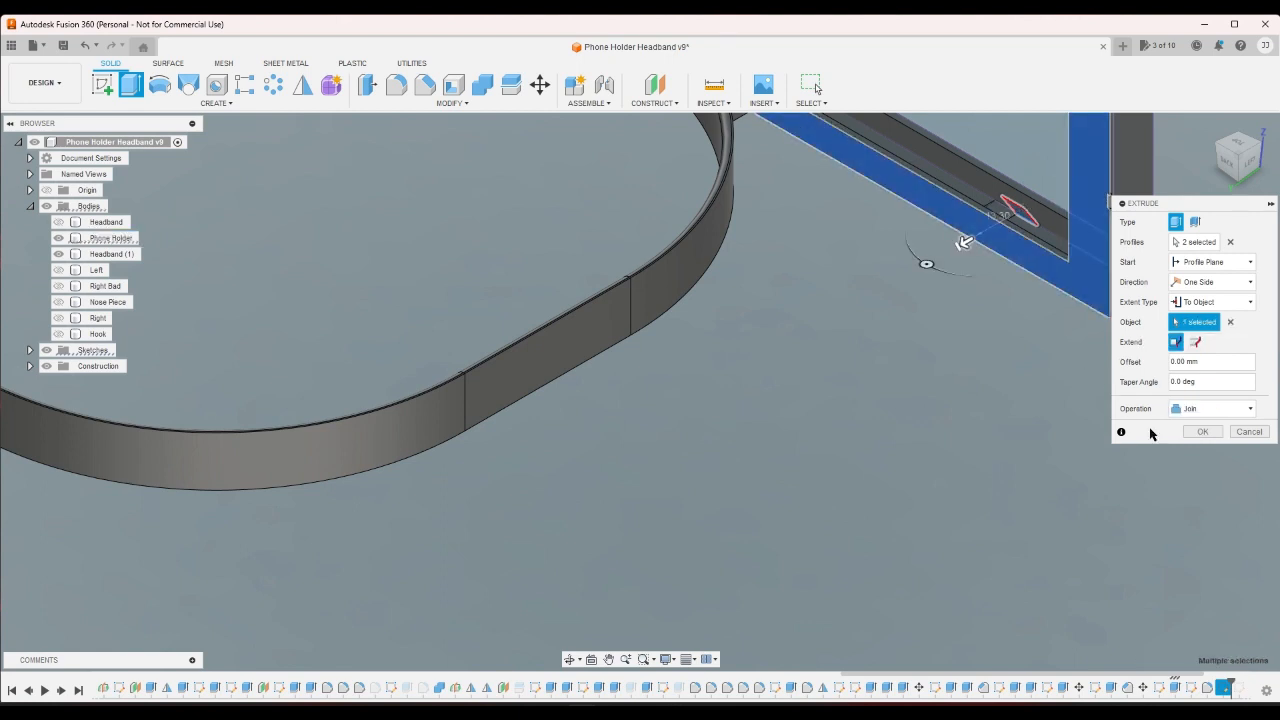
pyautogui.click(1202, 432)
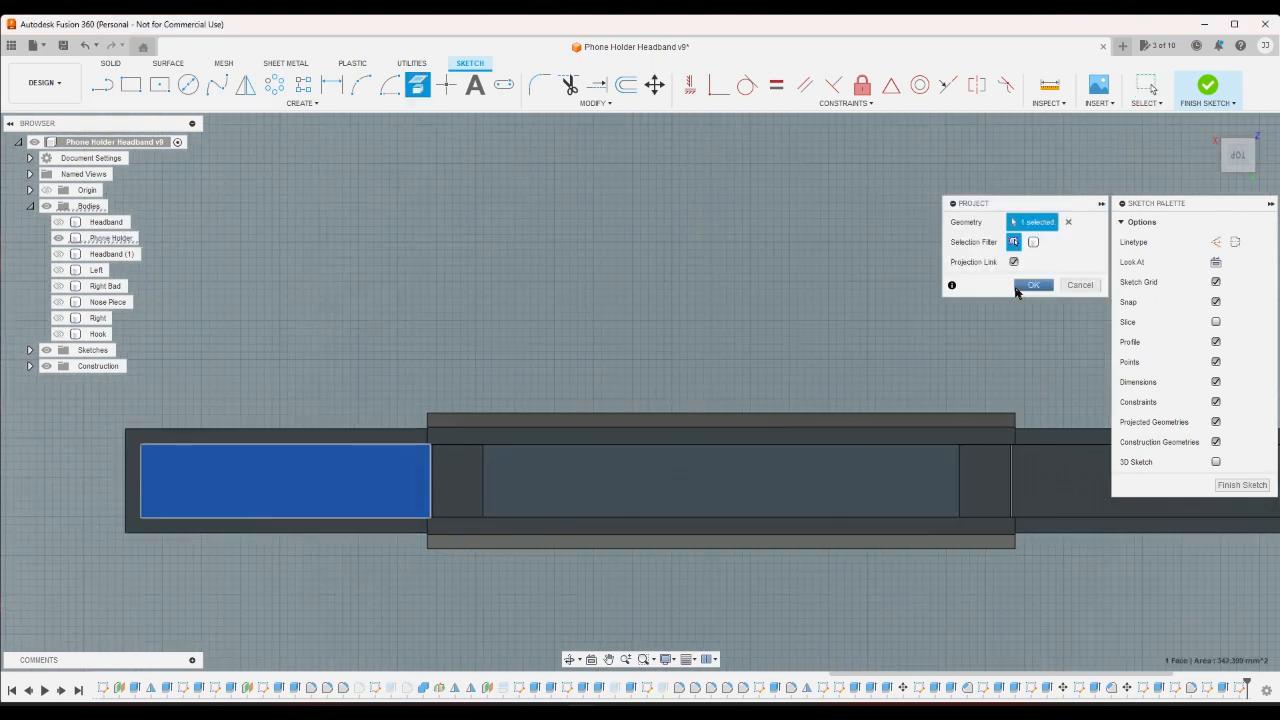
# - Project the selected holder face and slot edges into the open sketch
pyautogui.click(1032, 284)
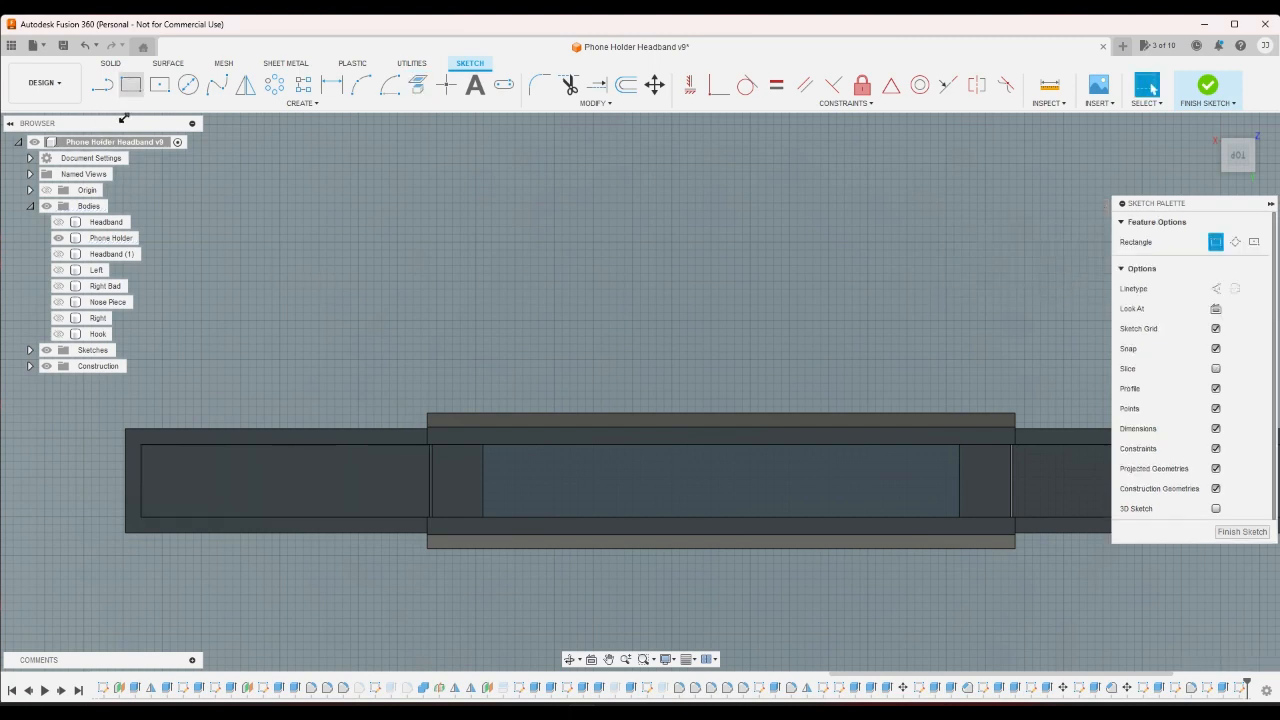
pyautogui.click(132, 84)
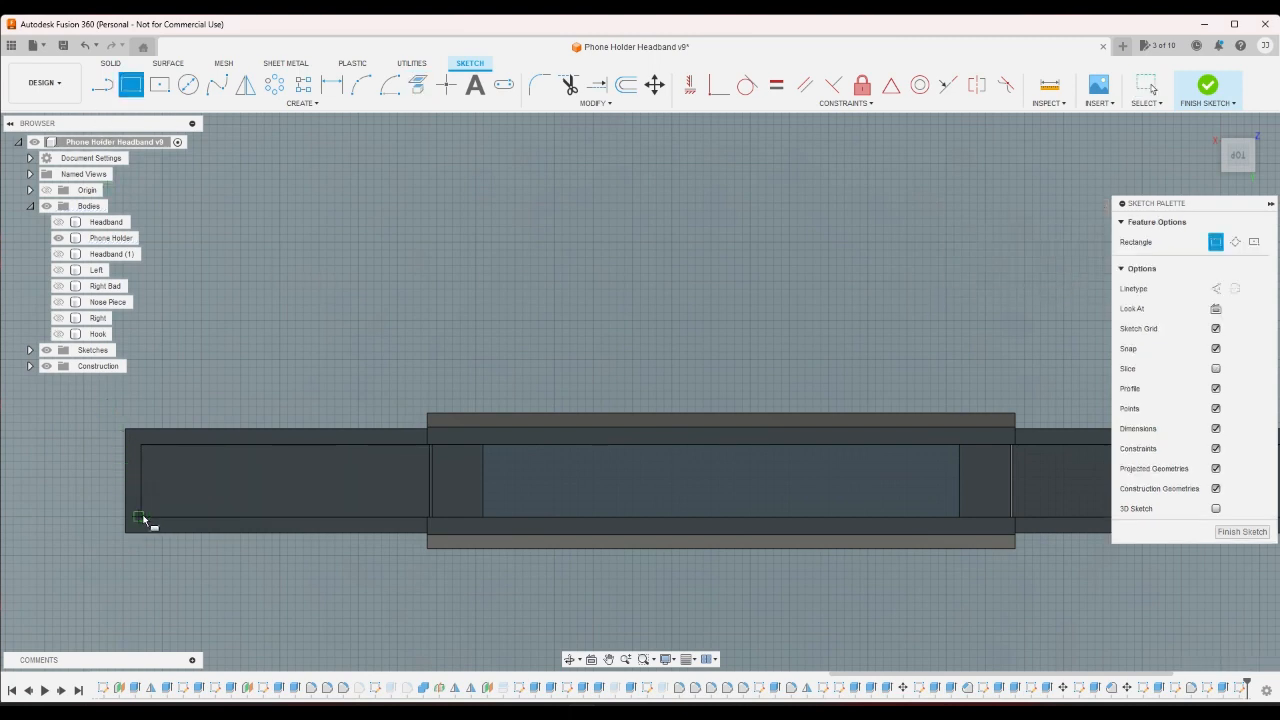
pyautogui.rightClick(644, 462)
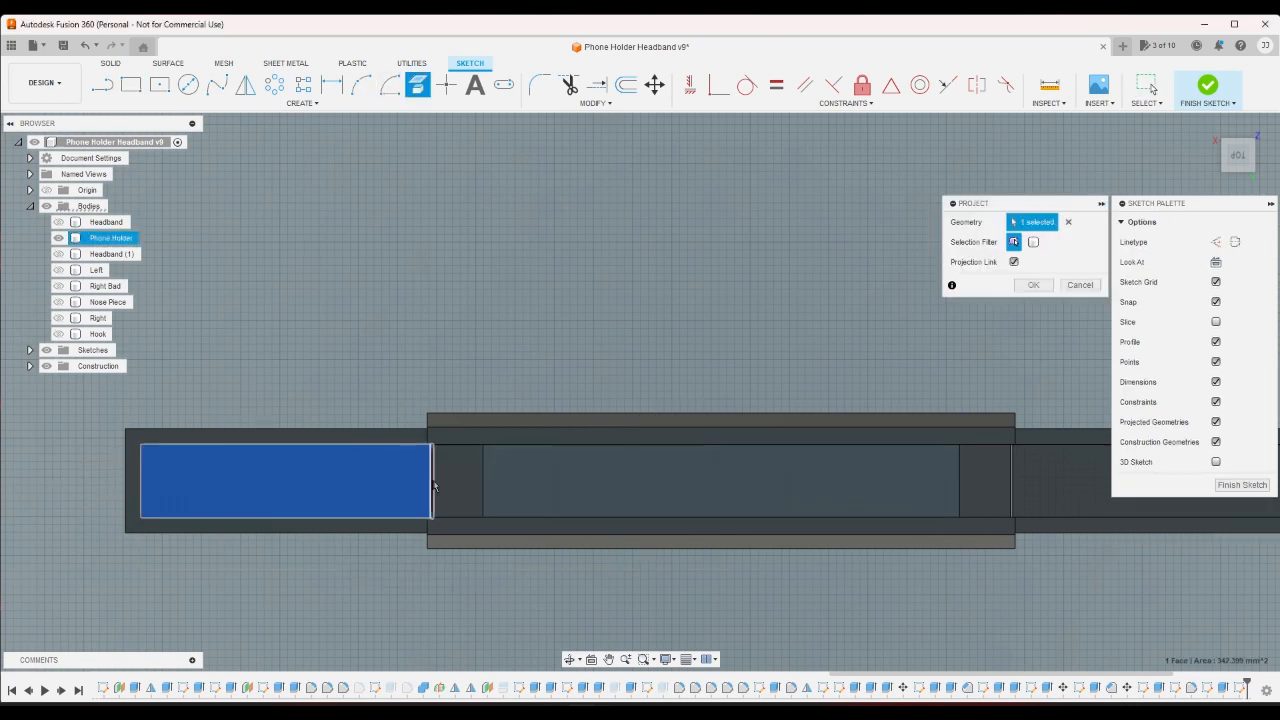
pyautogui.click(720, 480)
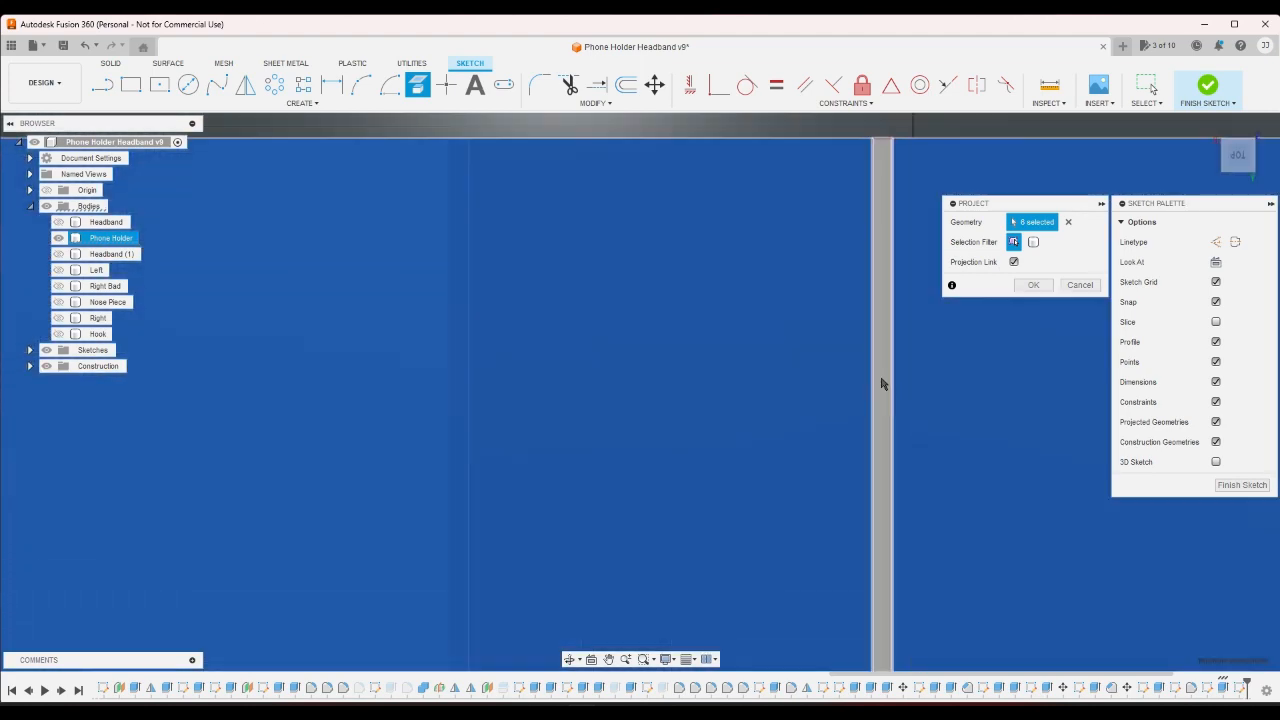
pyautogui.click(1032, 284)
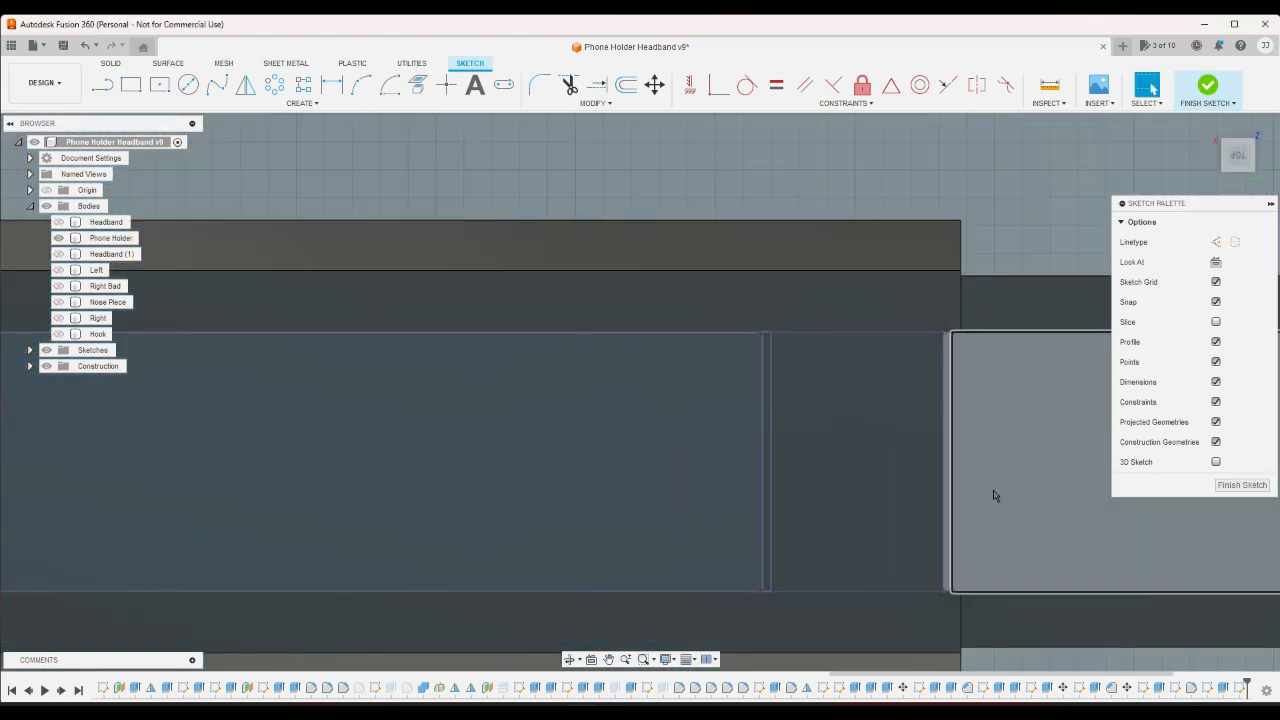
# - Project a further holder rail edge into the sketch
pyautogui.click(110, 238)
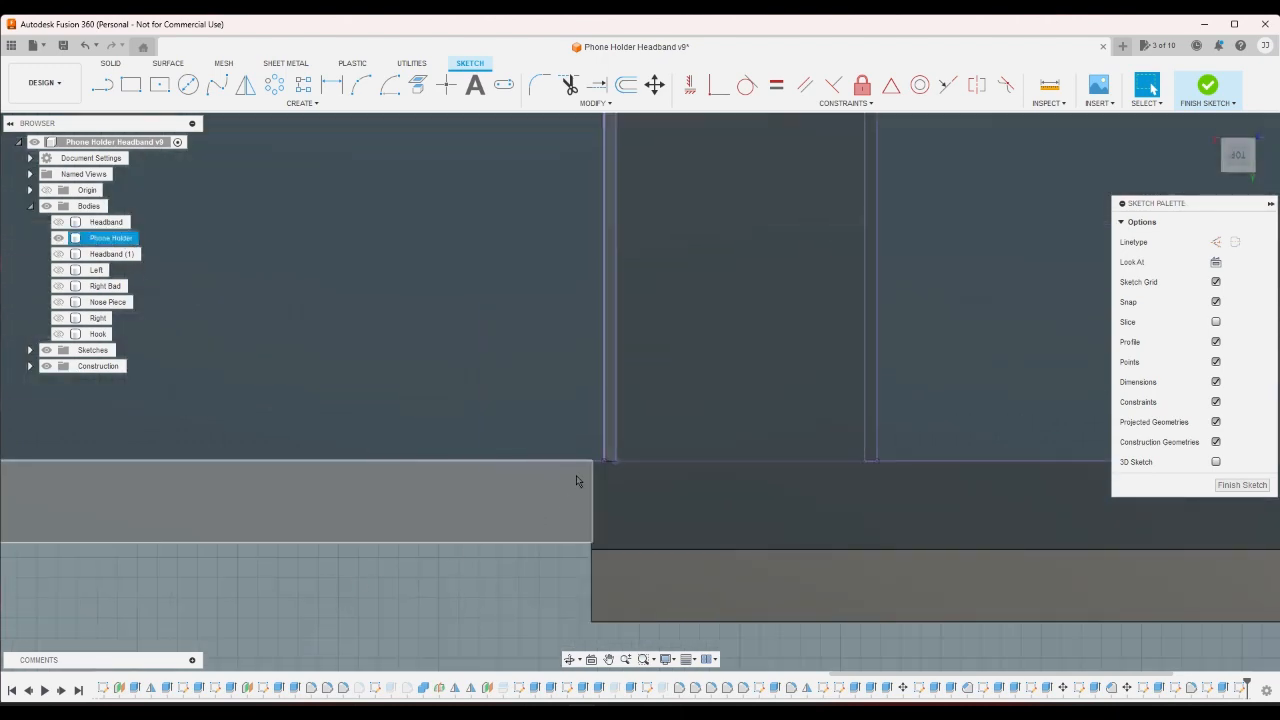
pyautogui.click(416, 84)
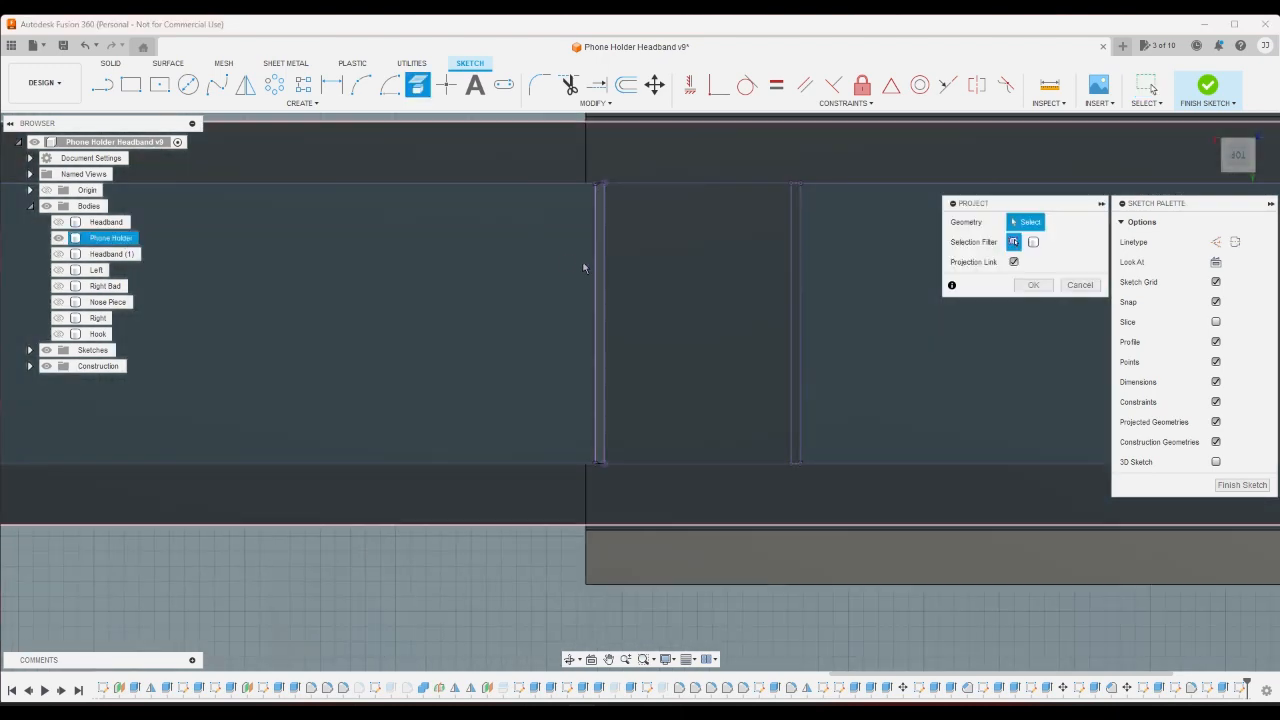
pyautogui.click(1080, 284)
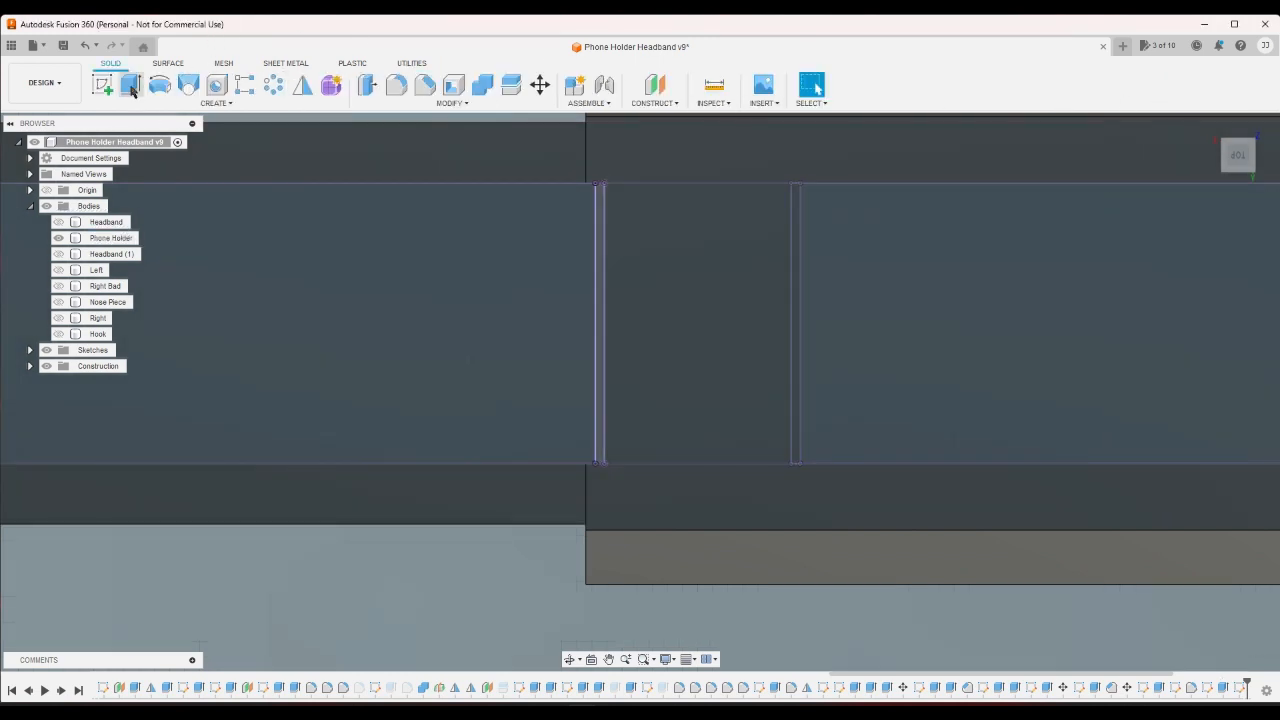
# - Cut-extrude the projected profiles 1.00 mm deep to groove the holder's inner edge
pyautogui.click(130, 84)
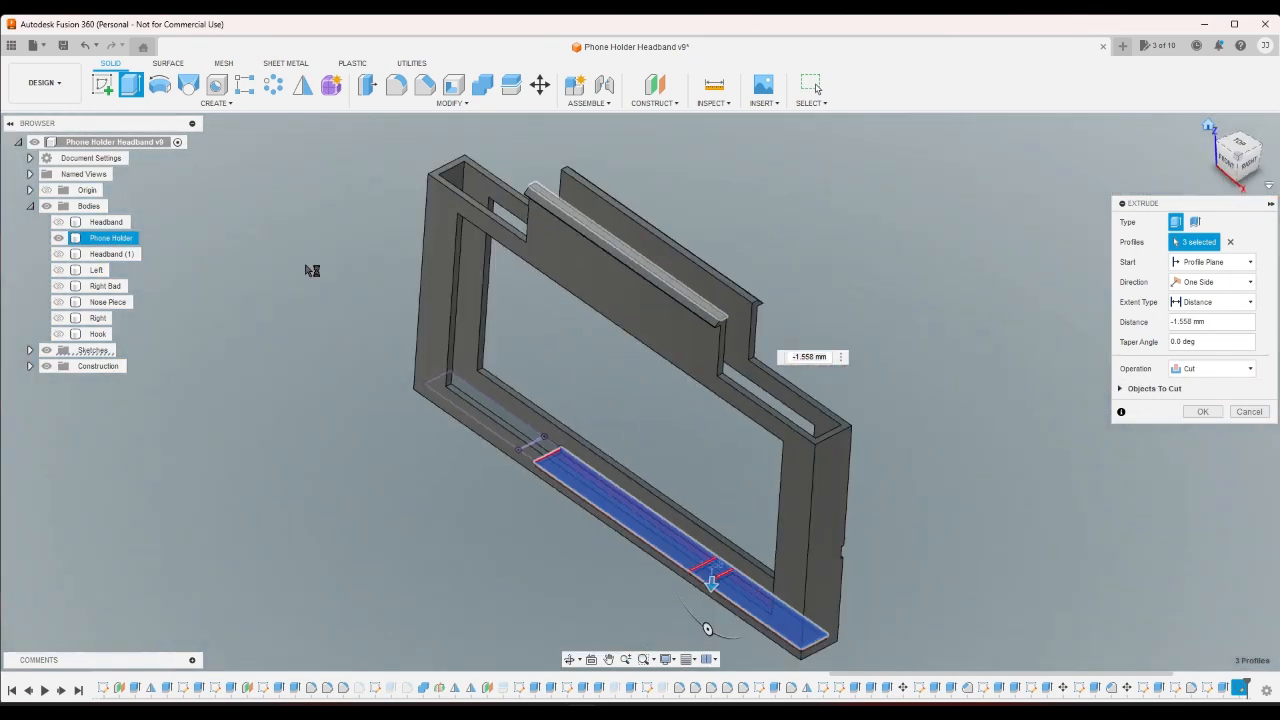
pyautogui.click(1210, 368)
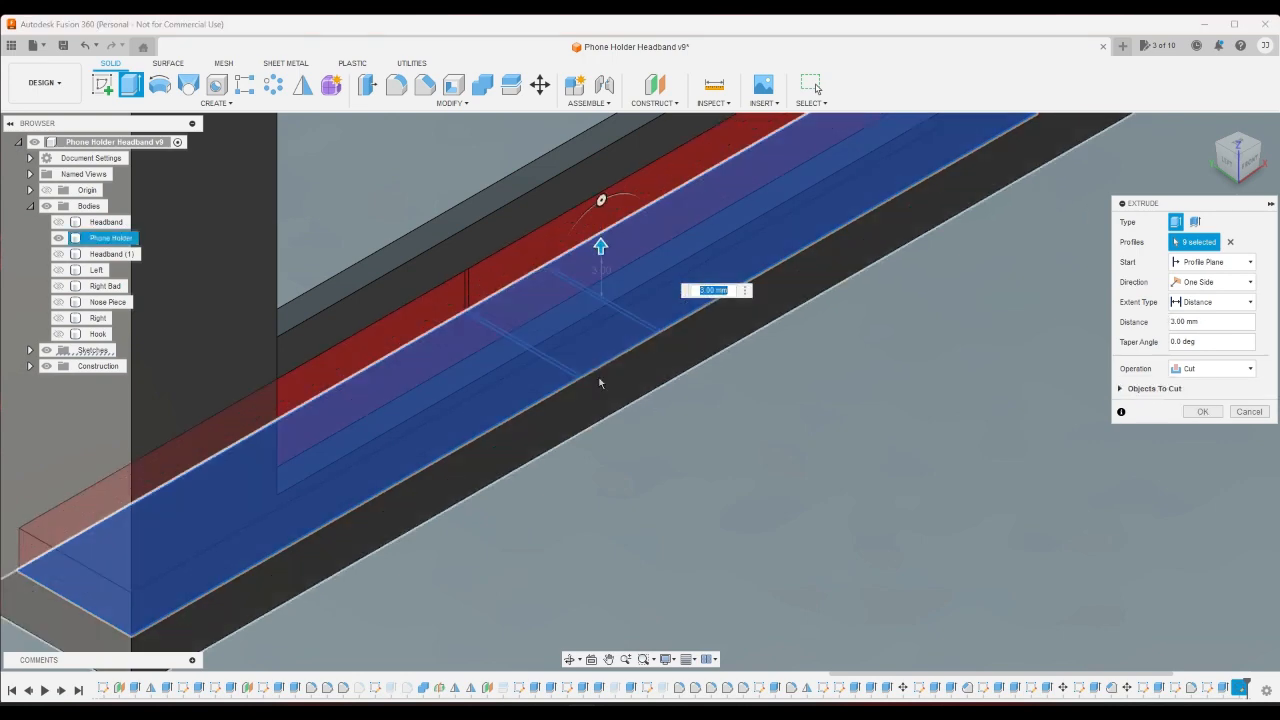
pyautogui.click(1202, 412)
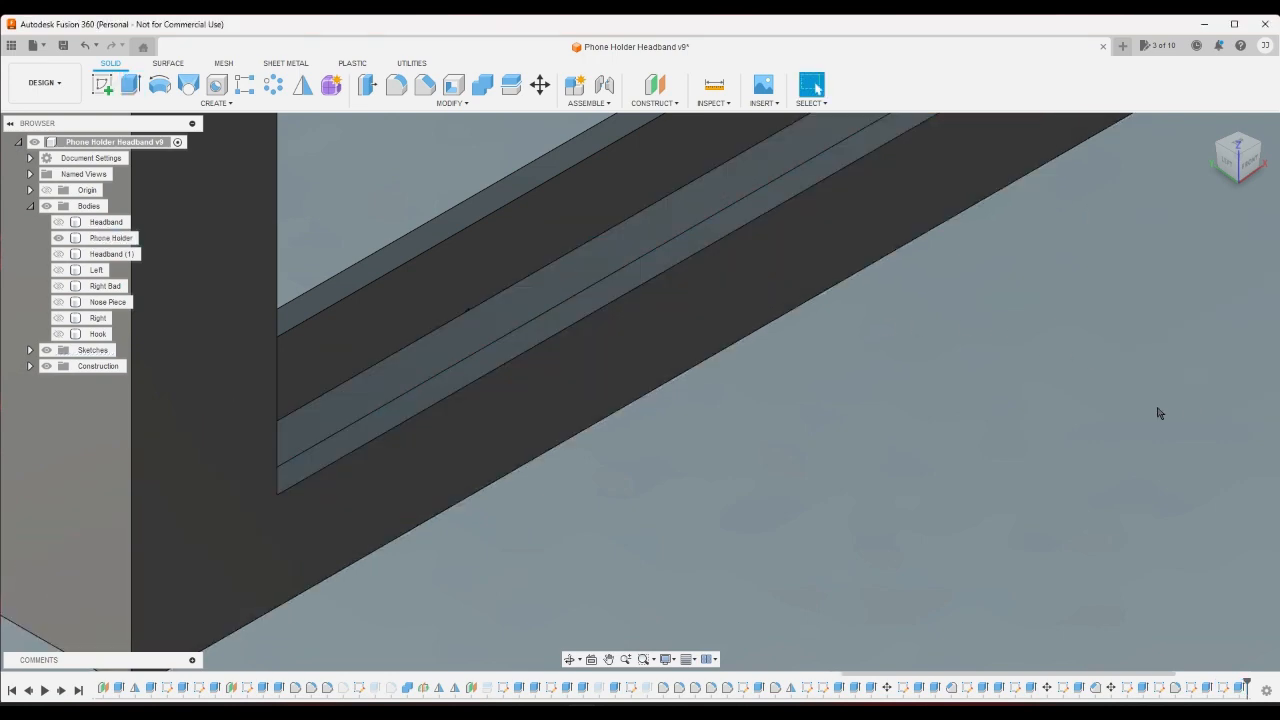
pyautogui.click(112, 238)
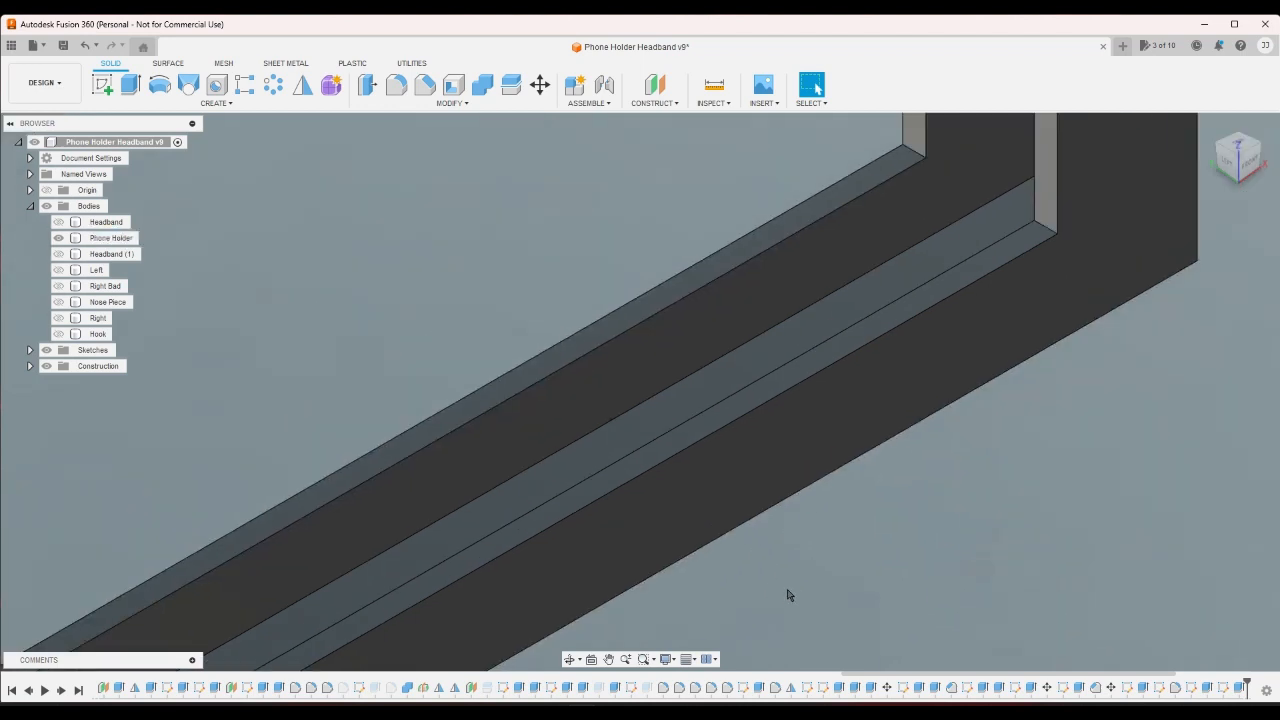
pyautogui.moveTo(1238, 156)
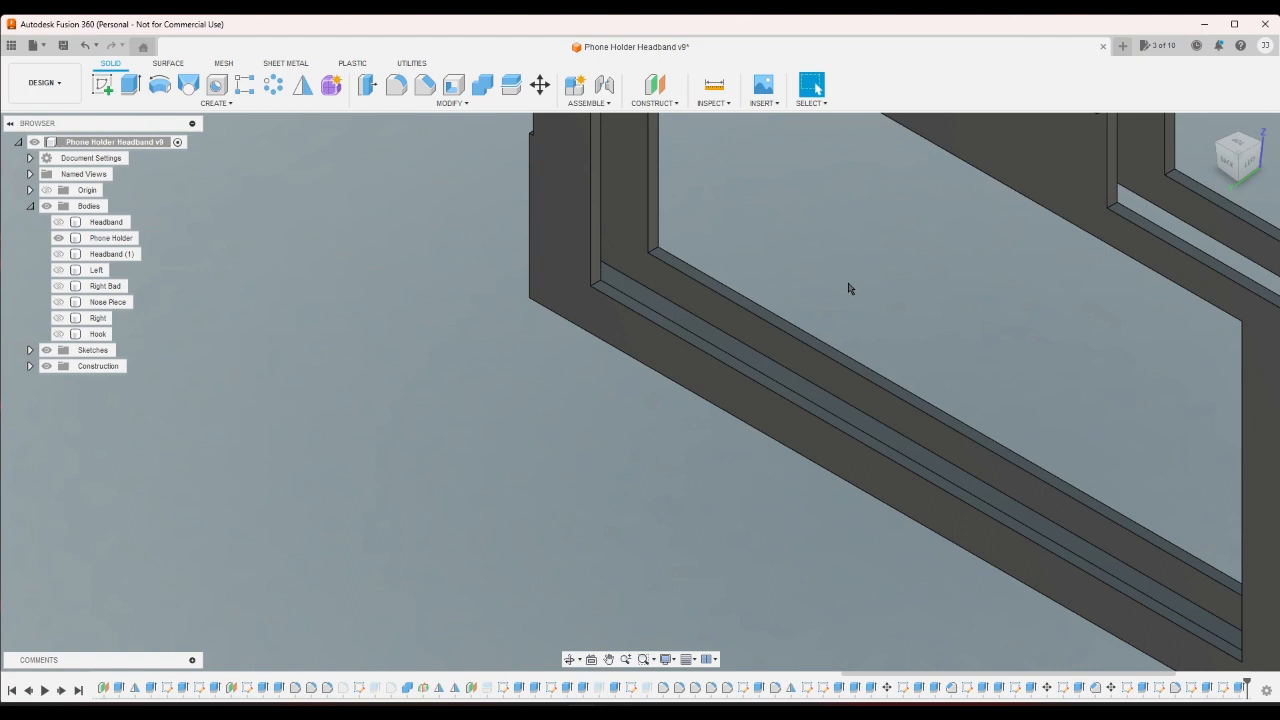
pyautogui.moveTo(332, 188)
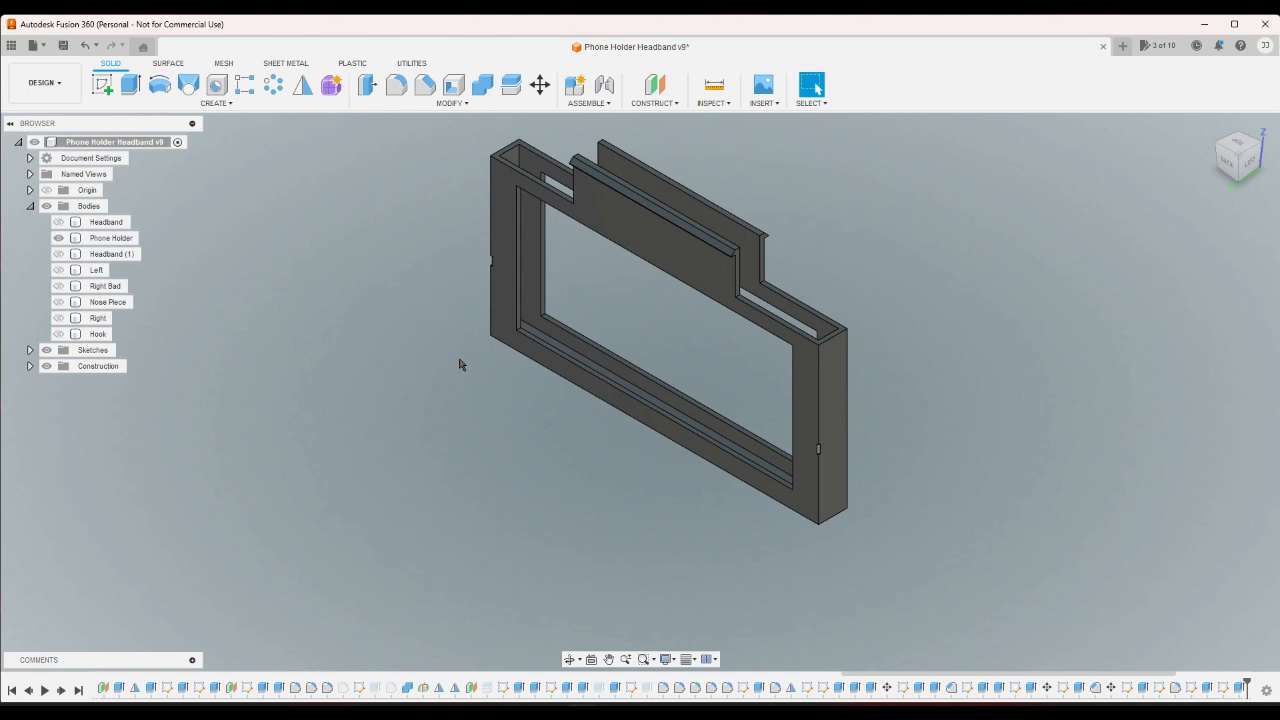
pyautogui.moveTo(396, 84)
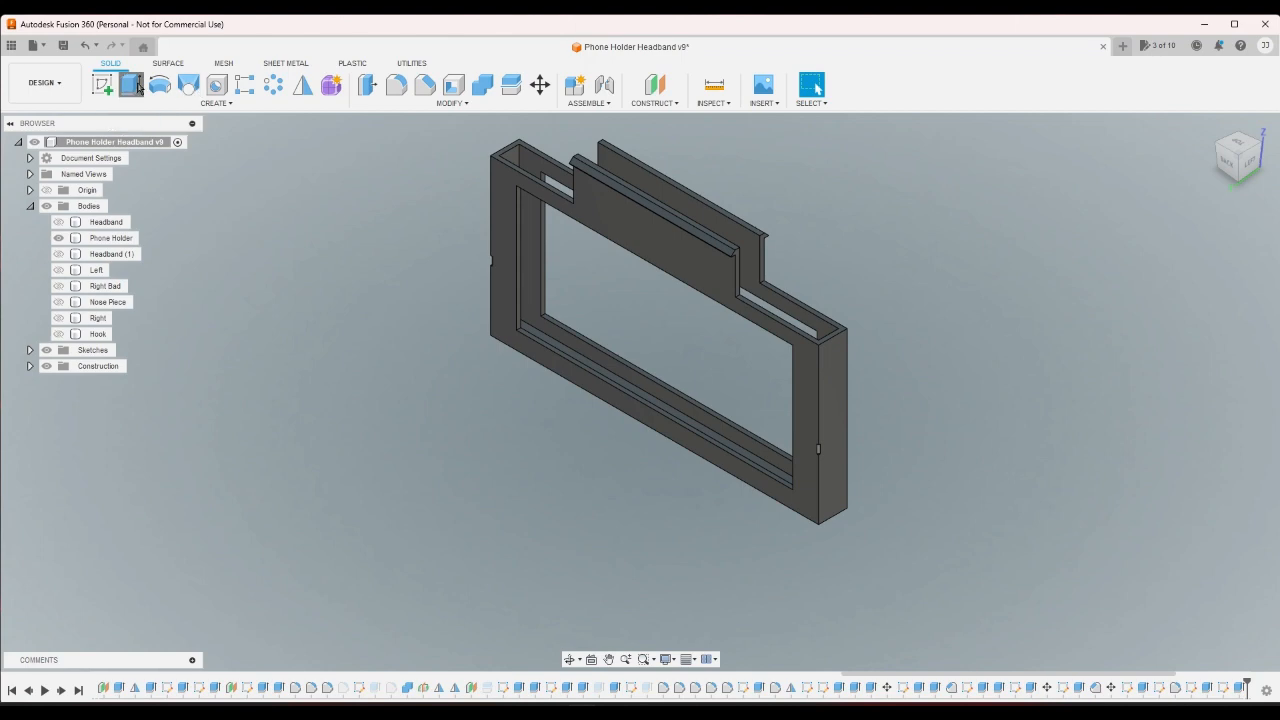
pyautogui.click(132, 84)
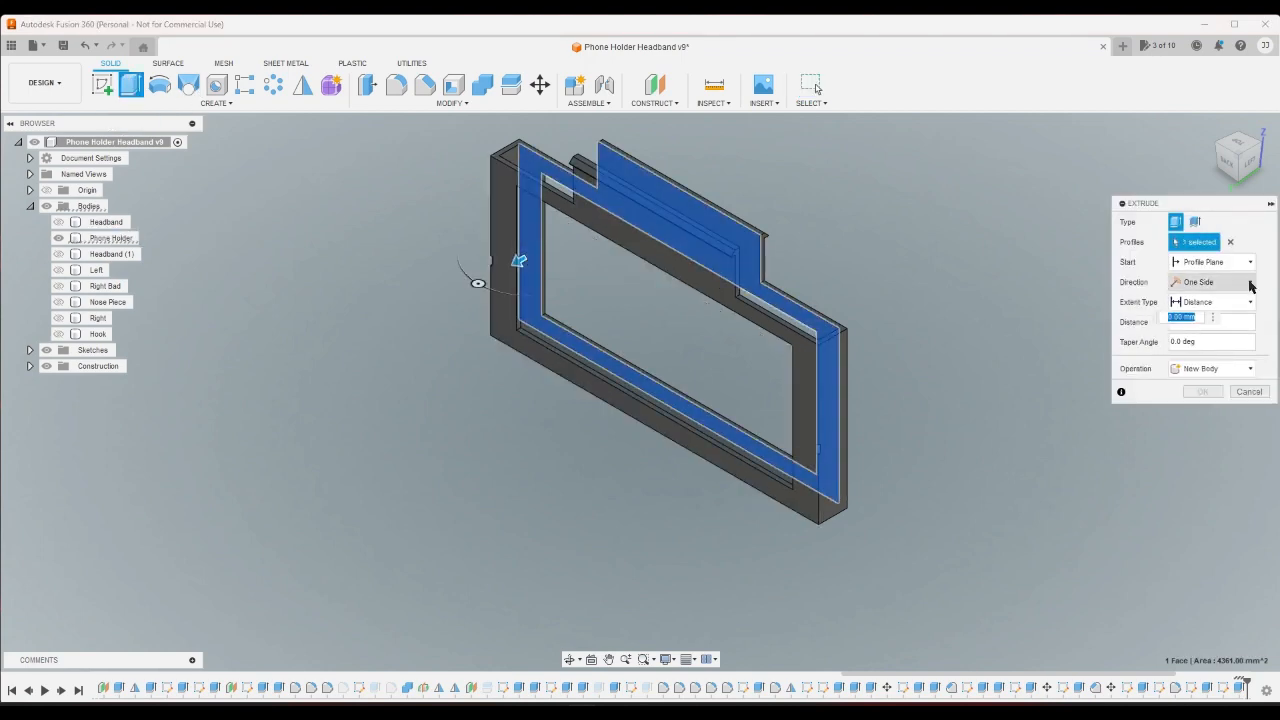
pyautogui.click(1210, 262)
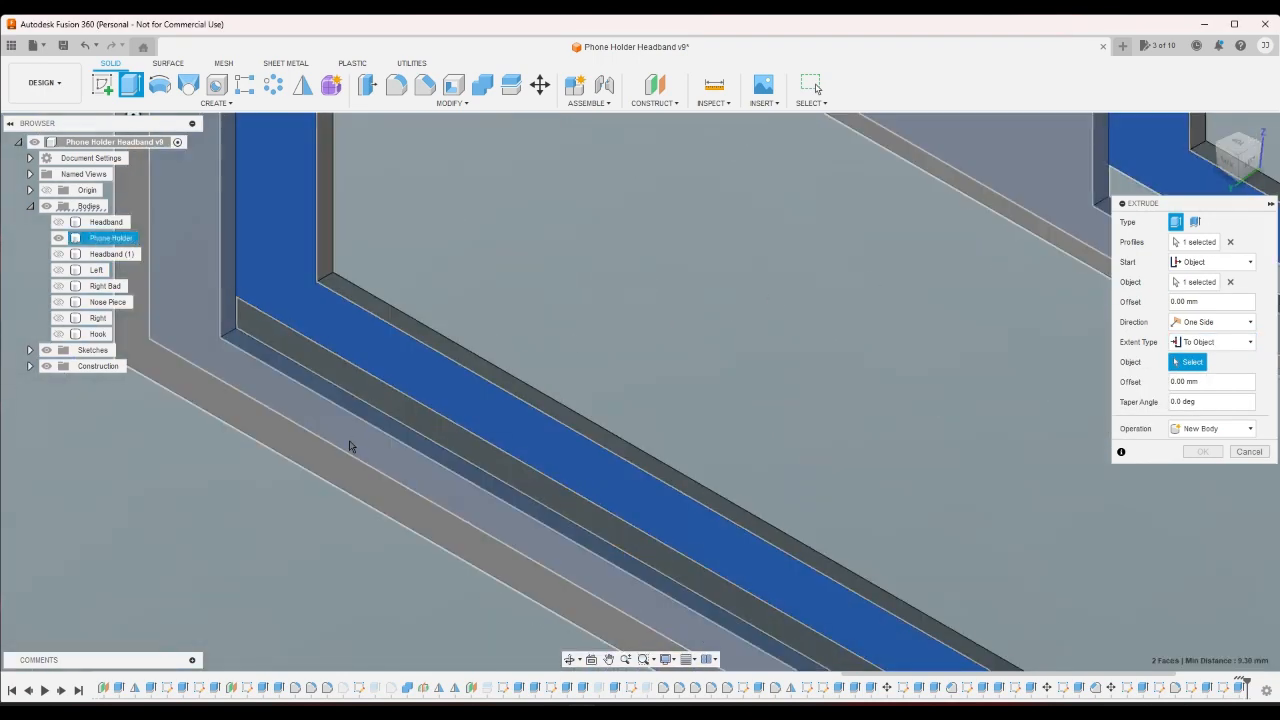
pyautogui.moveTo(198, 396)
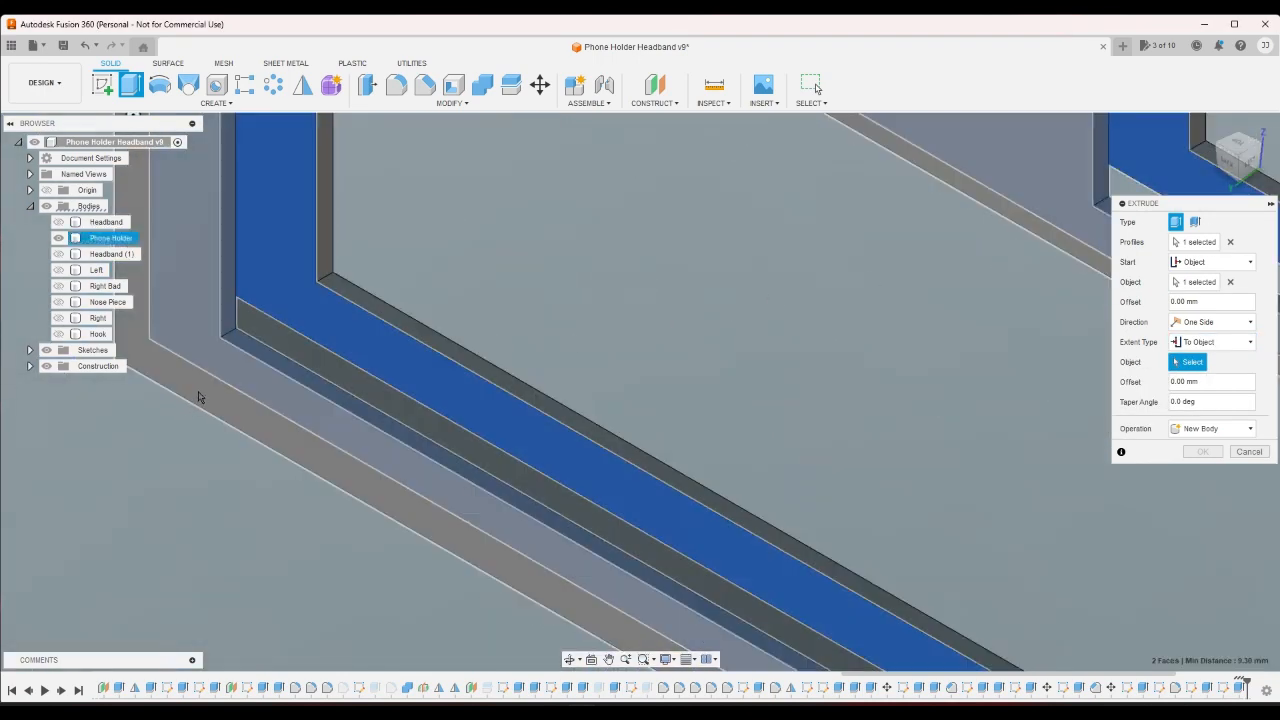
pyautogui.click(1248, 448)
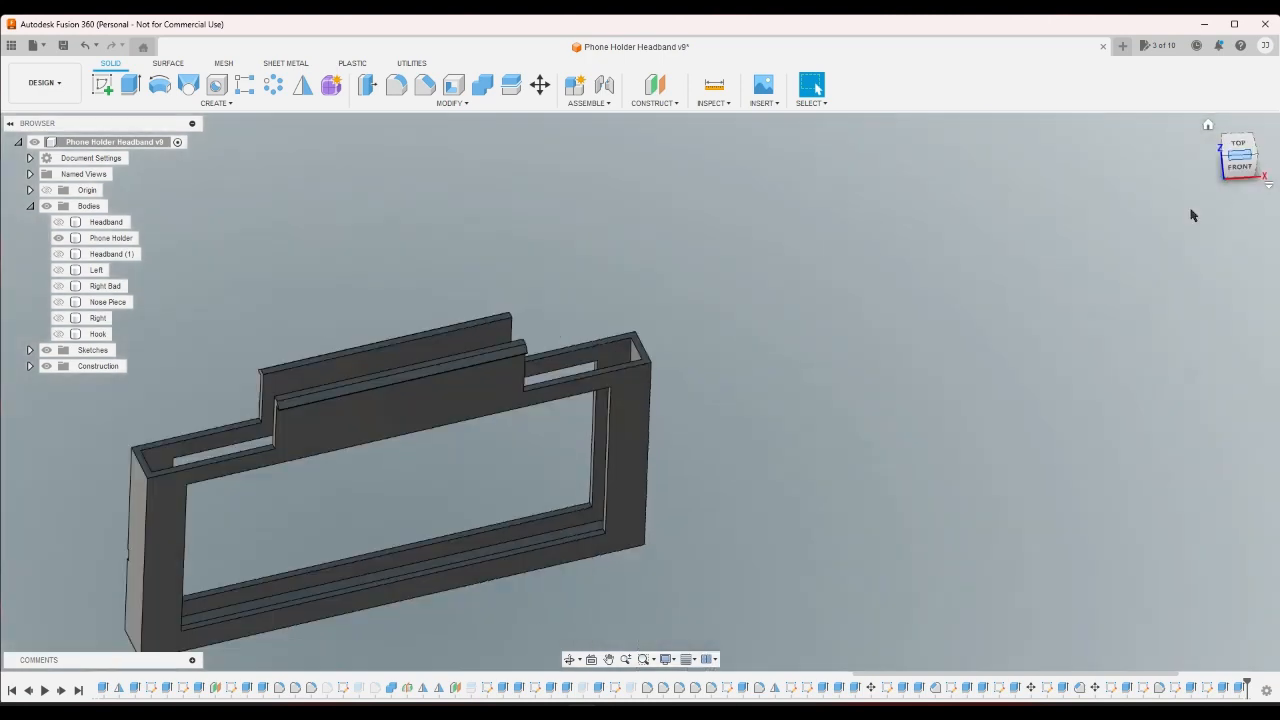
pyautogui.click(110, 238)
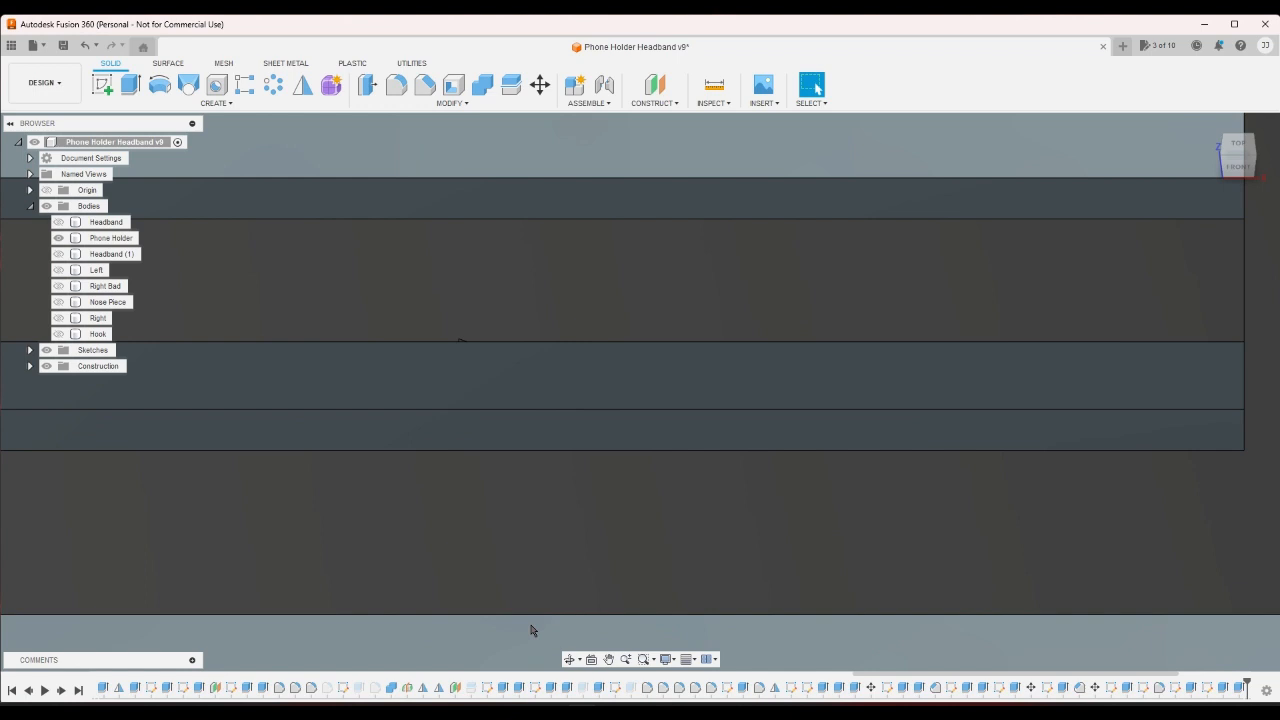
pyautogui.click(112, 238)
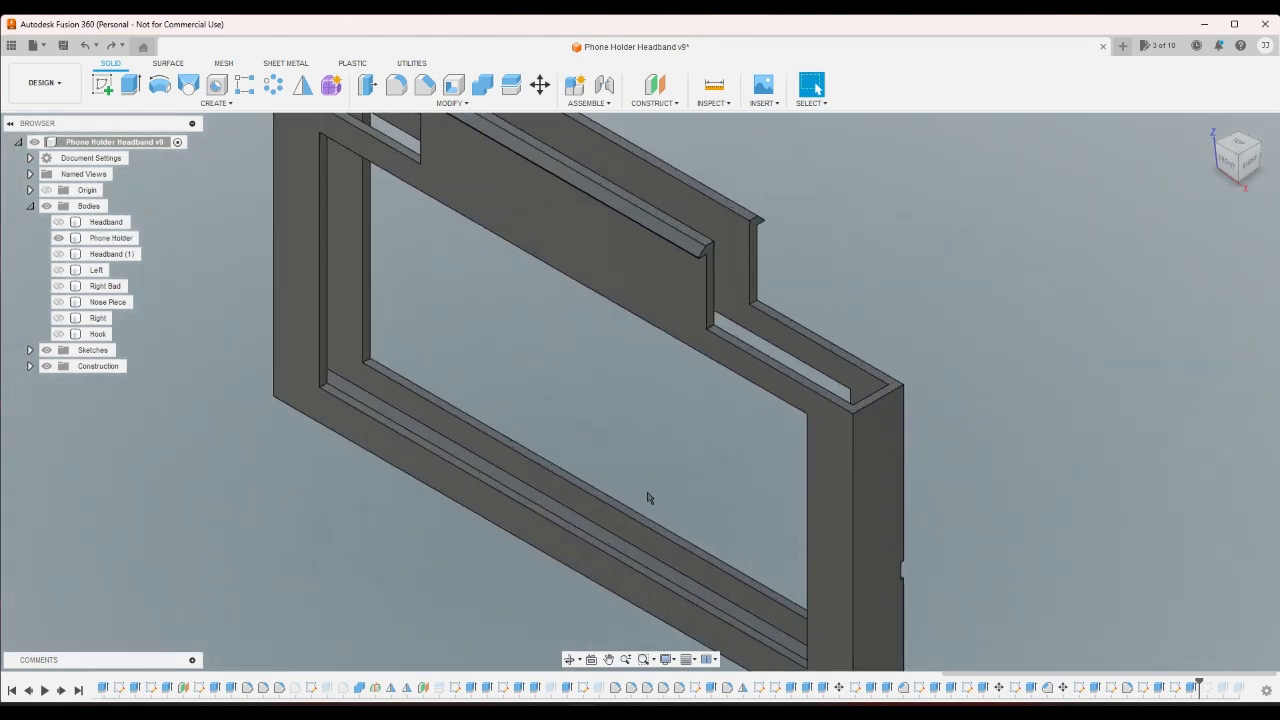
pyautogui.click(110, 238)
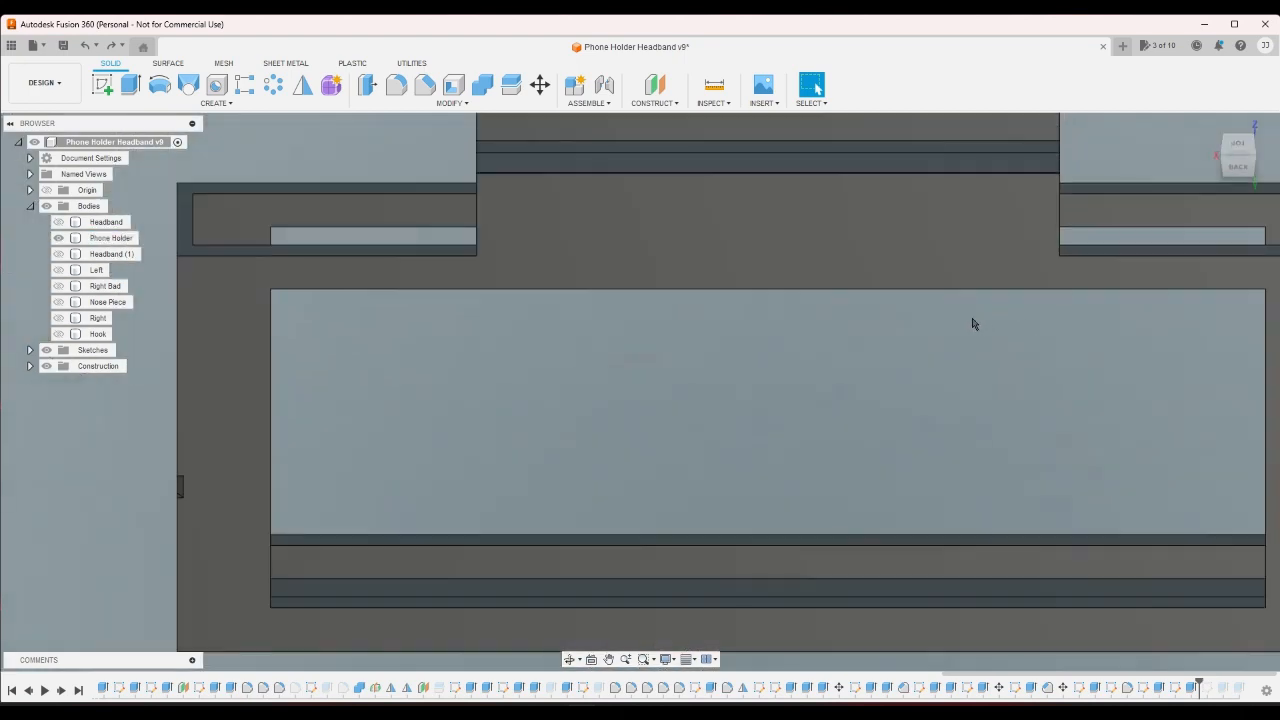
pyautogui.click(110, 238)
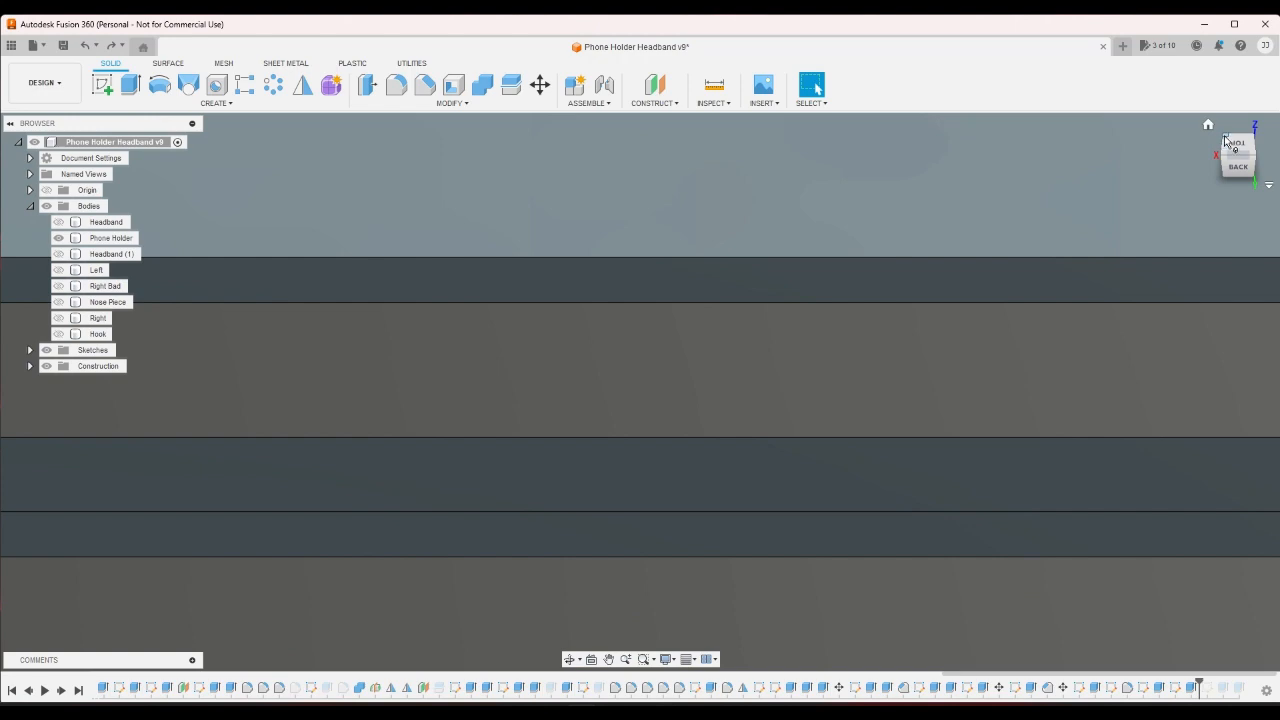
pyautogui.click(110, 238)
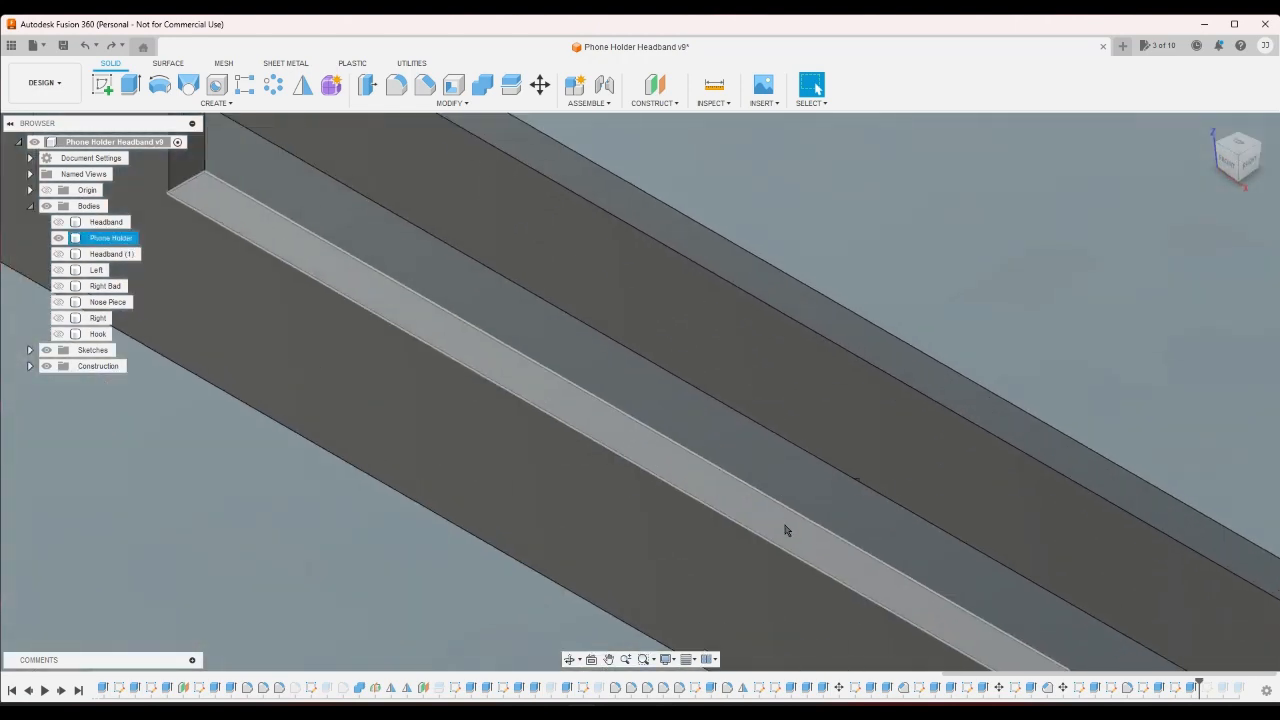
pyautogui.scroll(3)
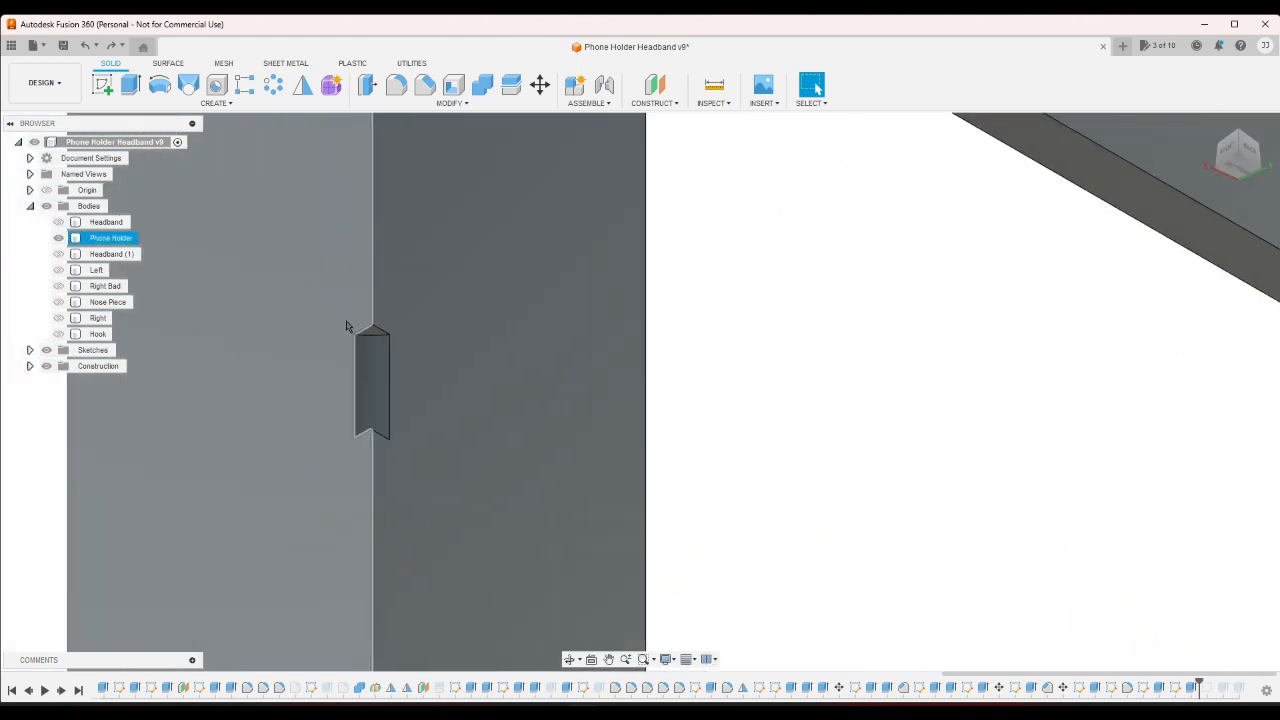
# - Extrude the small pointed tab profile To Object up to the neighbouring holder face
pyautogui.click(128, 84)
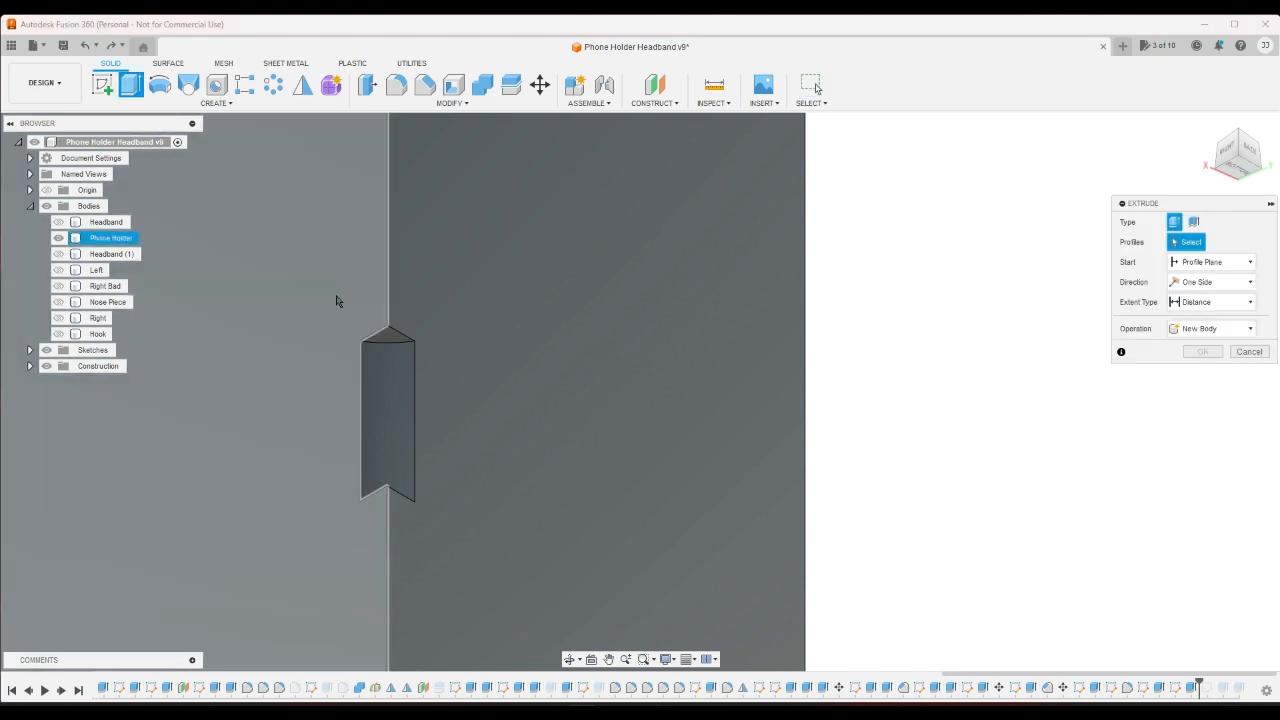
pyautogui.click(388, 350)
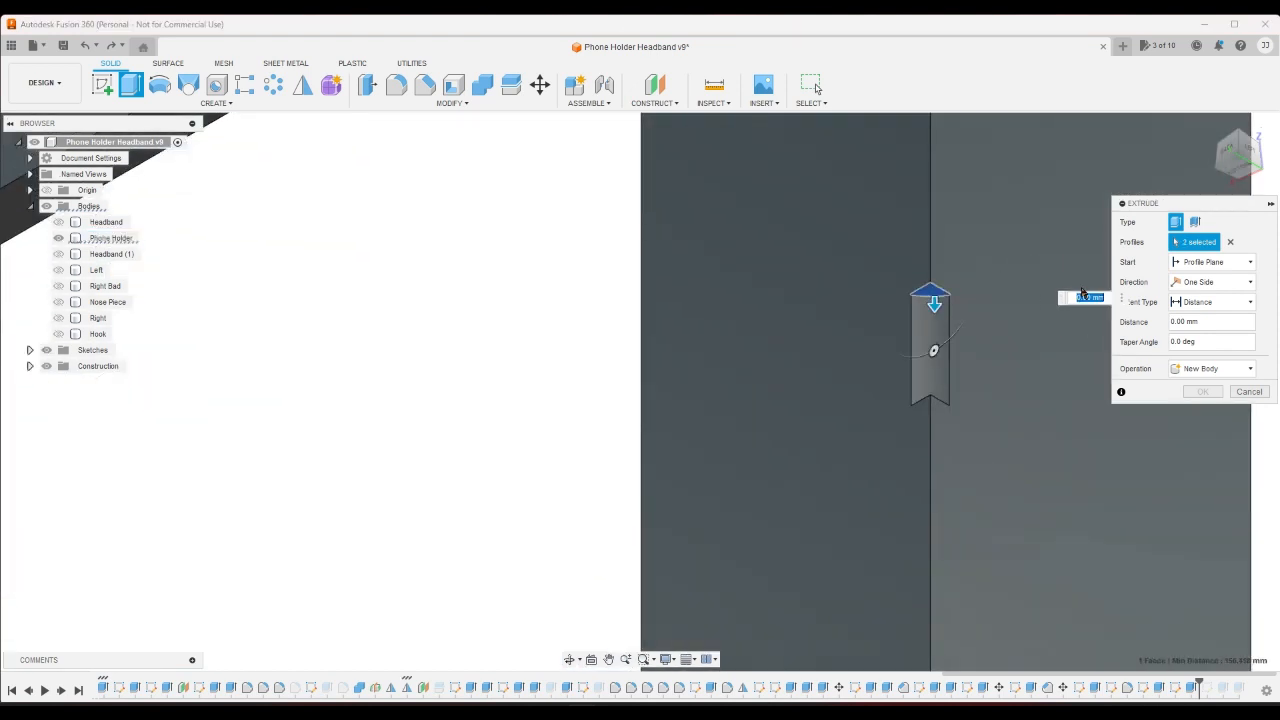
pyautogui.click(1212, 302)
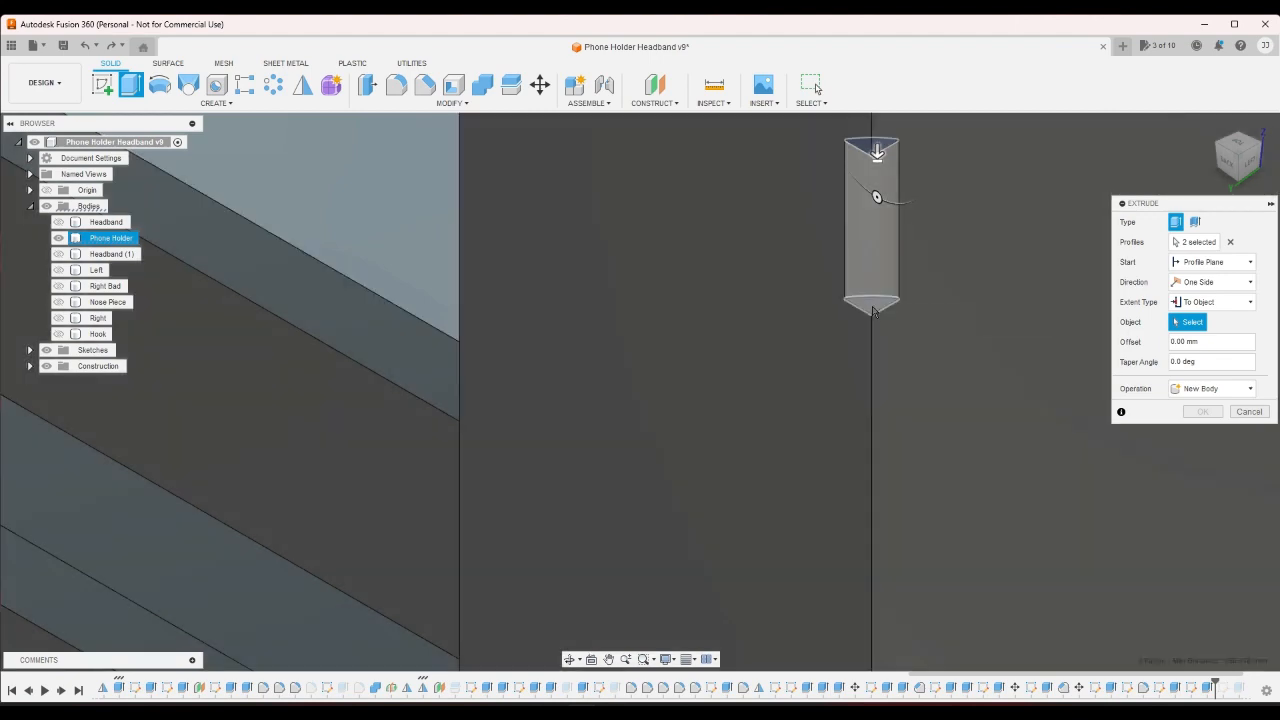
pyautogui.click(1248, 412)
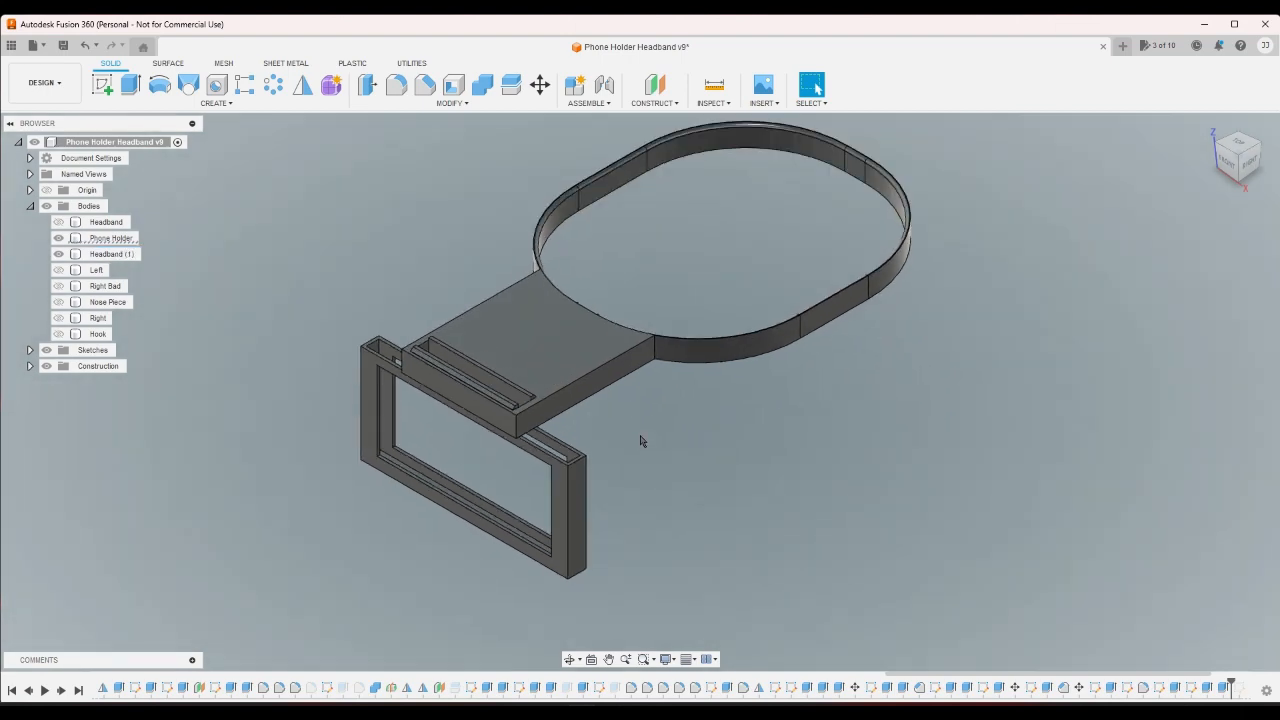
pyautogui.moveTo(632, 438)
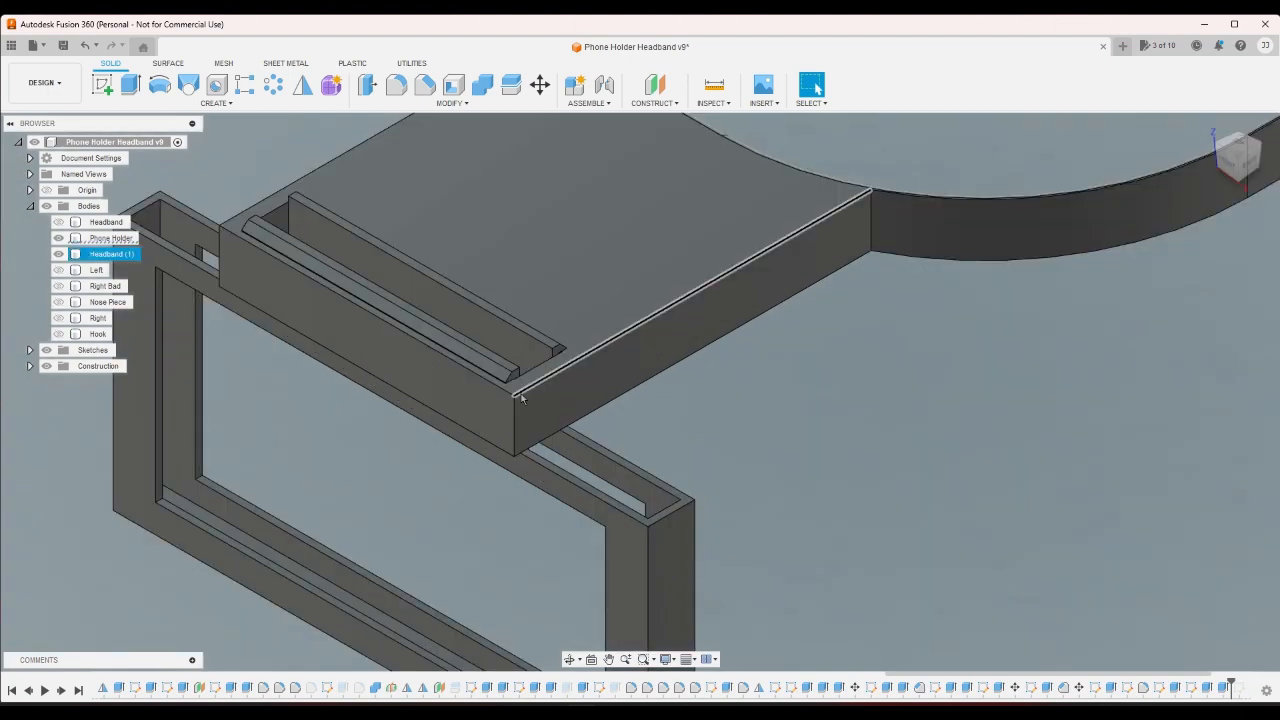
pyautogui.click(110, 238)
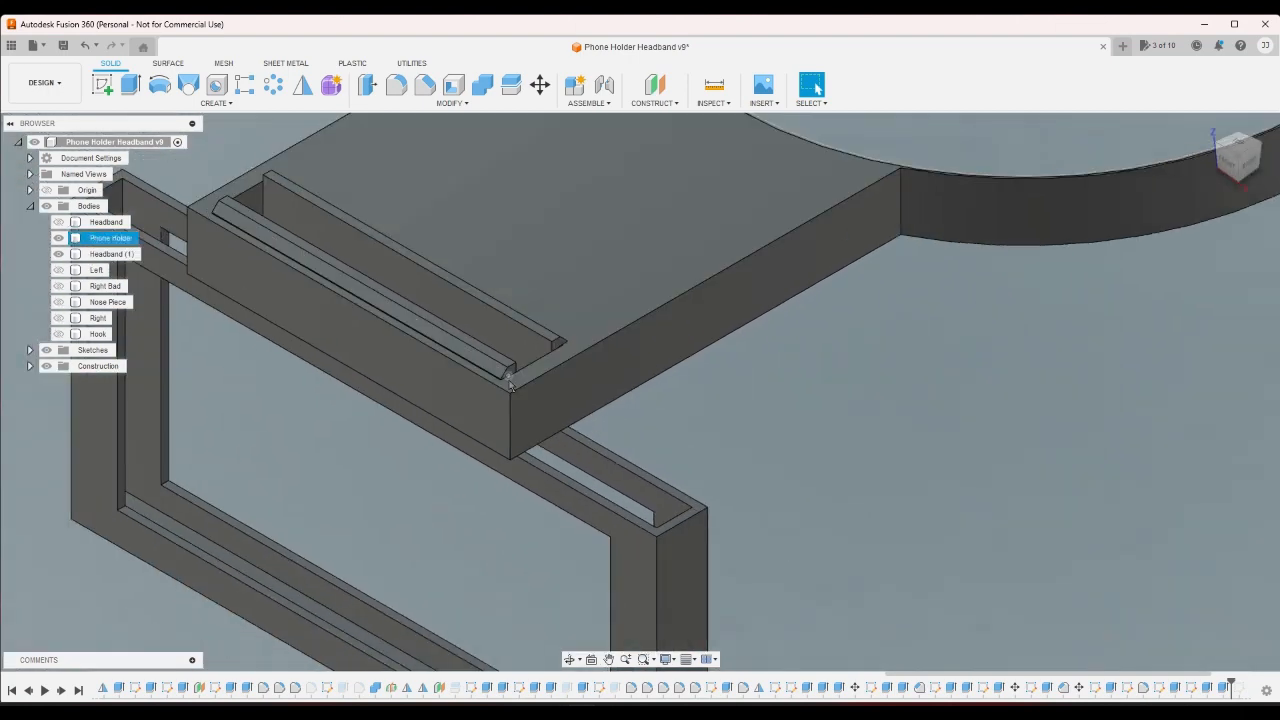
pyautogui.click(112, 252)
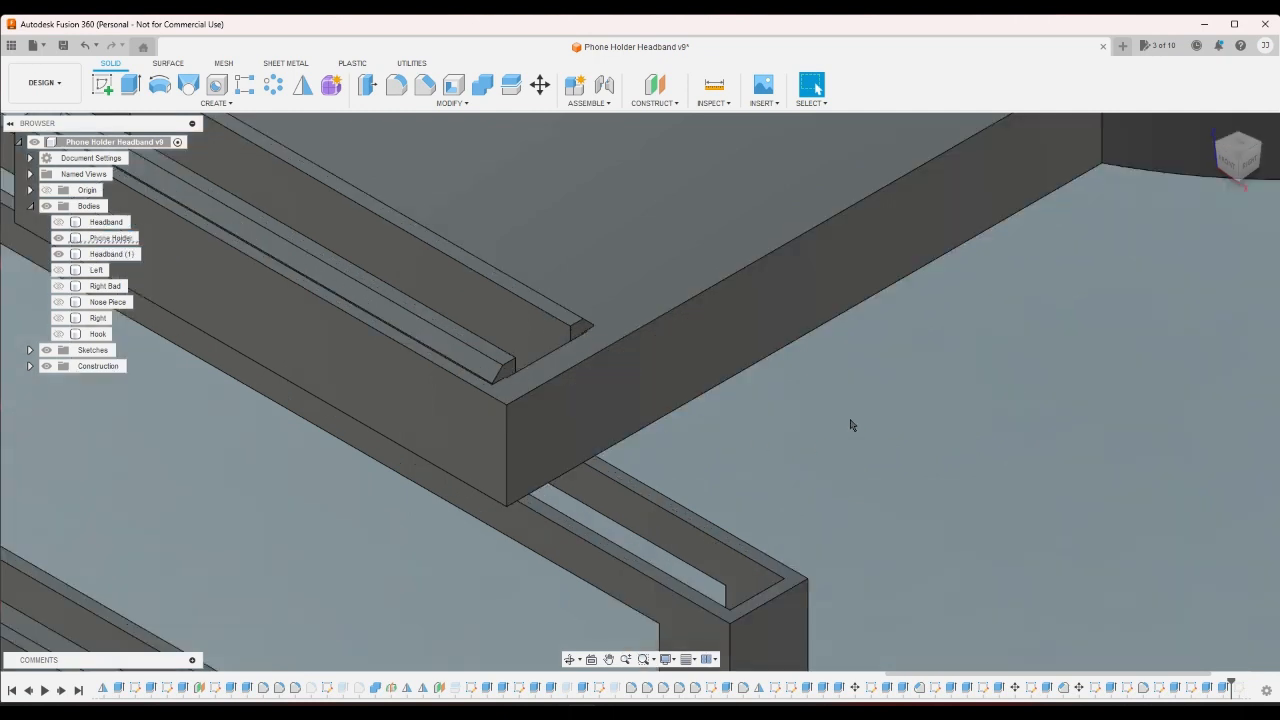
pyautogui.moveTo(852, 424); pyautogui.dragTo(816, 512)
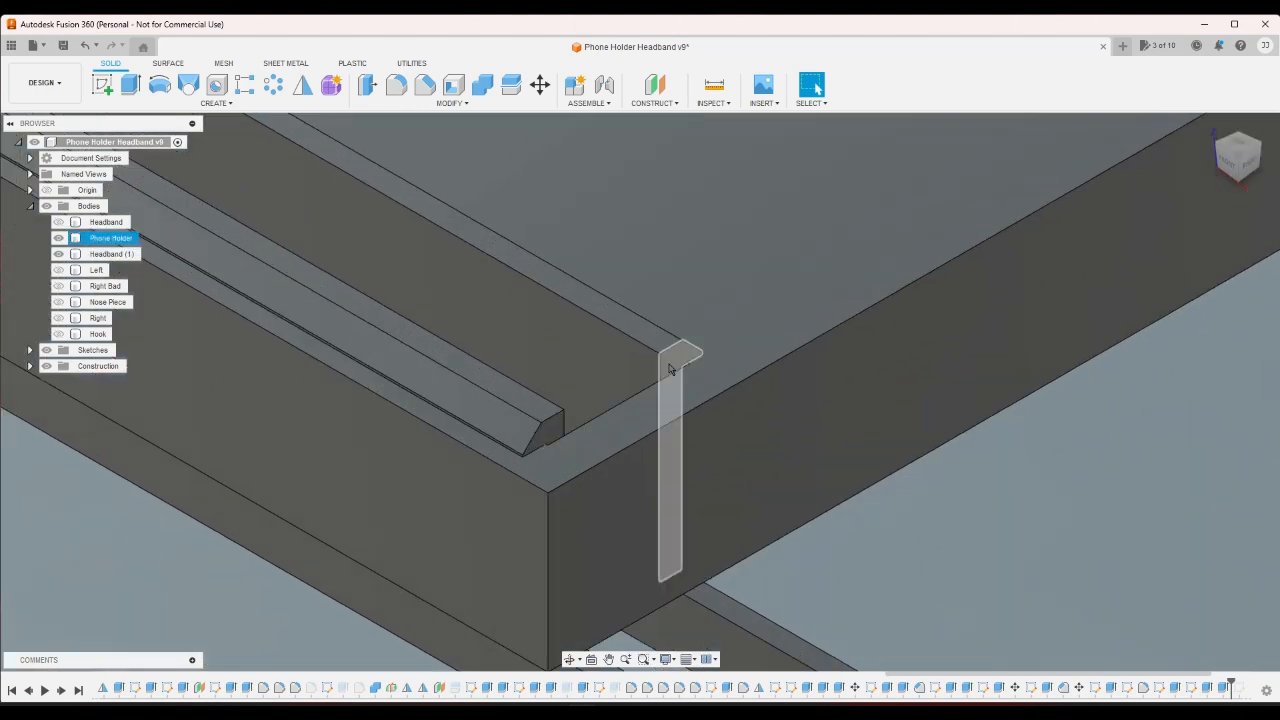
pyautogui.click(670, 460)
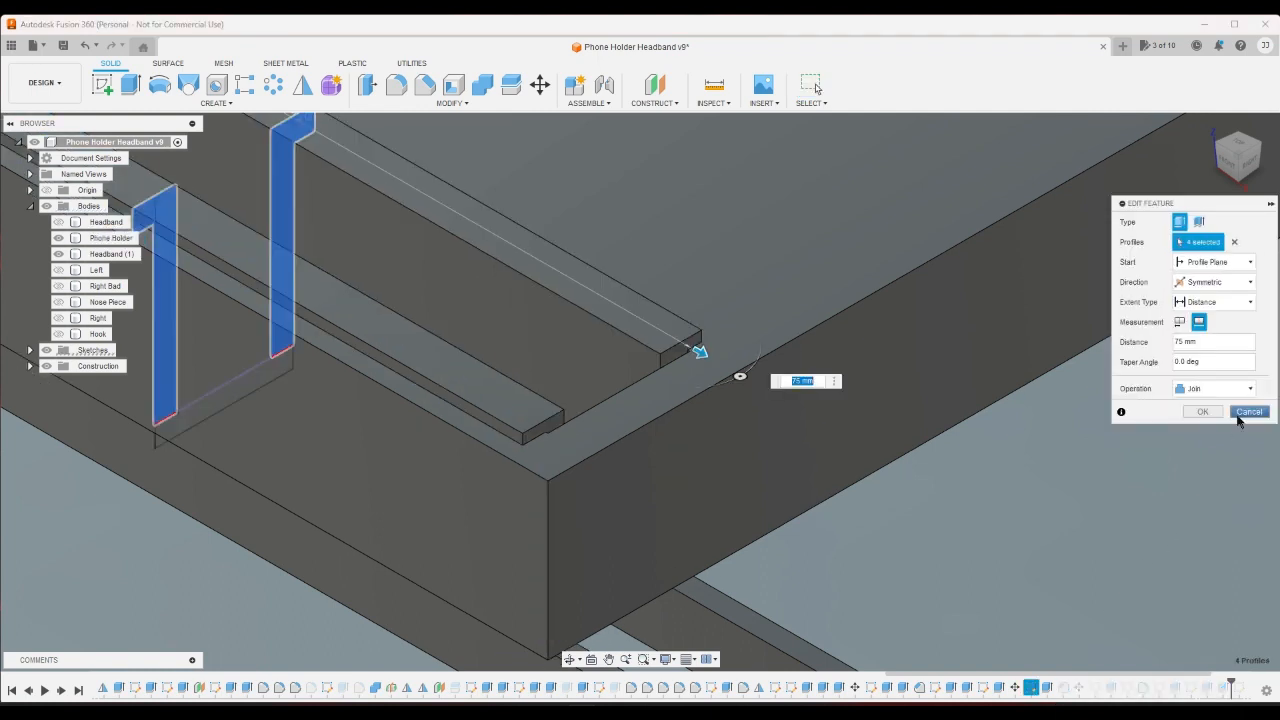
pyautogui.click(1248, 412)
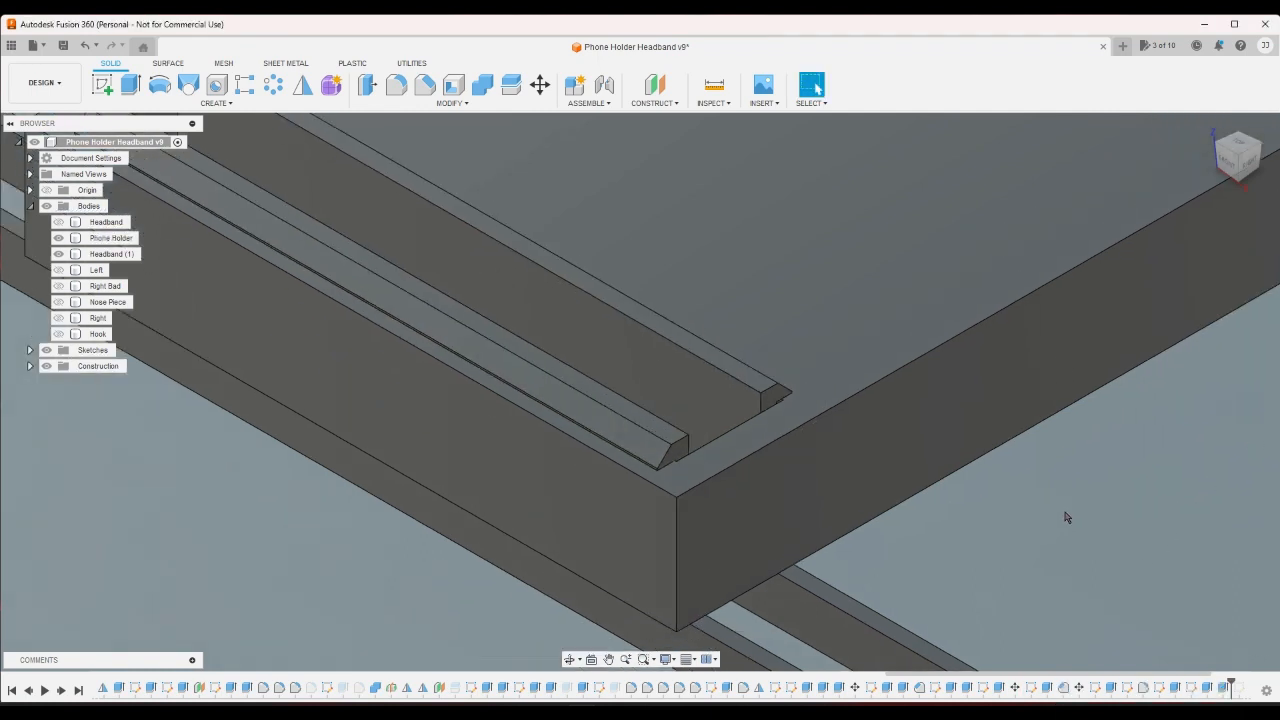
pyautogui.click(1030, 688)
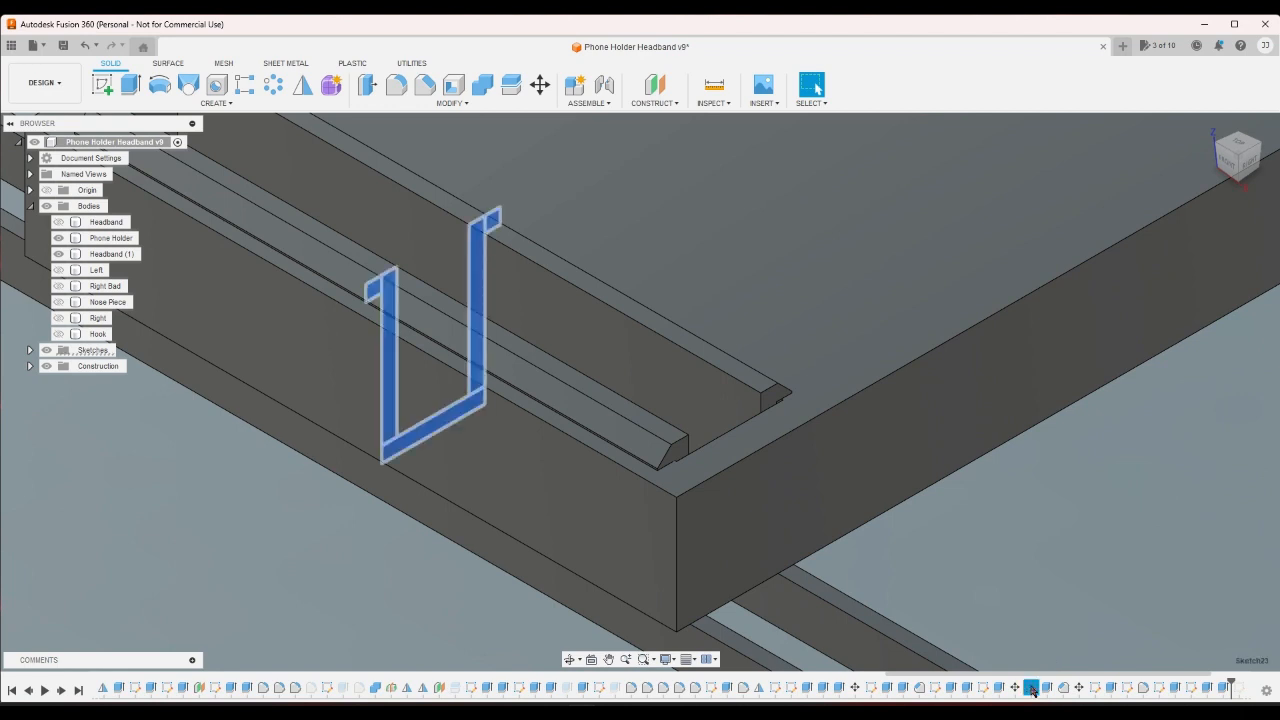
pyautogui.click(980, 688)
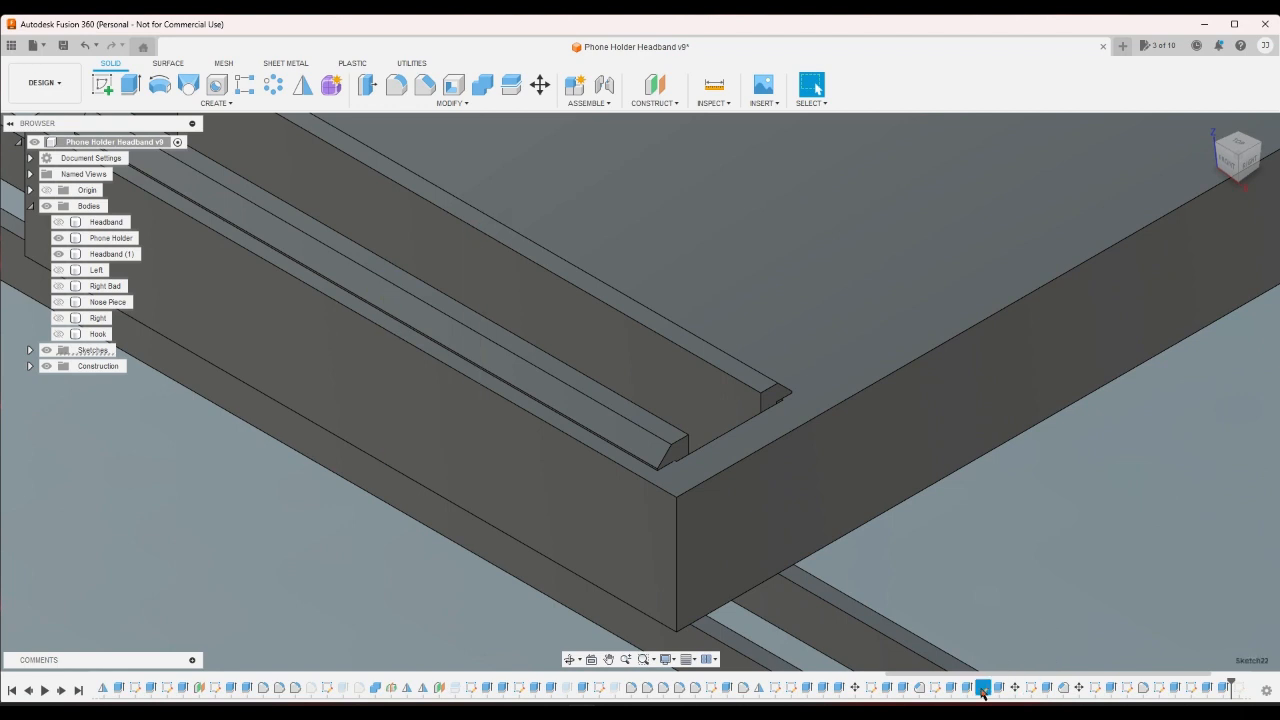
pyautogui.click(112, 254)
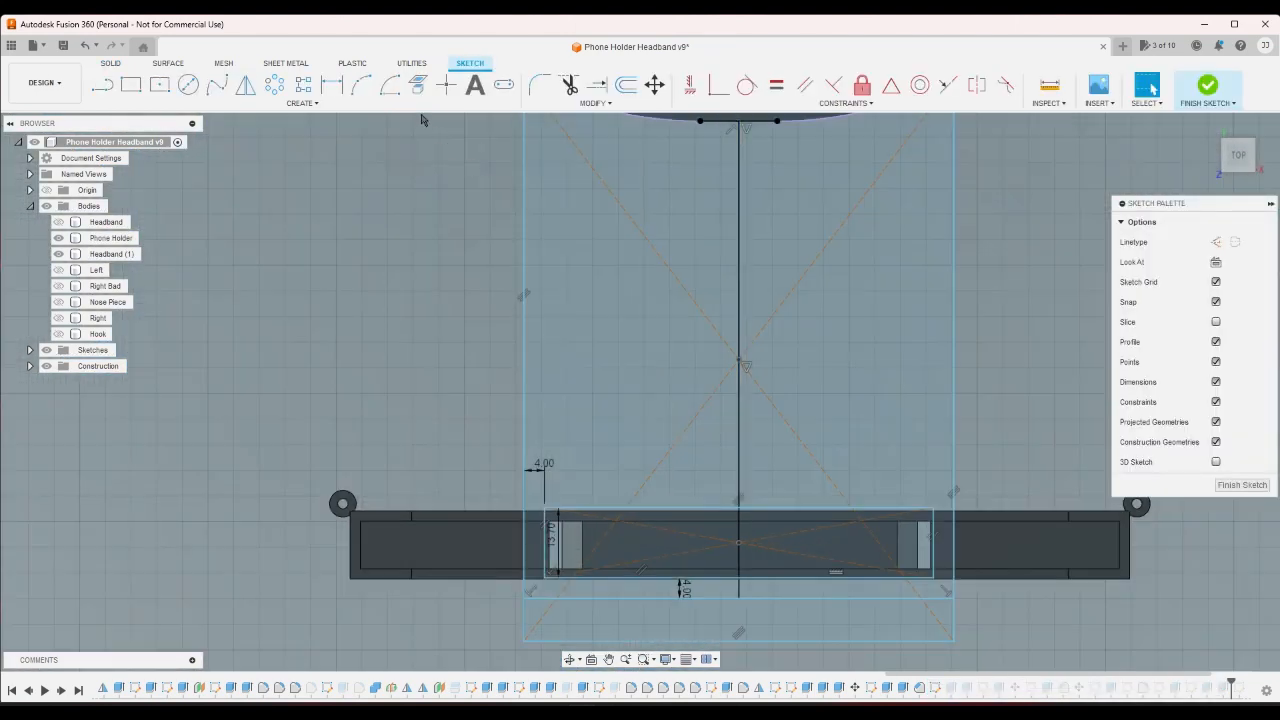
# - Review the slot's top sketch line via its context menu, then finish the sketch
pyautogui.click(738, 512)
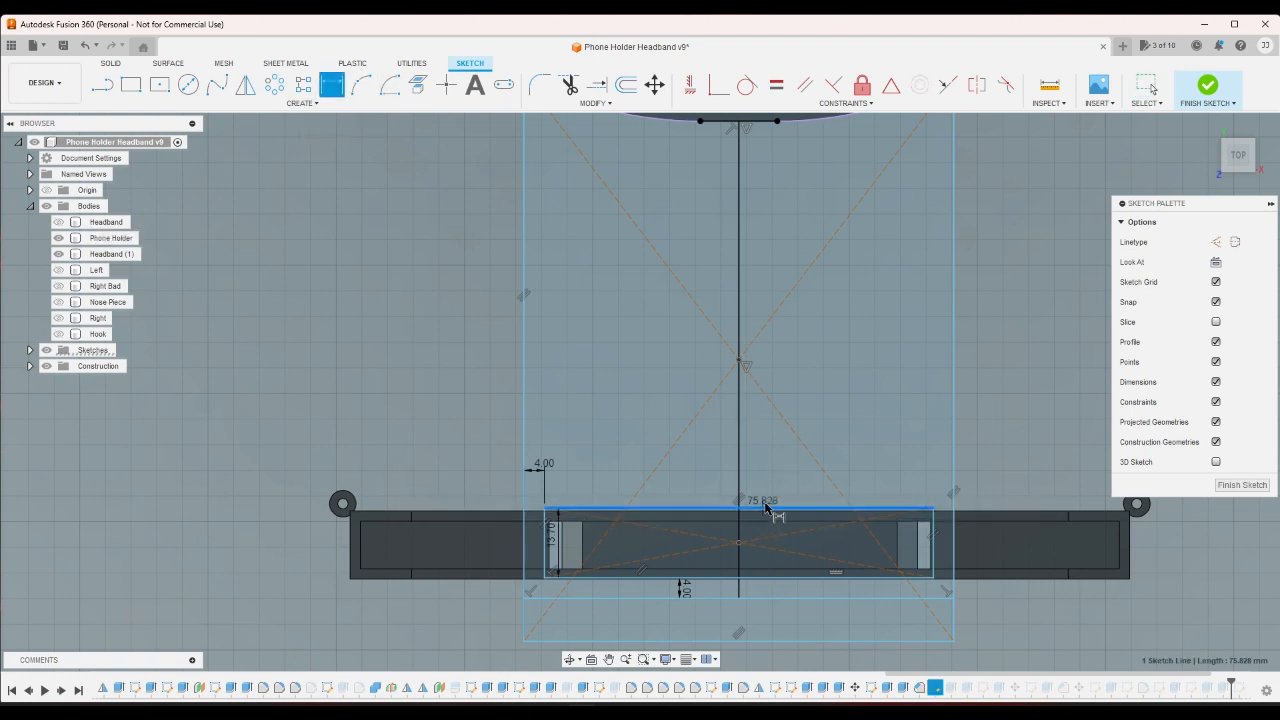
pyautogui.rightClick(764, 504)
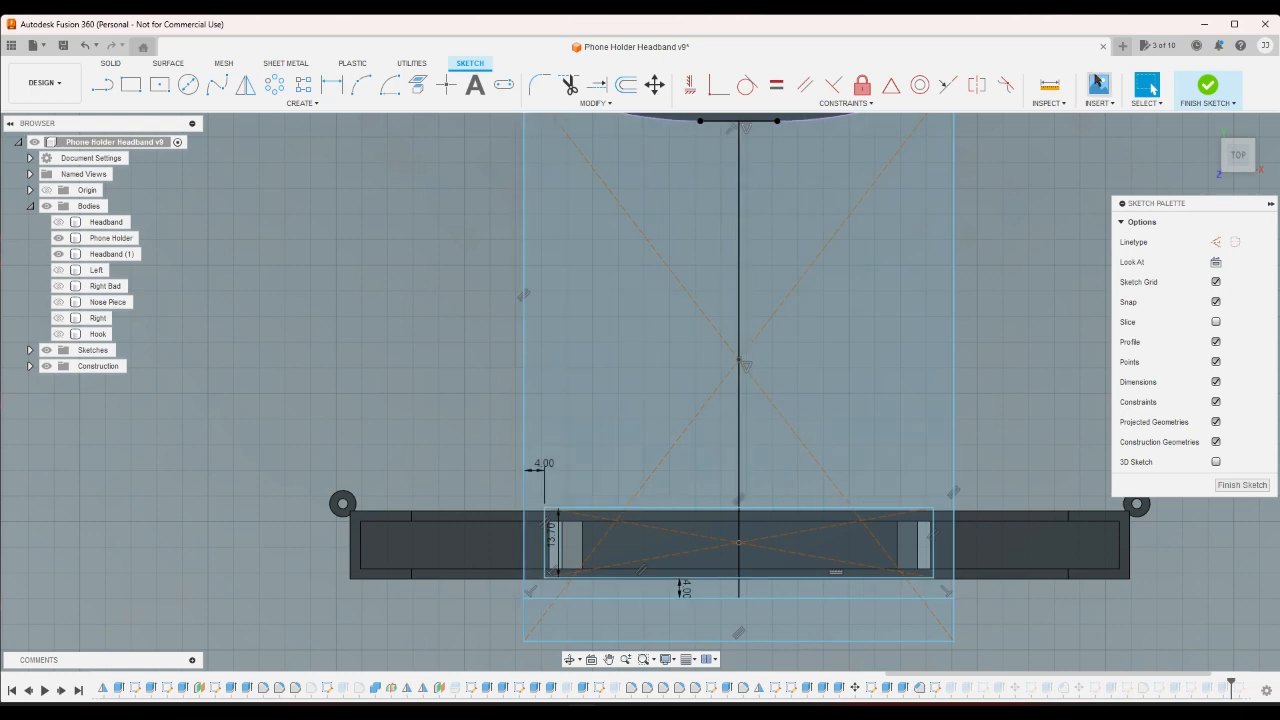
pyautogui.click(1208, 88)
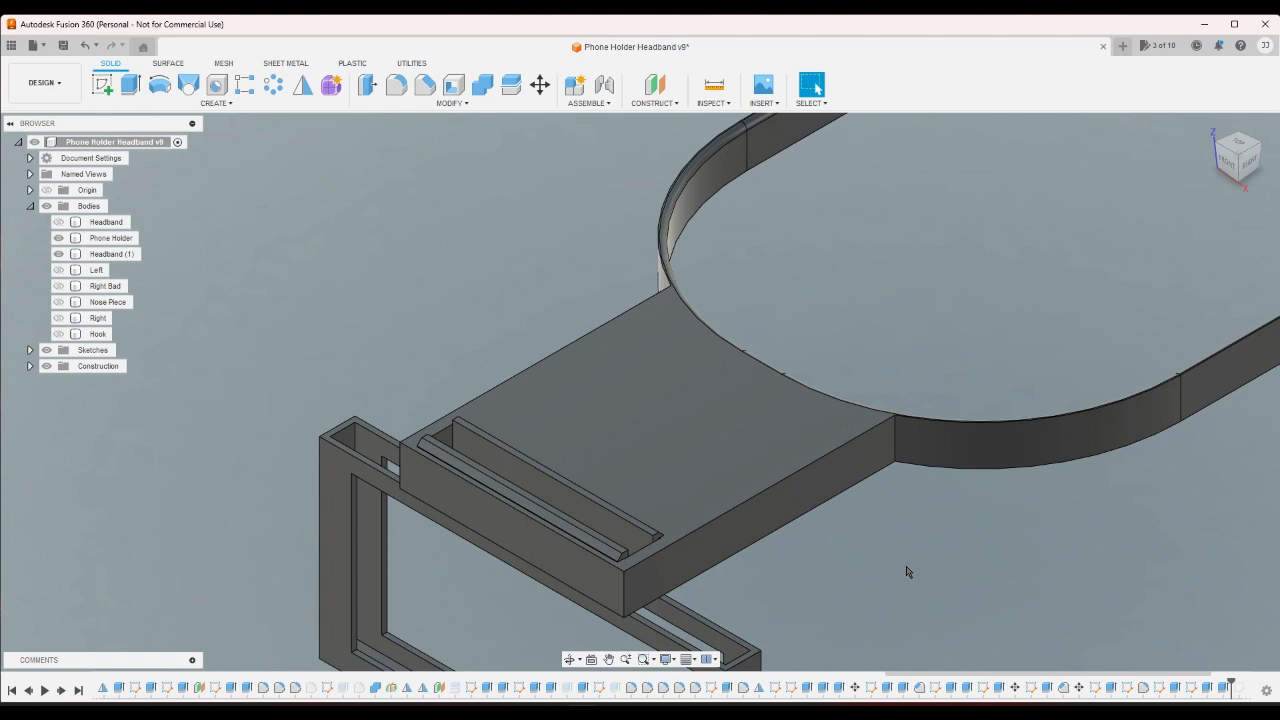
pyautogui.click(110, 238)
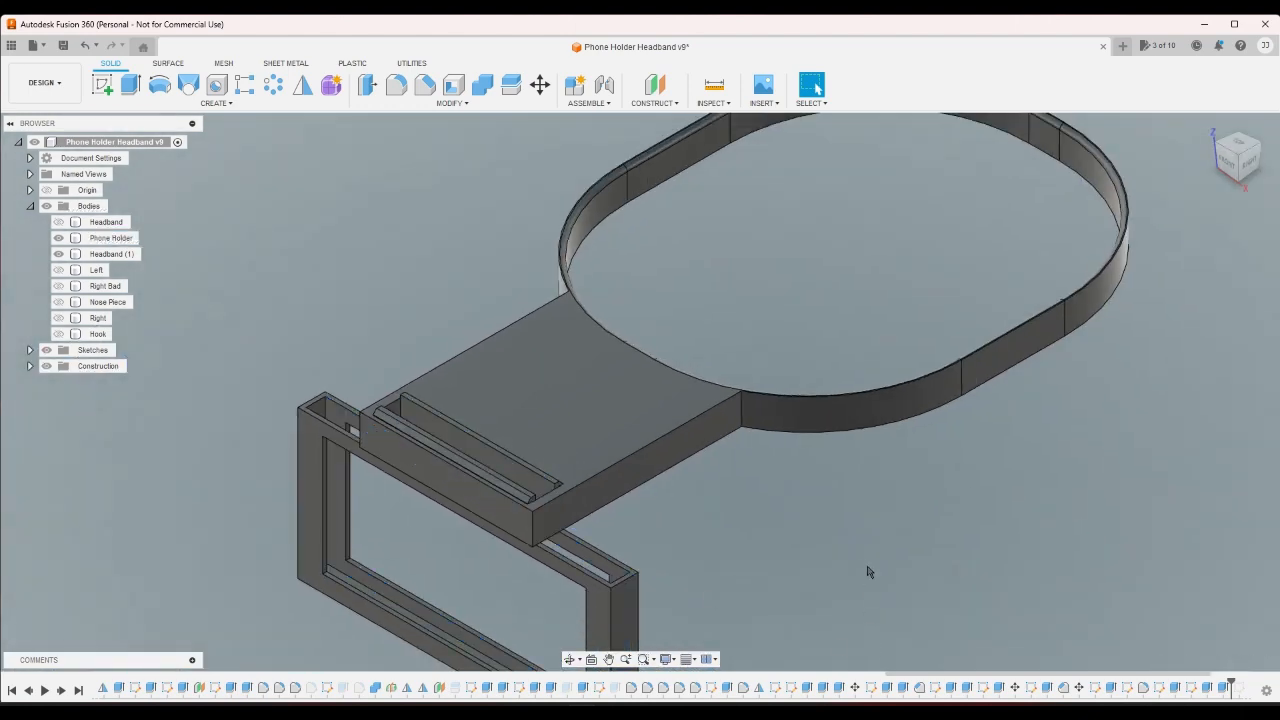
pyautogui.click(1238, 156)
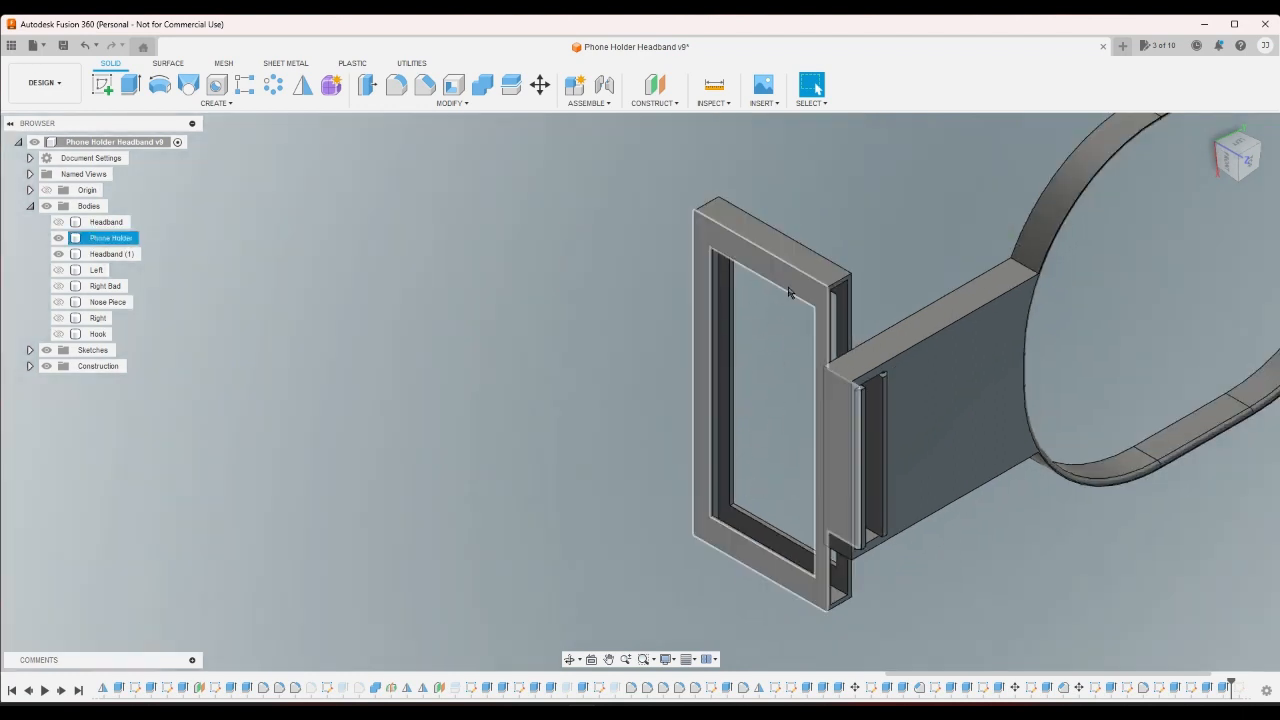
pyautogui.click(884, 256)
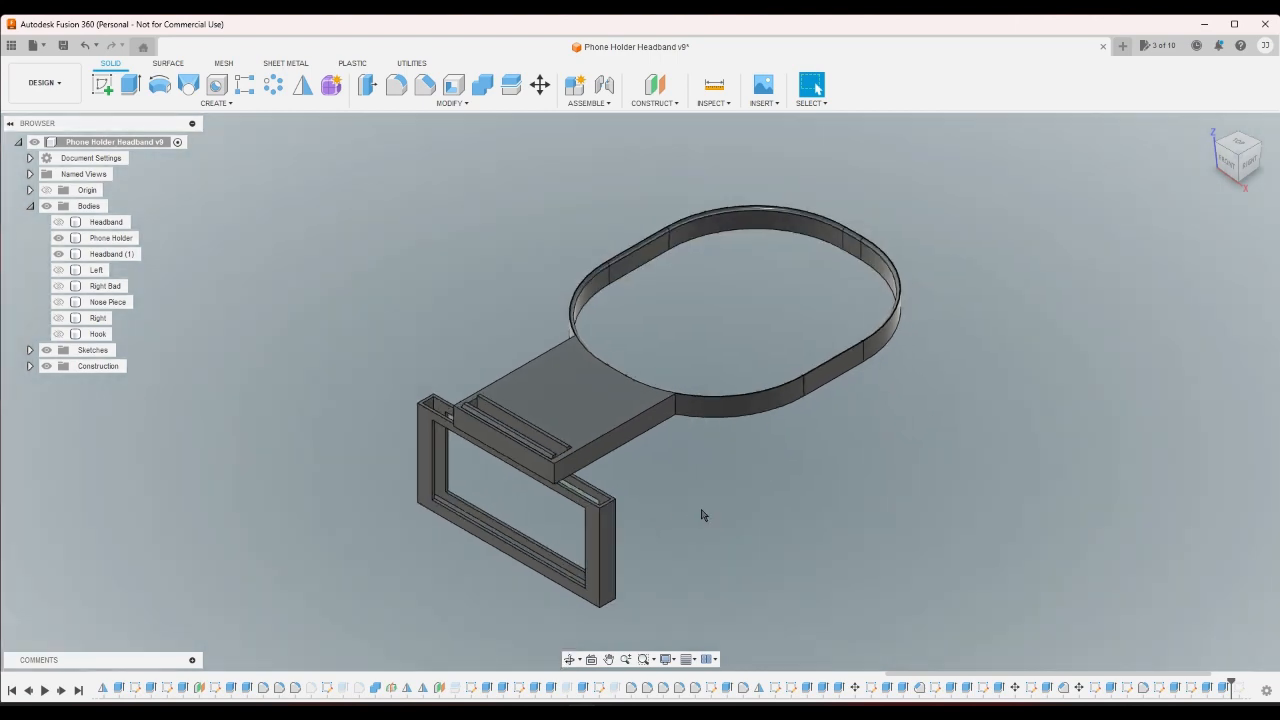
pyautogui.click(112, 252)
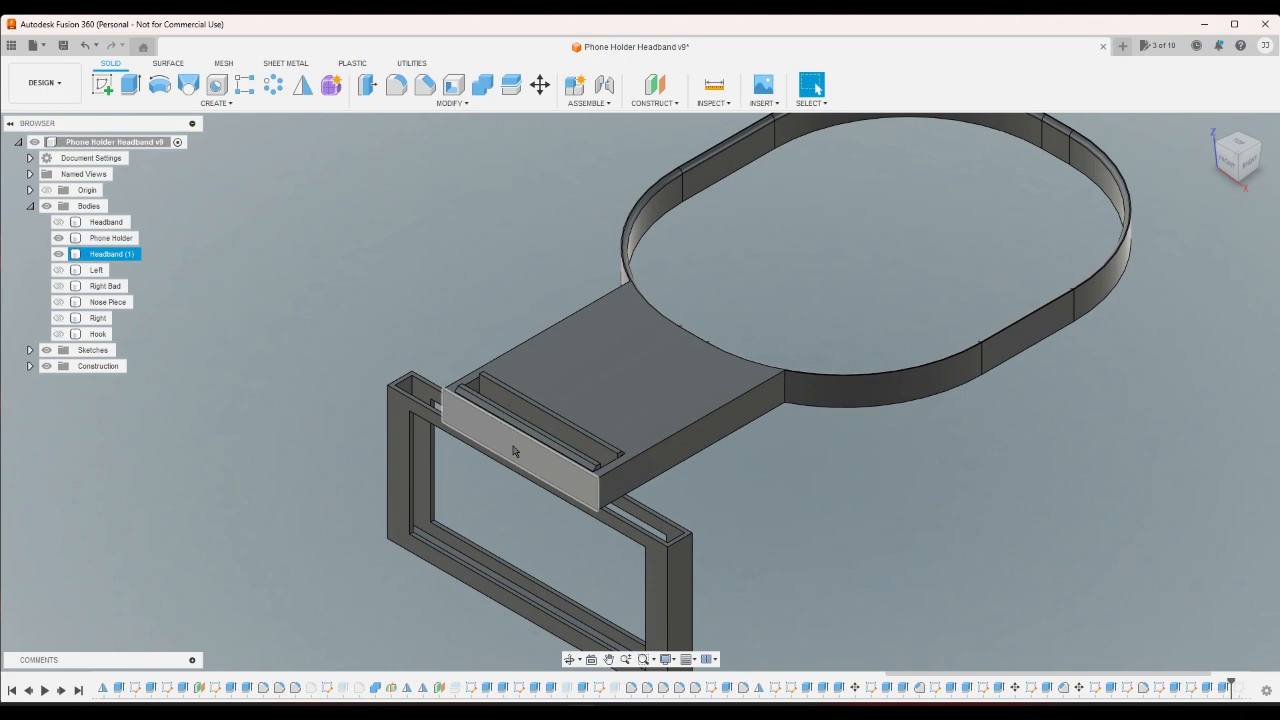
pyautogui.click(112, 238)
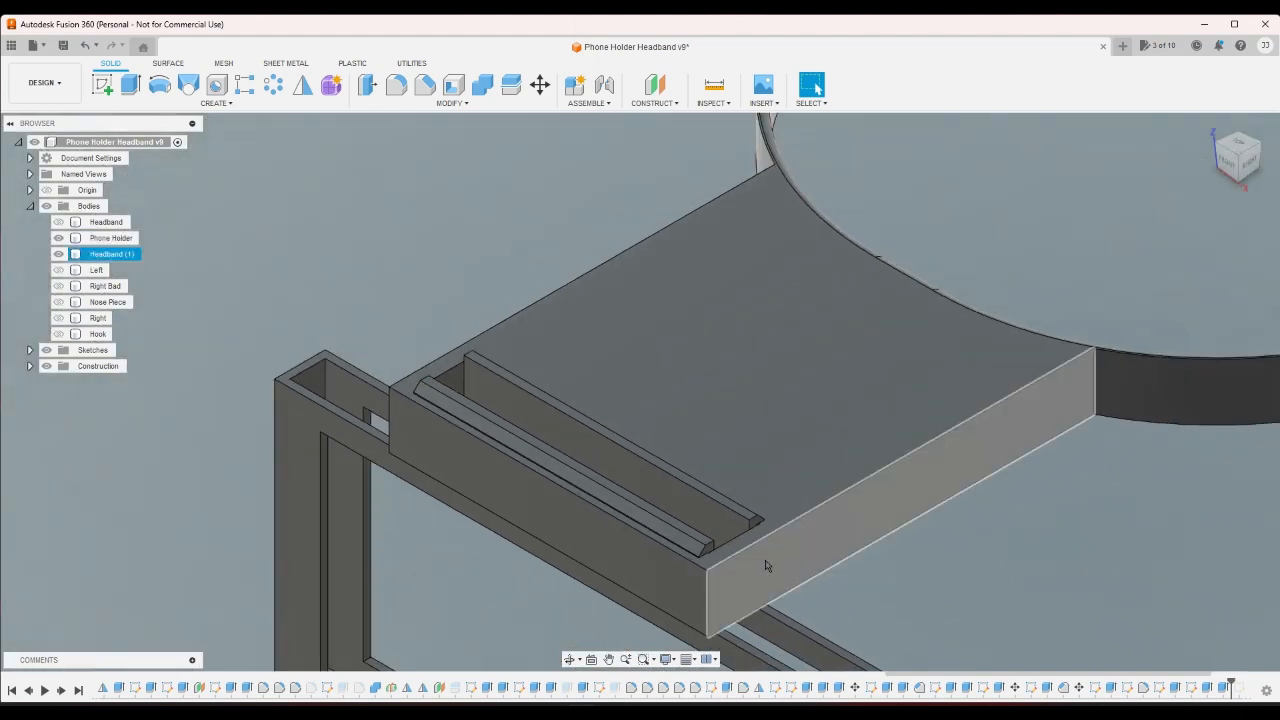
pyautogui.click(110, 238)
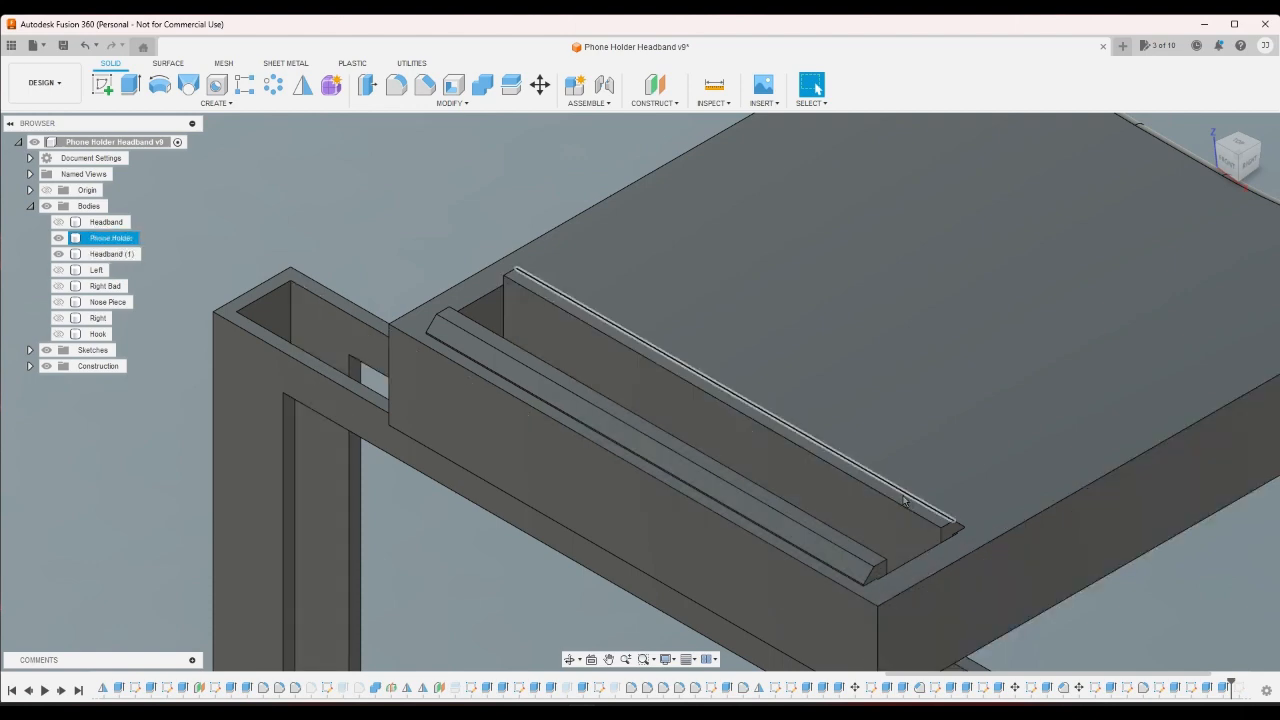
pyautogui.click(1150, 582)
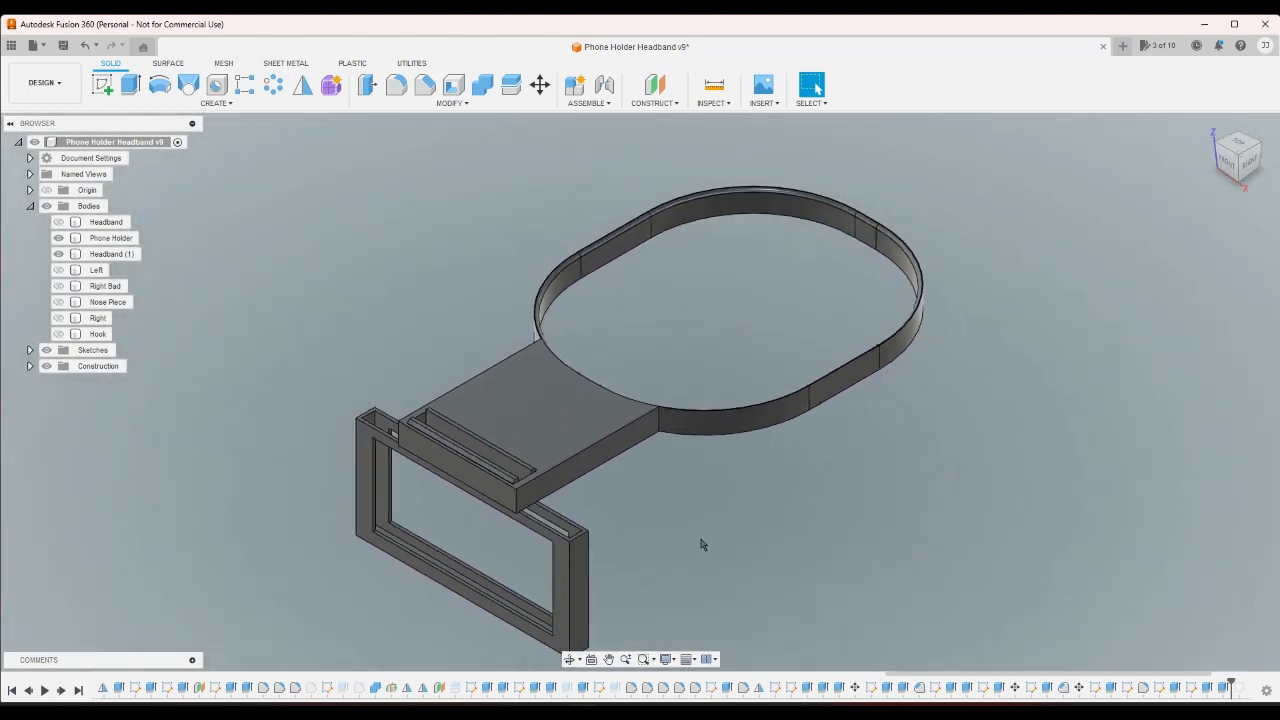
pyautogui.click(112, 252)
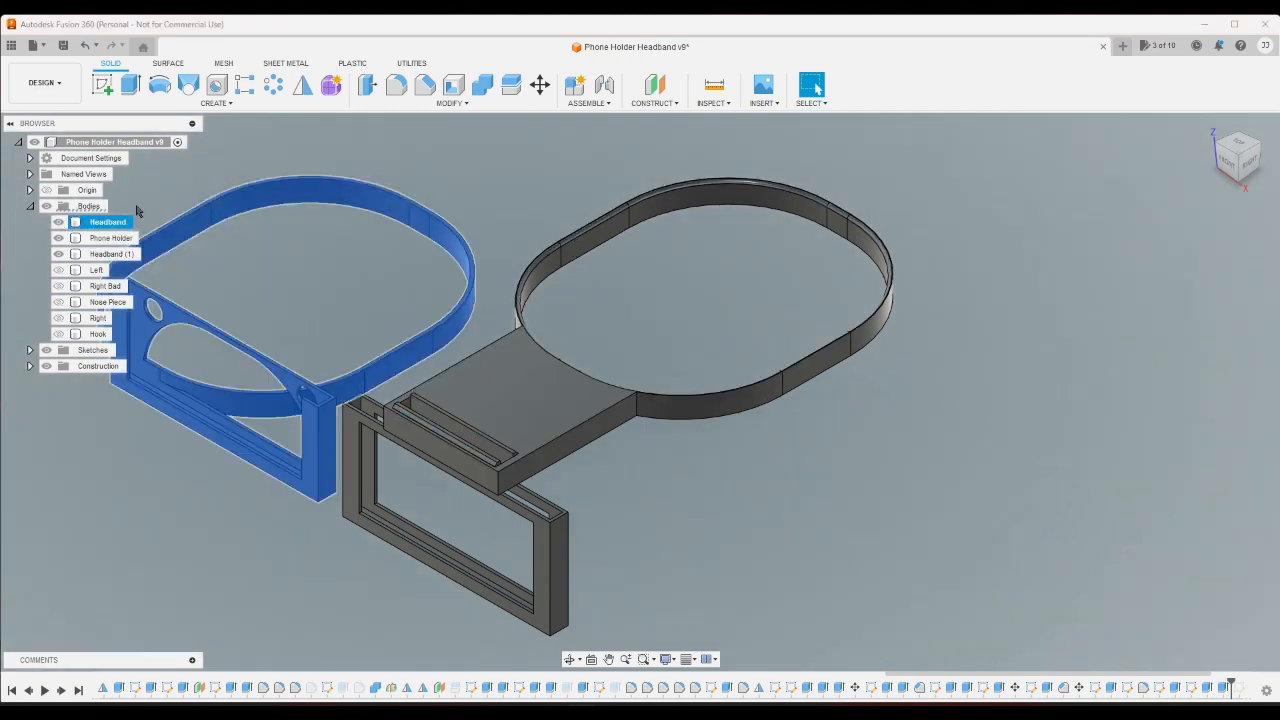
# - Rename the bodies to Tall Headband and Headband, hiding the tall one
pyautogui.rightClick(108, 220)
pyautogui.write('Tall ')
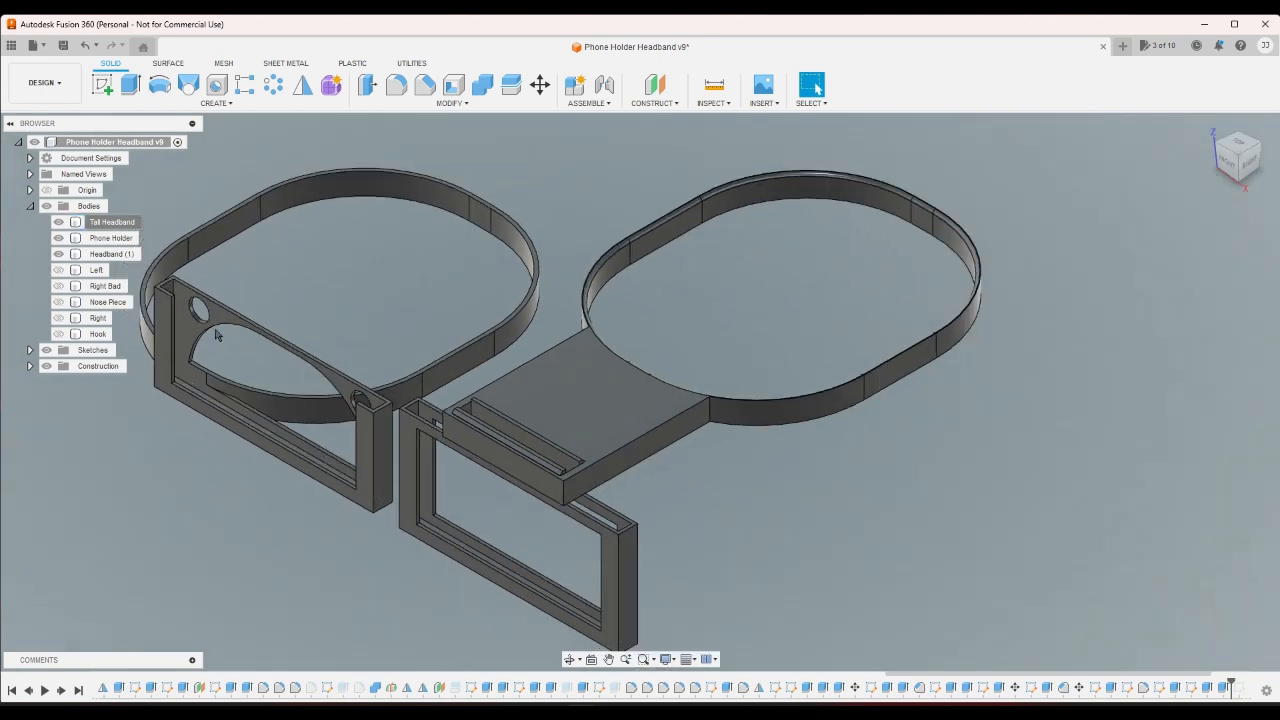
pyautogui.moveTo(240, 292)
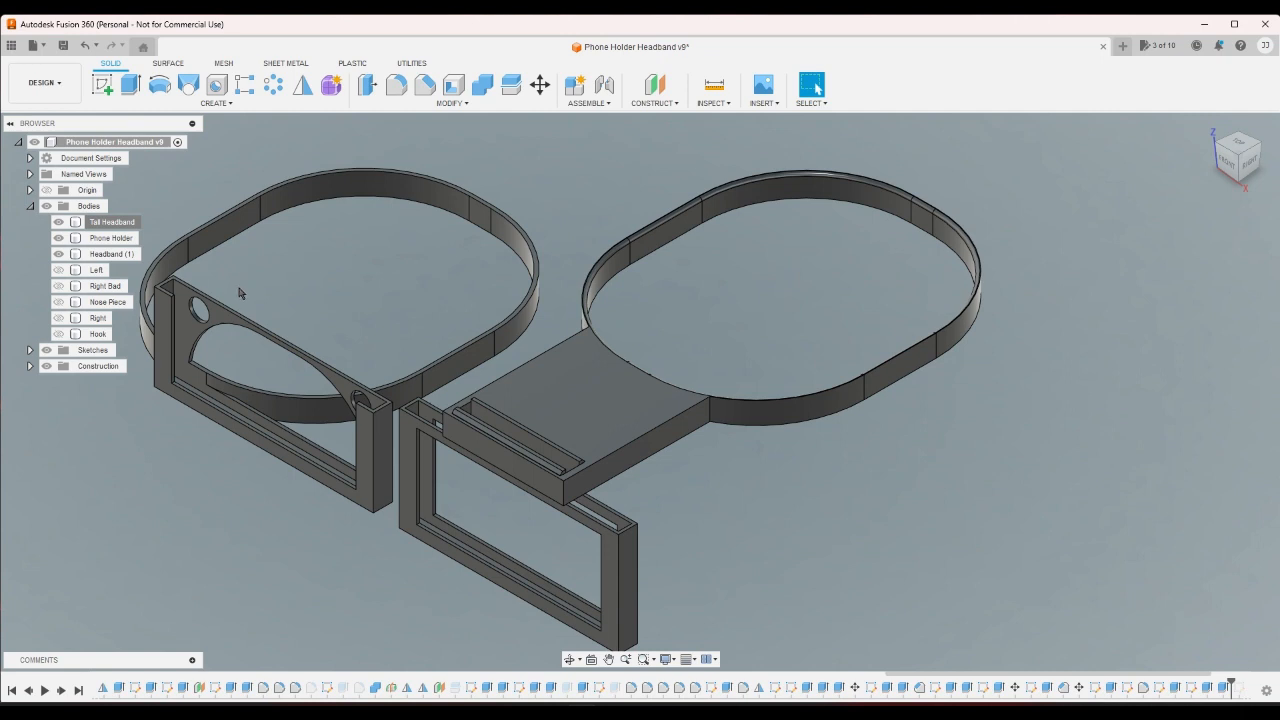
pyautogui.moveTo(372, 290)
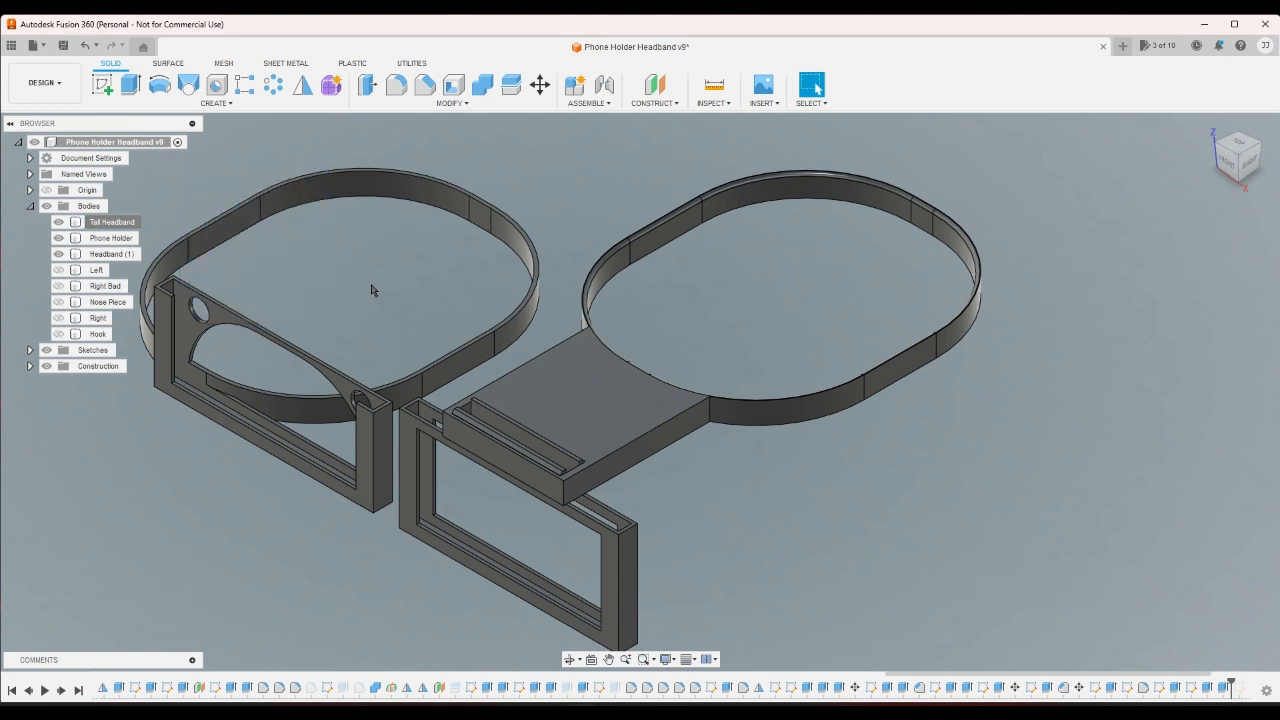
pyautogui.moveTo(356, 296)
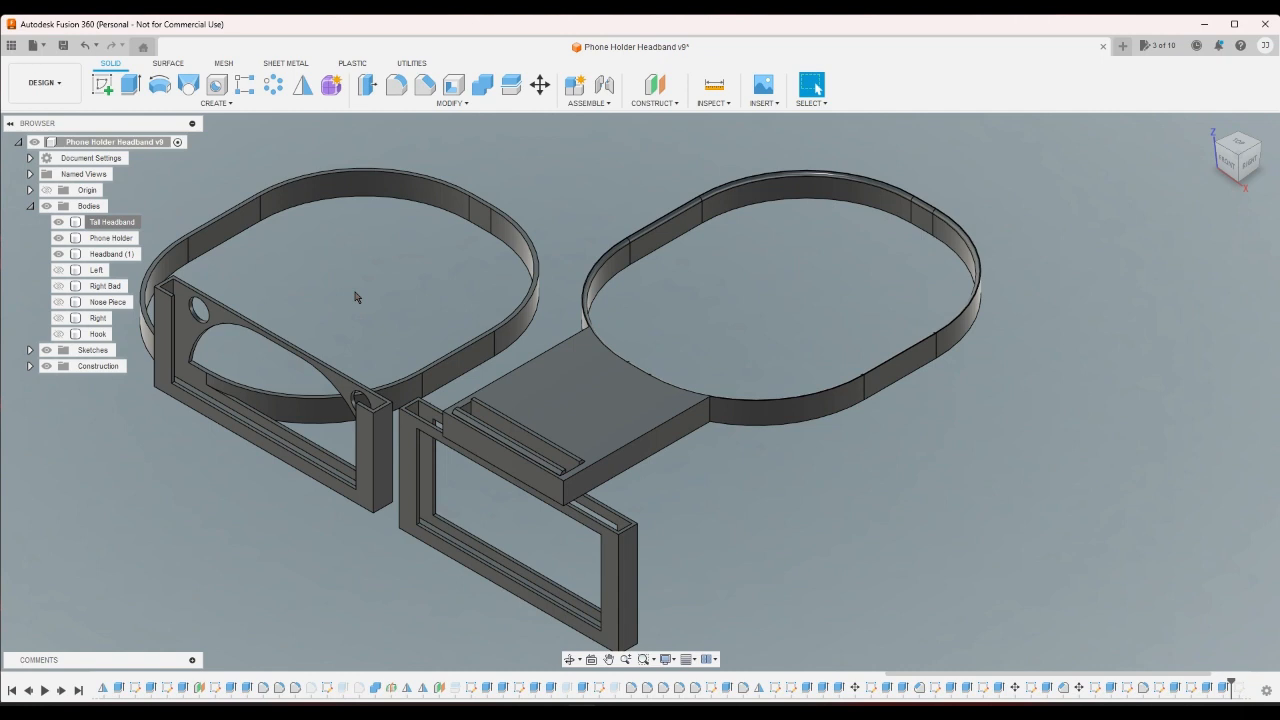
pyautogui.moveTo(348, 292)
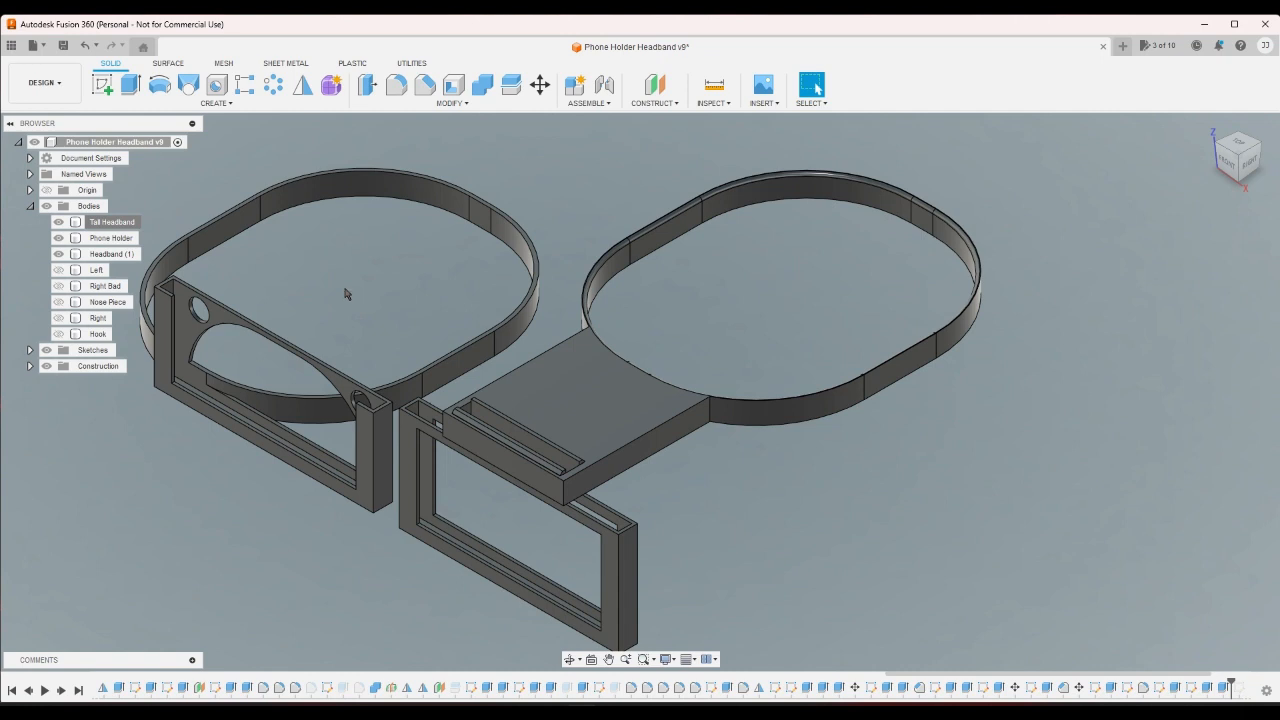
pyautogui.moveTo(342, 304)
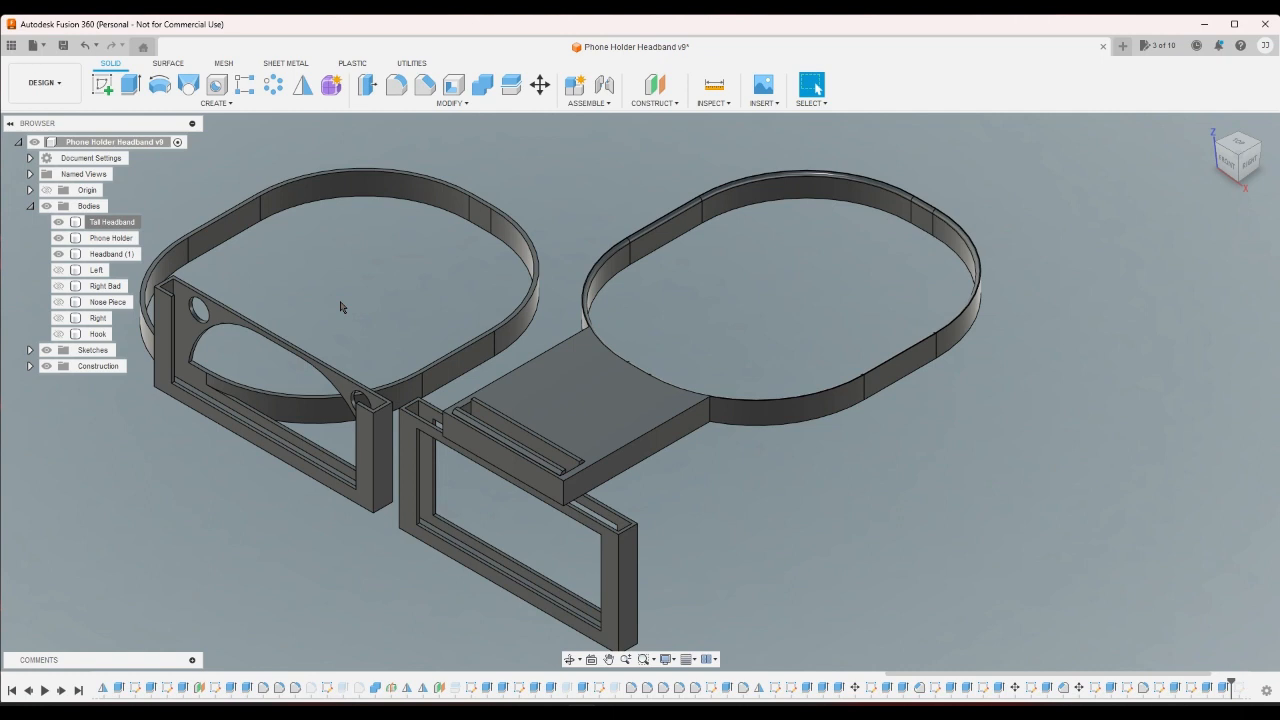
pyautogui.moveTo(436, 280)
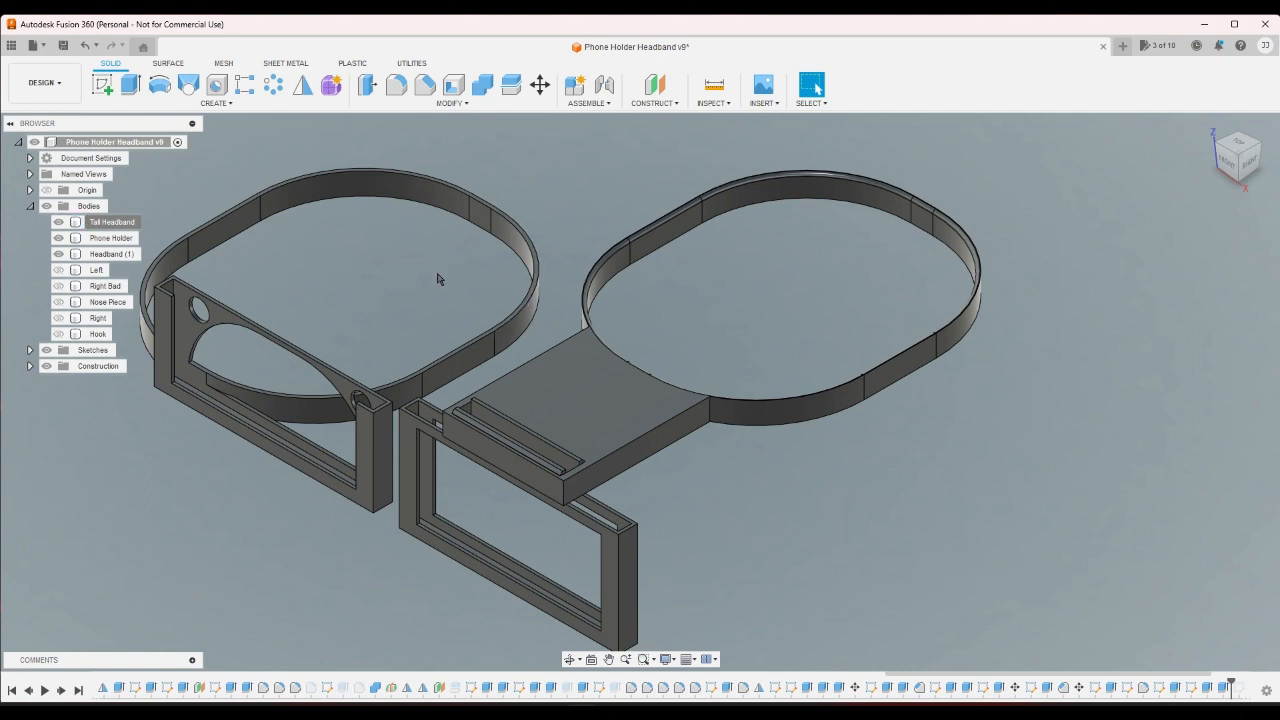
pyautogui.click(60, 222)
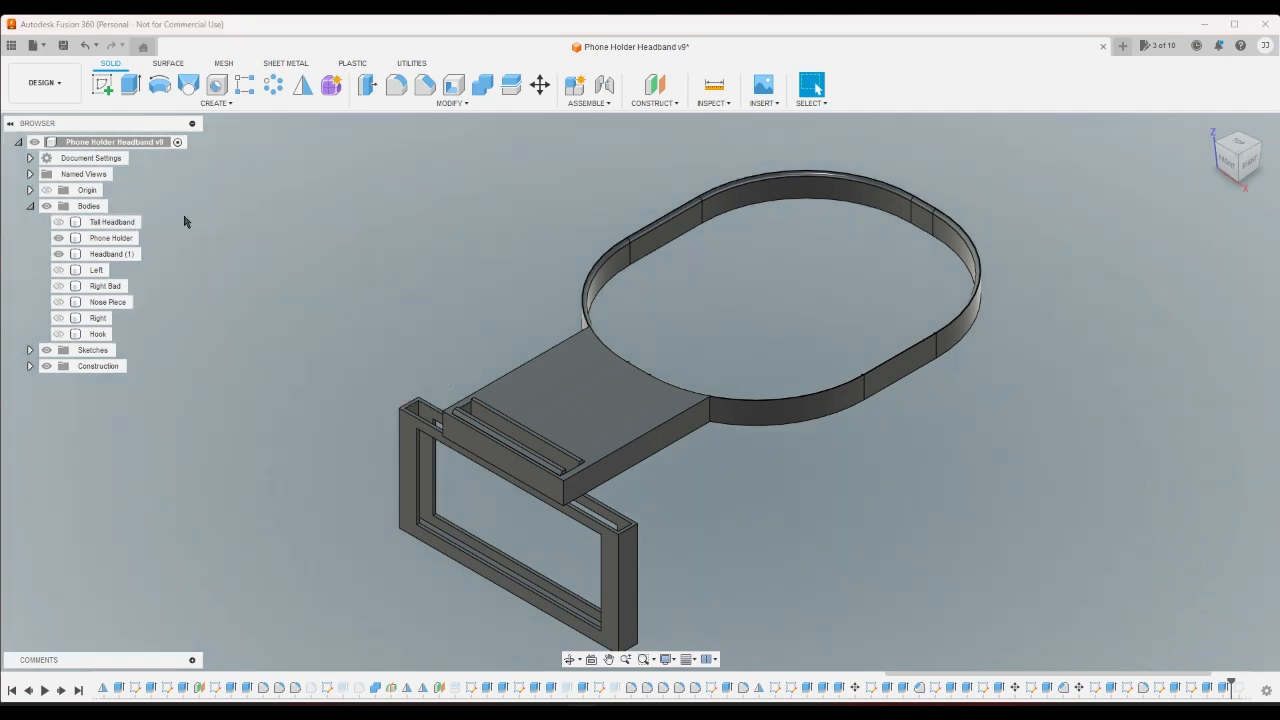
pyautogui.rightClick(112, 252)
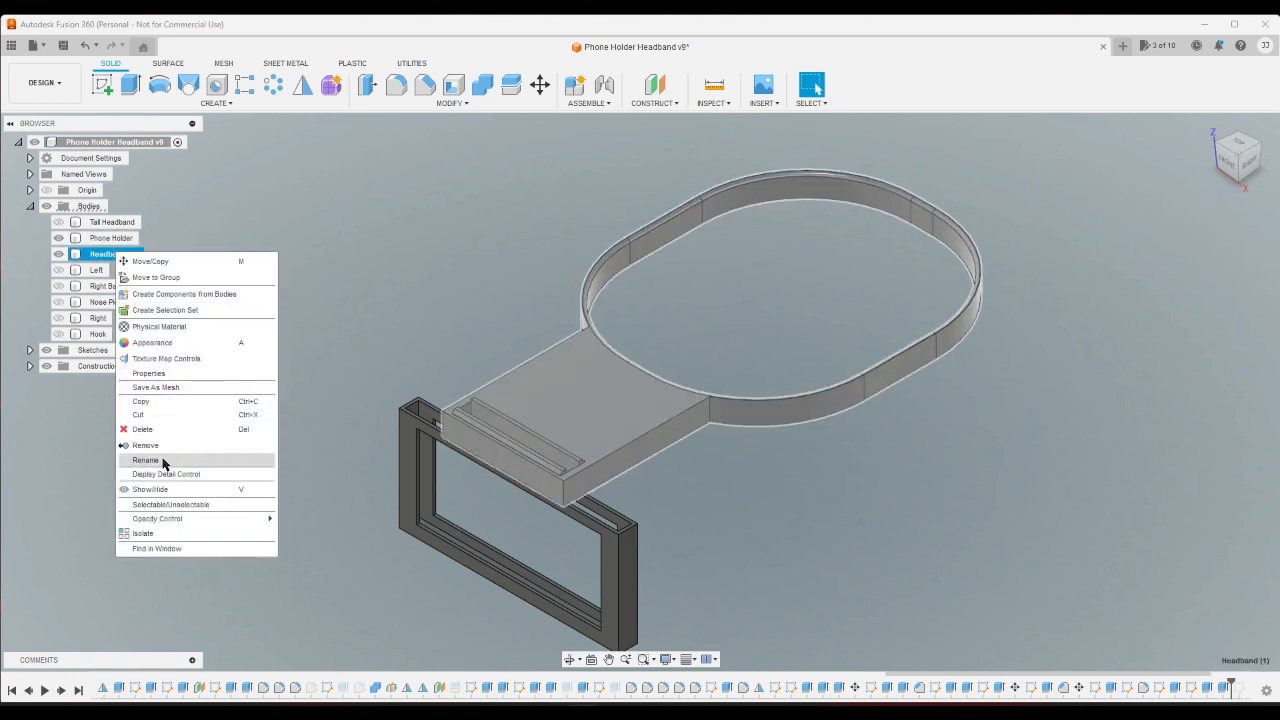
pyautogui.click(146, 460)
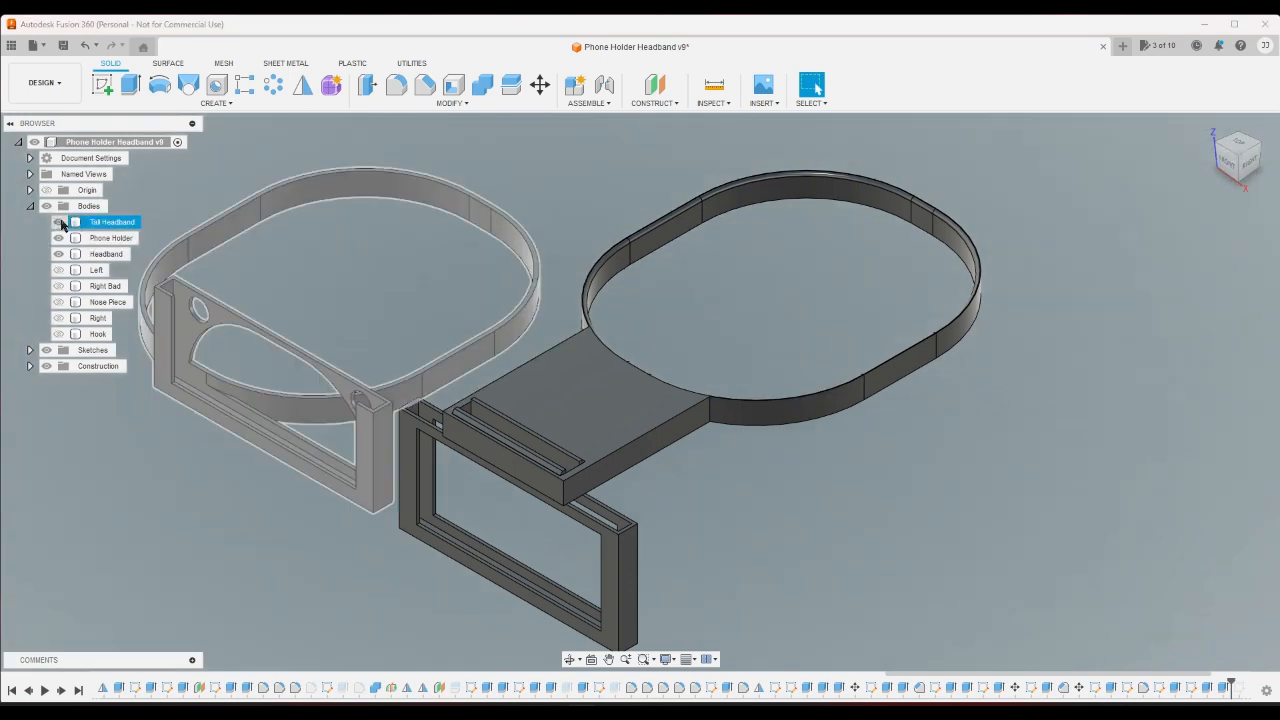
pyautogui.click(1238, 156)
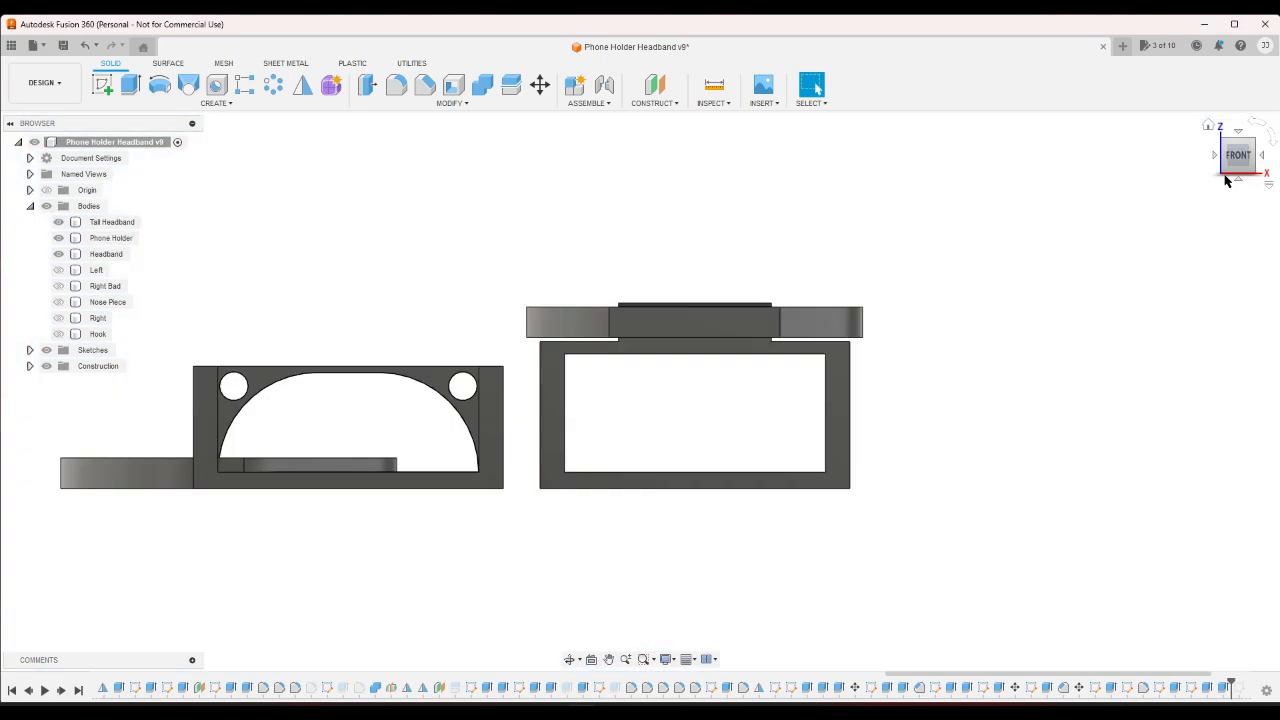
pyautogui.moveTo(1208, 128)
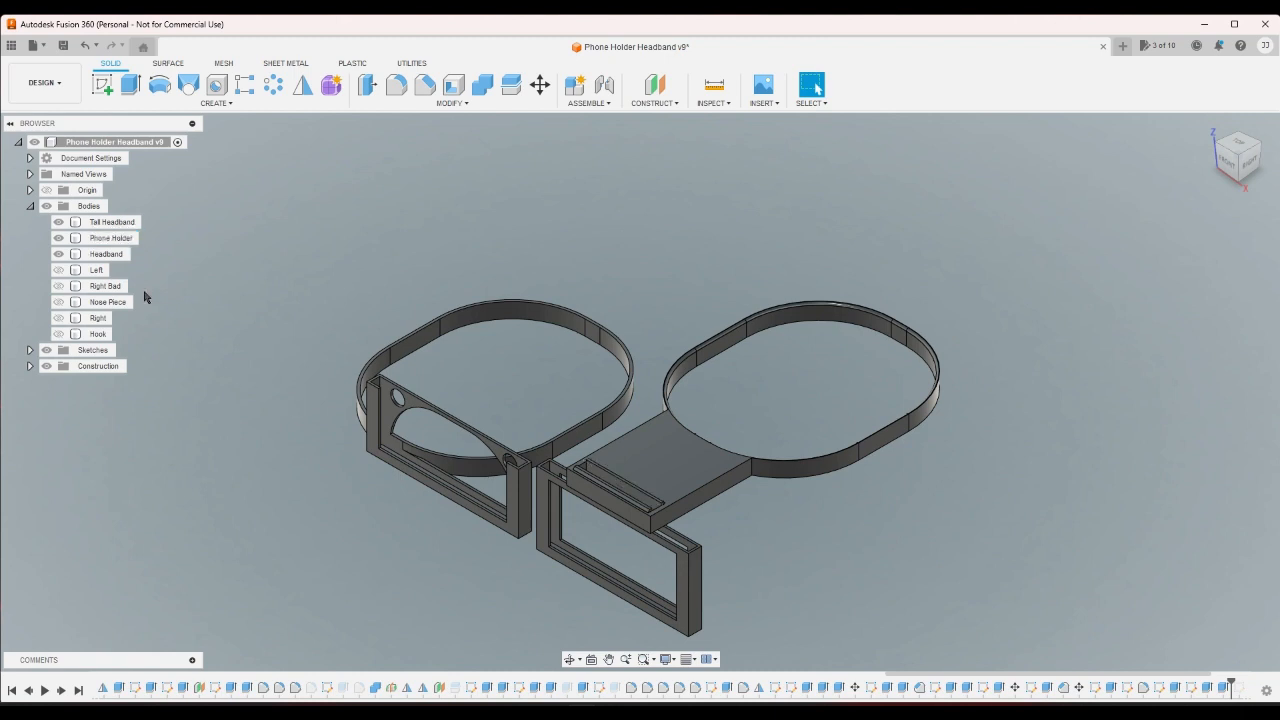
pyautogui.moveTo(190, 292)
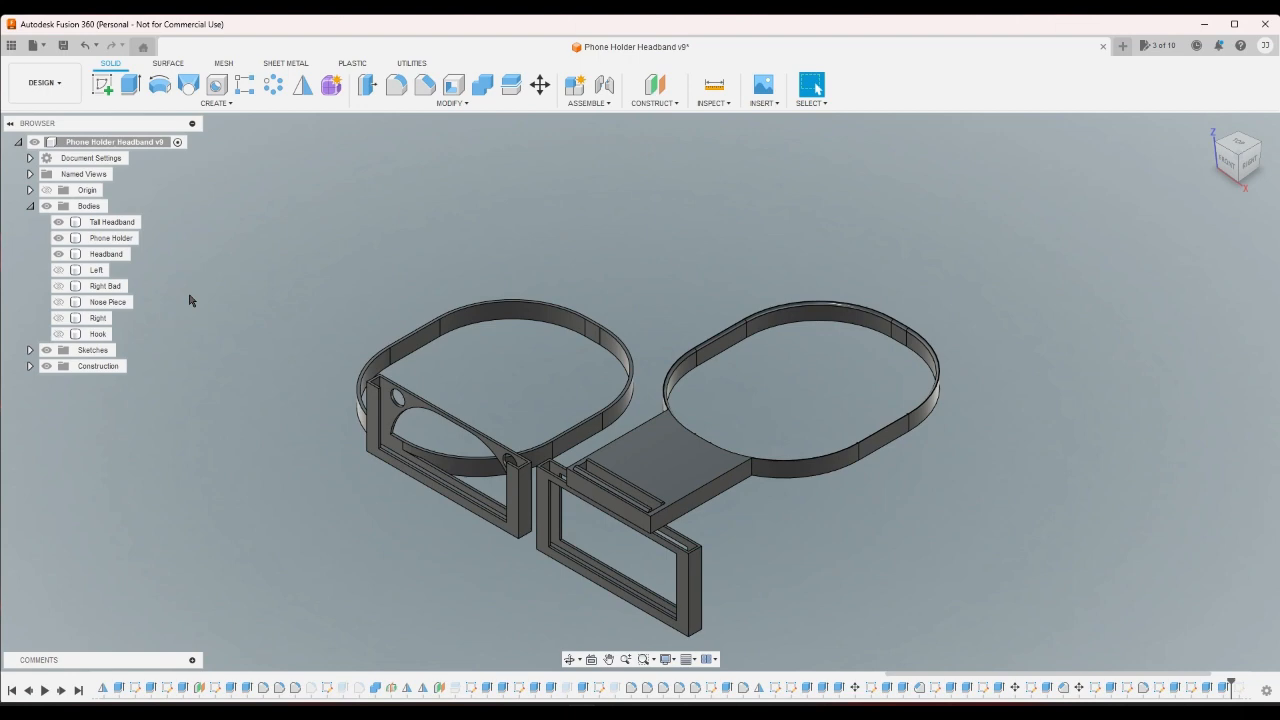
# - Save the Phone Holder body as a 3MF mesh via Save As Mesh
pyautogui.click(58, 238)
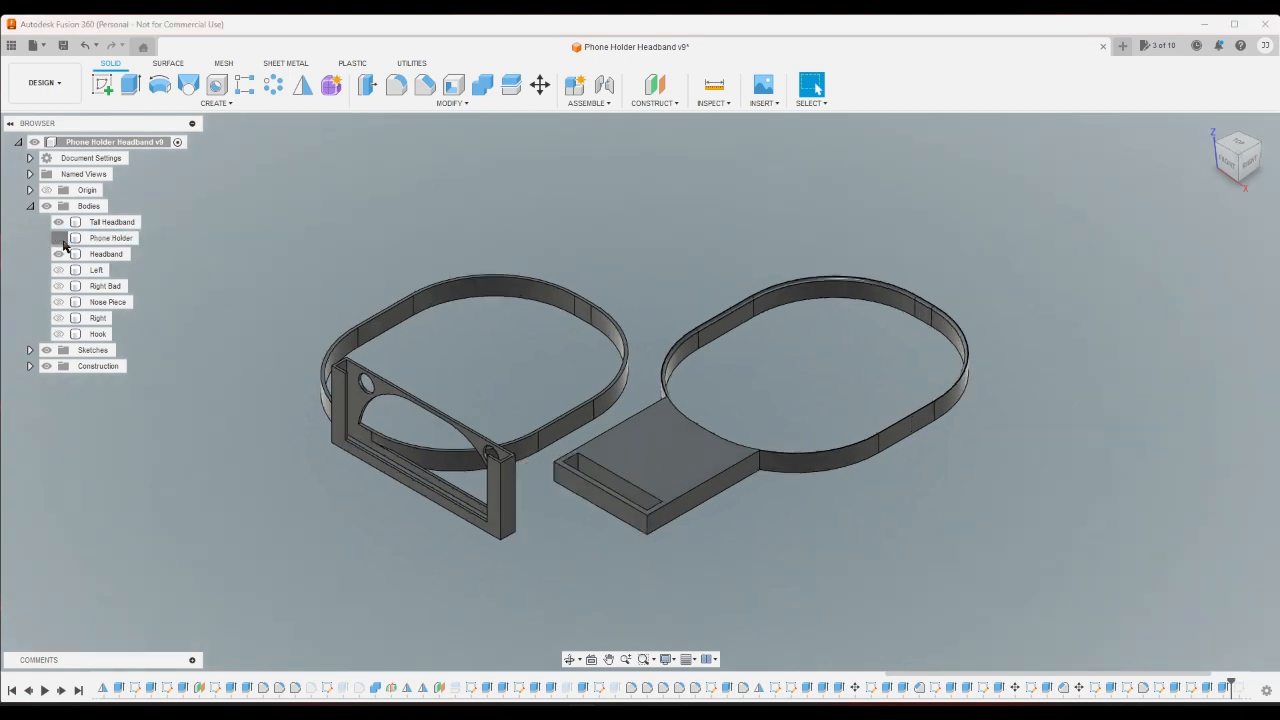
pyautogui.click(58, 222)
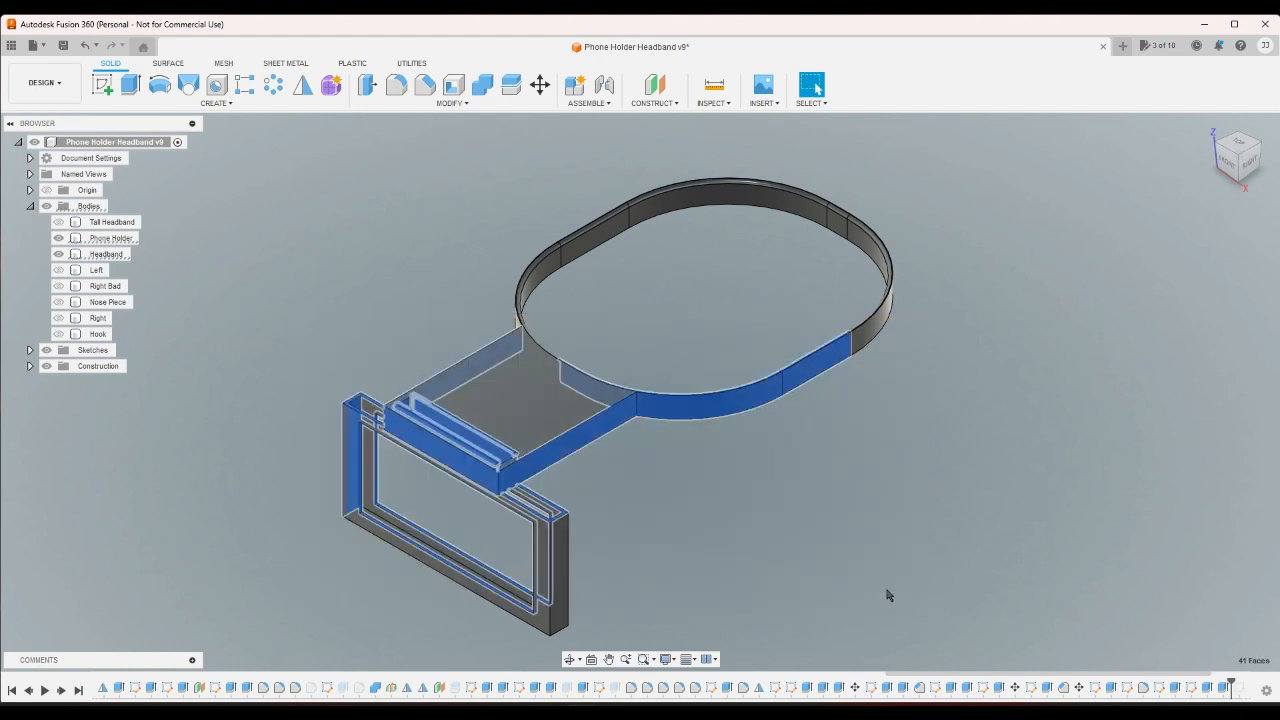
pyautogui.rightClick(112, 238)
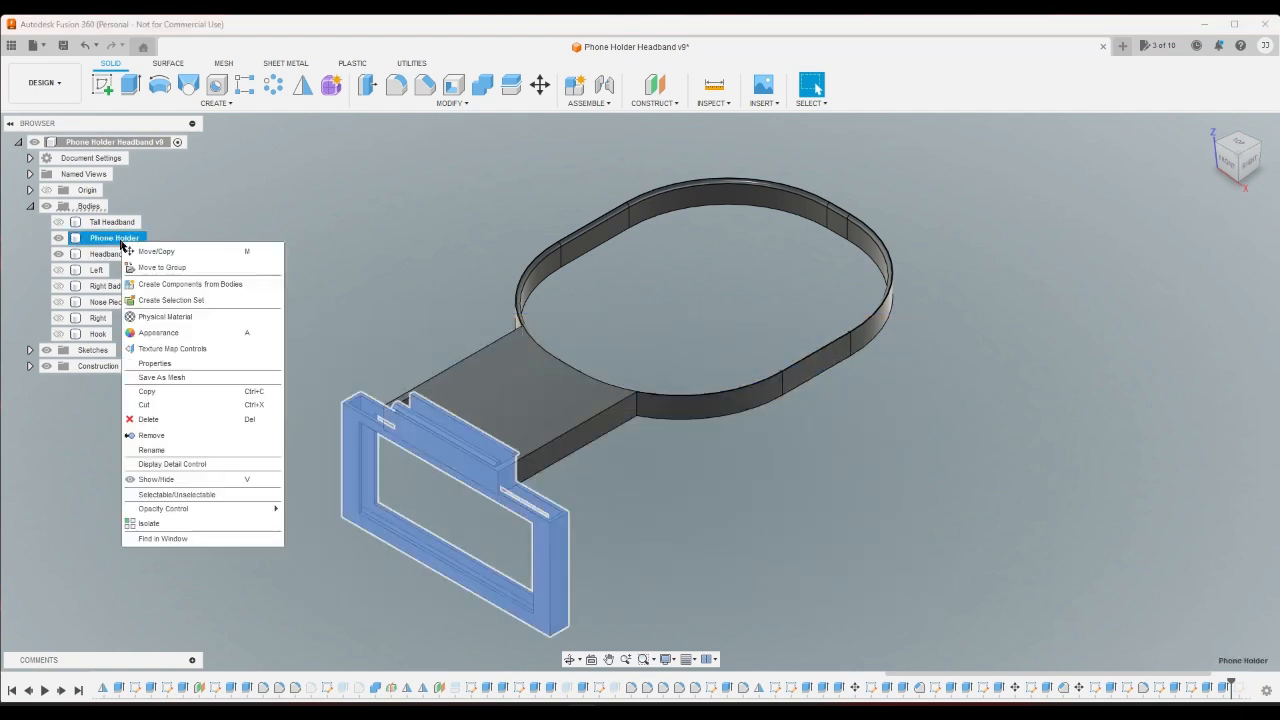
pyautogui.click(160, 376)
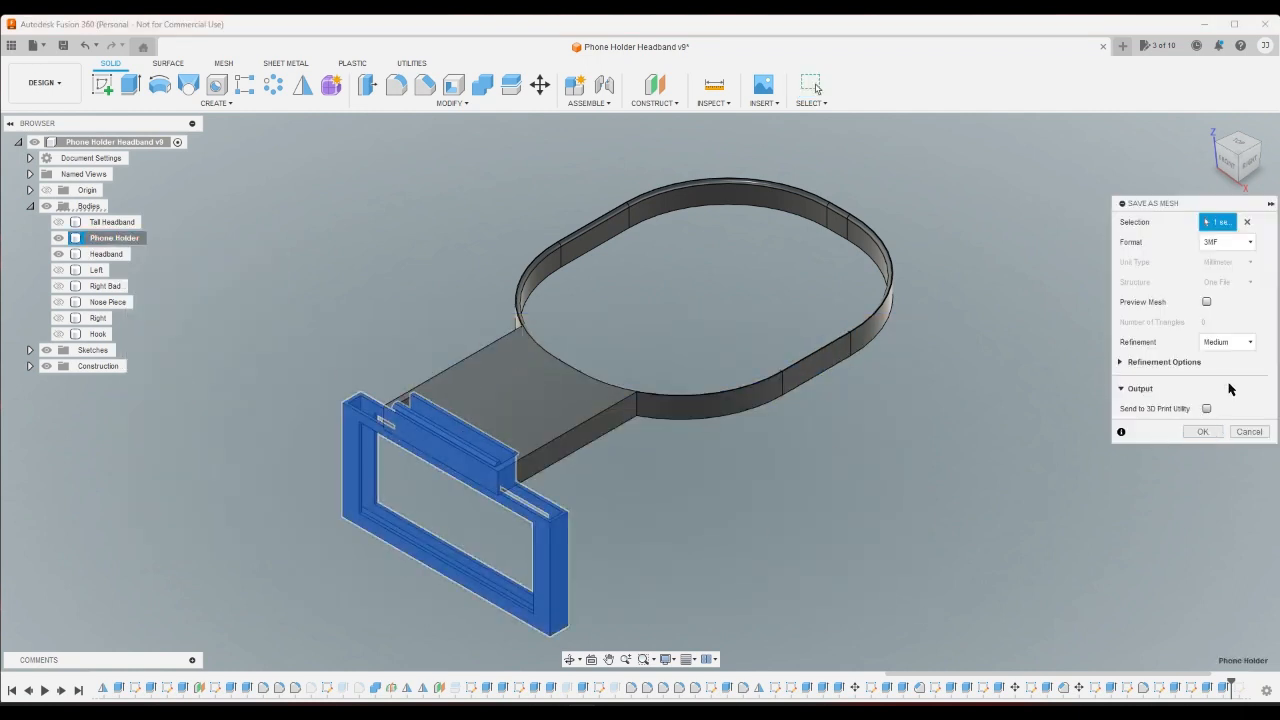
pyautogui.click(1206, 302)
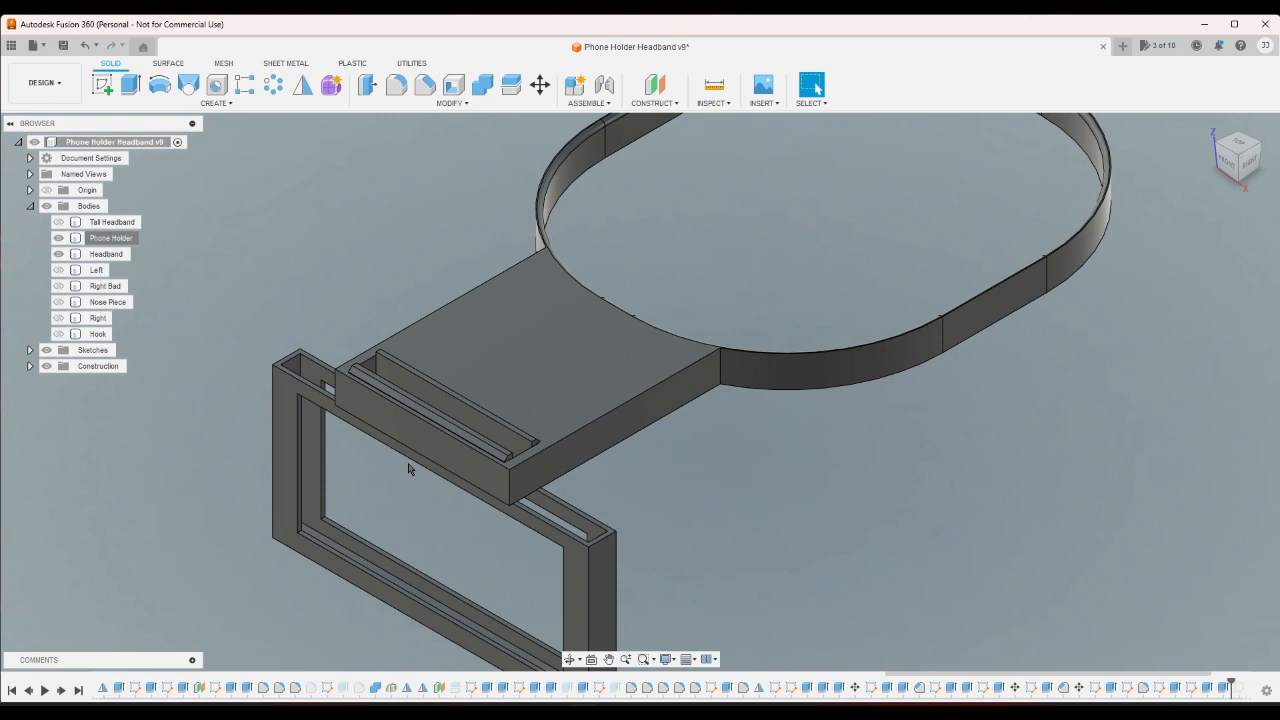
# - With Headband hidden, round the Phone Holder's top rail edges with 0.5 mm fillets, then show Headband again
pyautogui.click(396, 84)
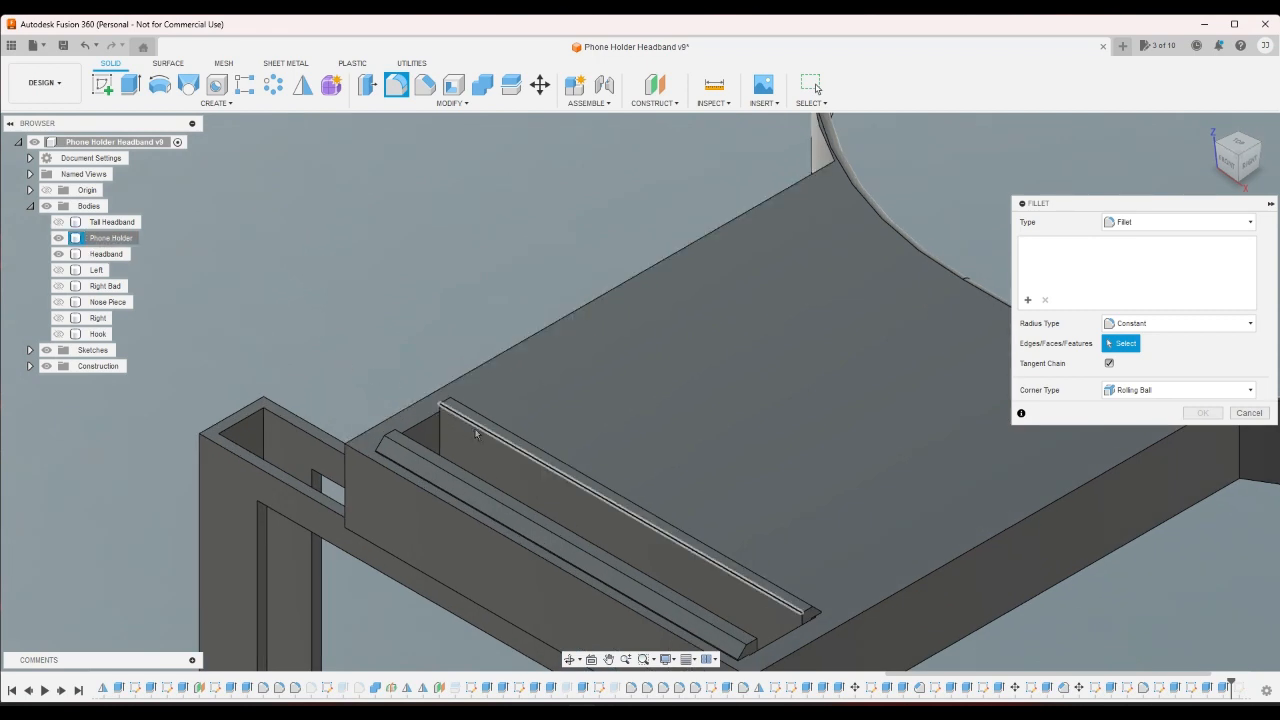
pyautogui.click(58, 238)
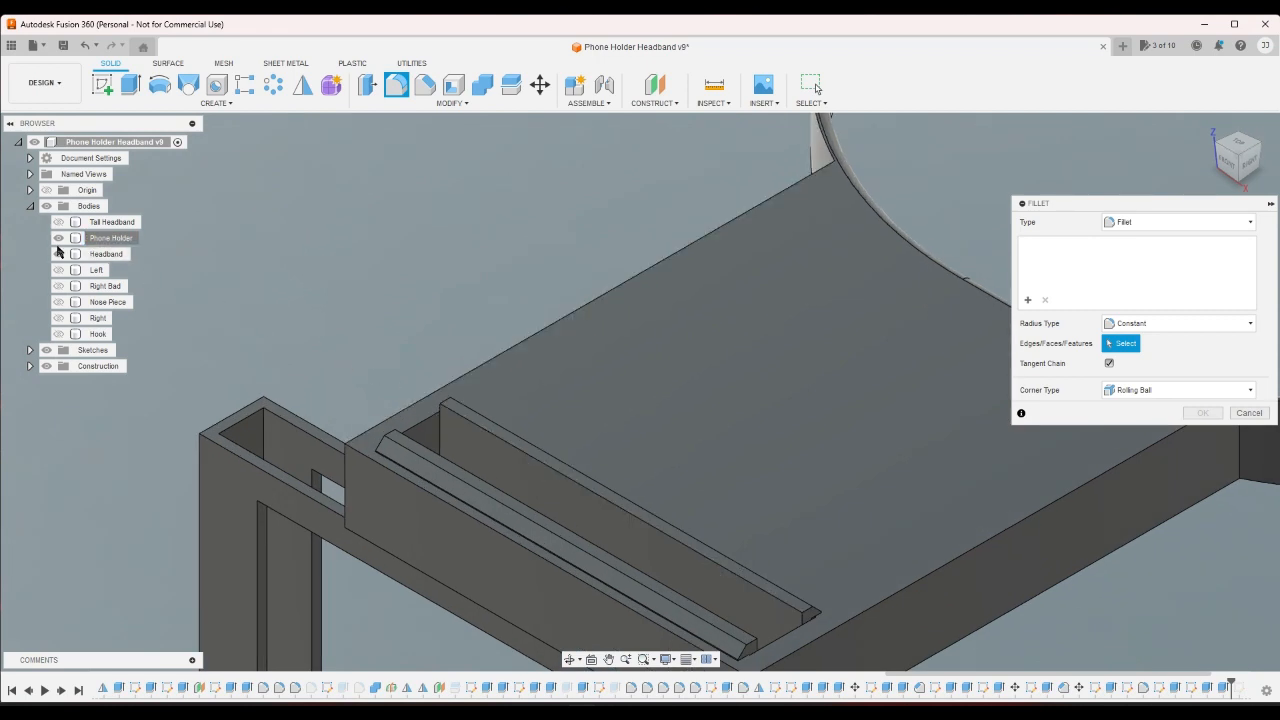
pyautogui.click(112, 236)
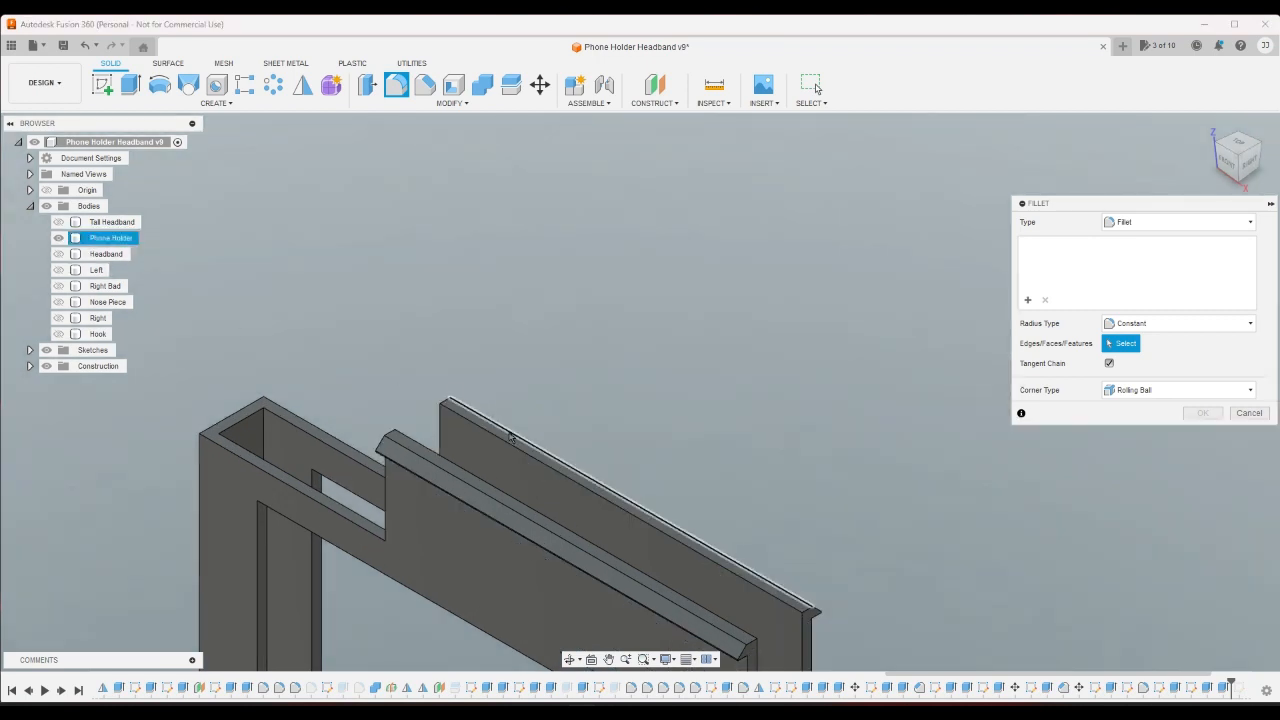
pyautogui.click(440, 440)
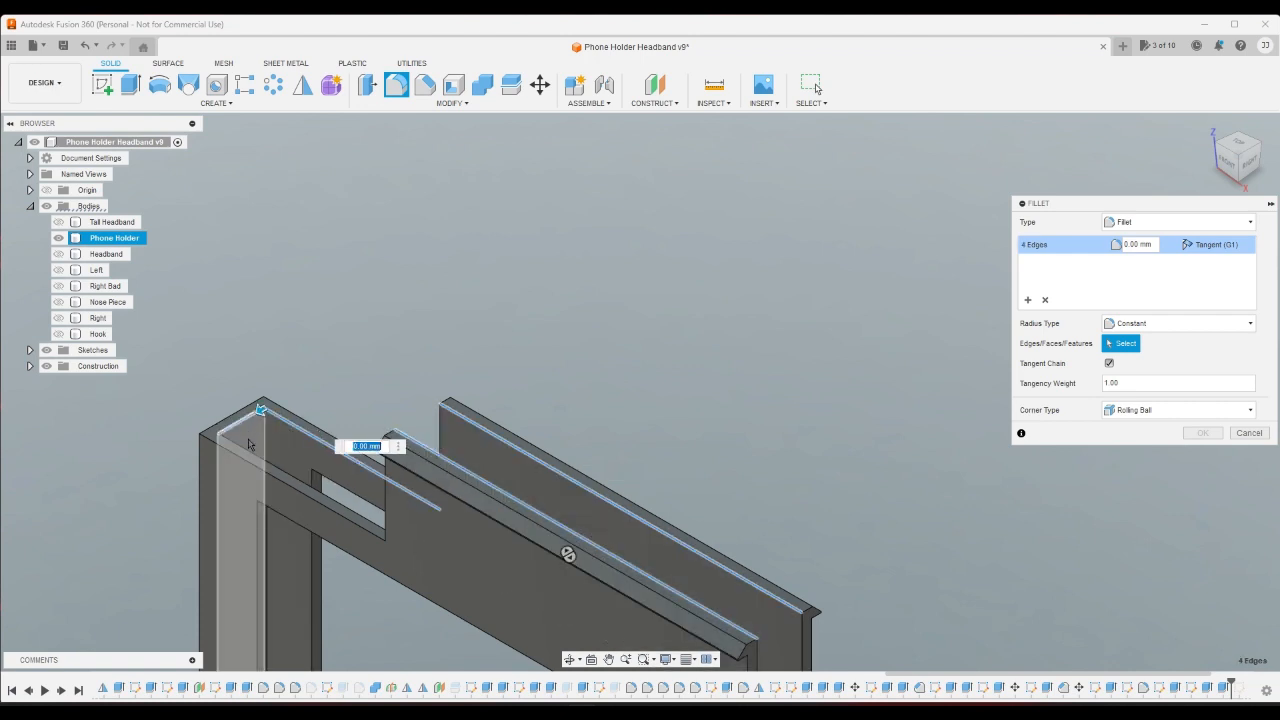
pyautogui.click(256, 440)
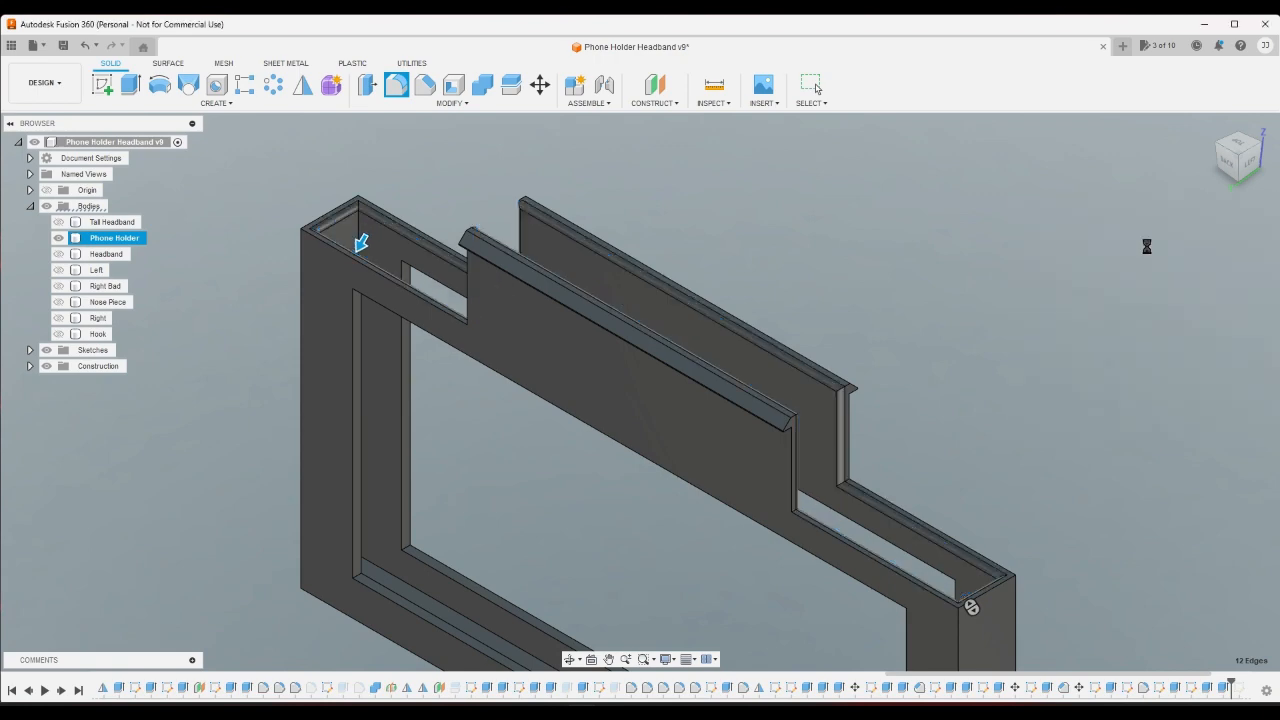
pyautogui.moveTo(1216, 140)
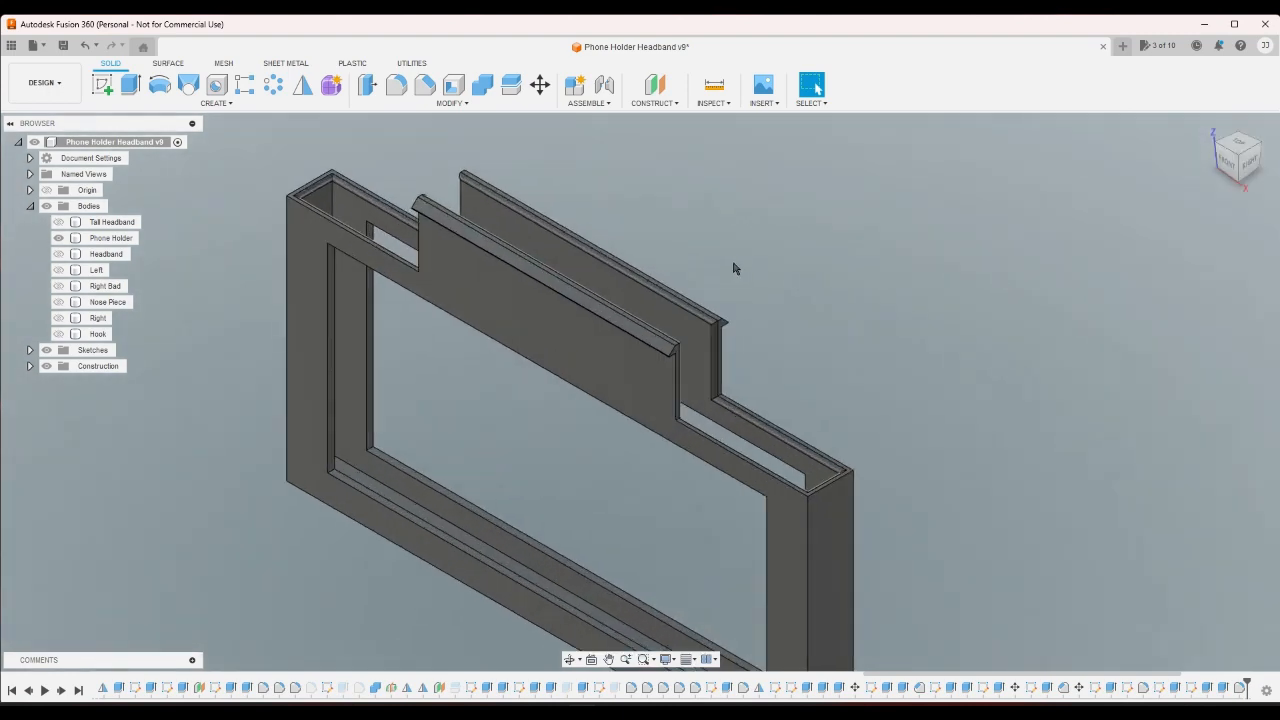
pyautogui.moveTo(736, 258)
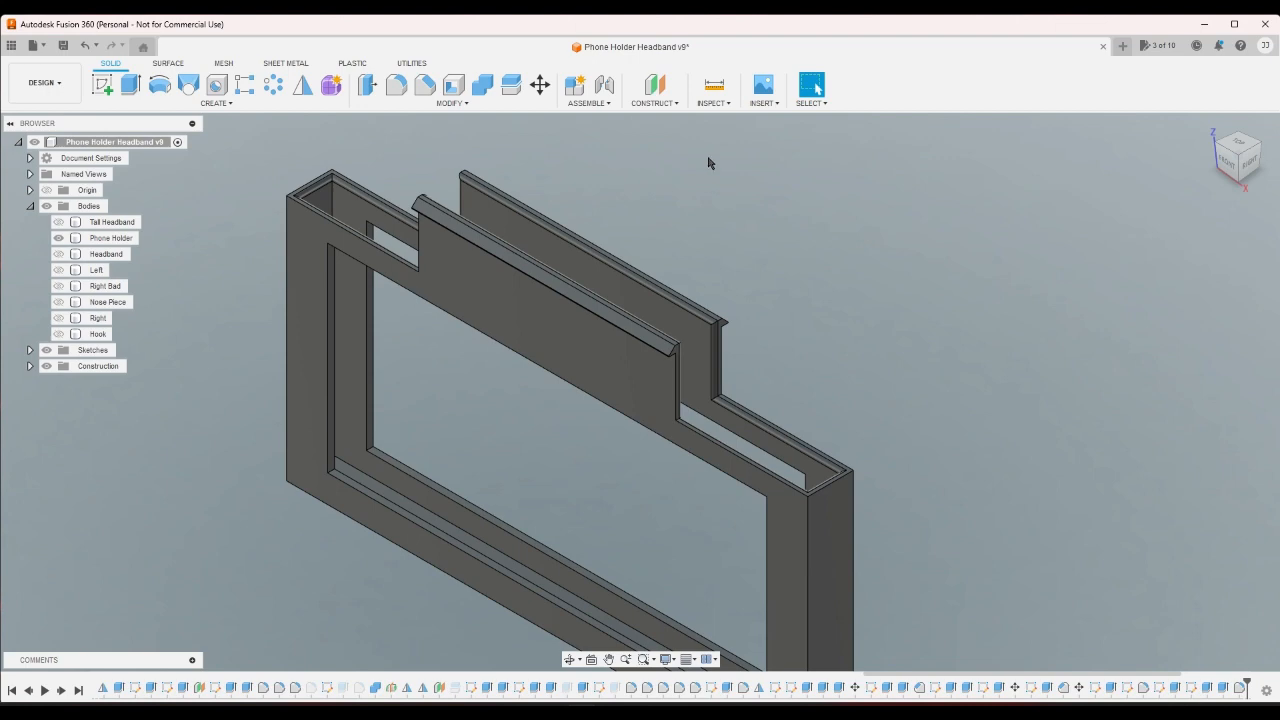
pyautogui.click(106, 252)
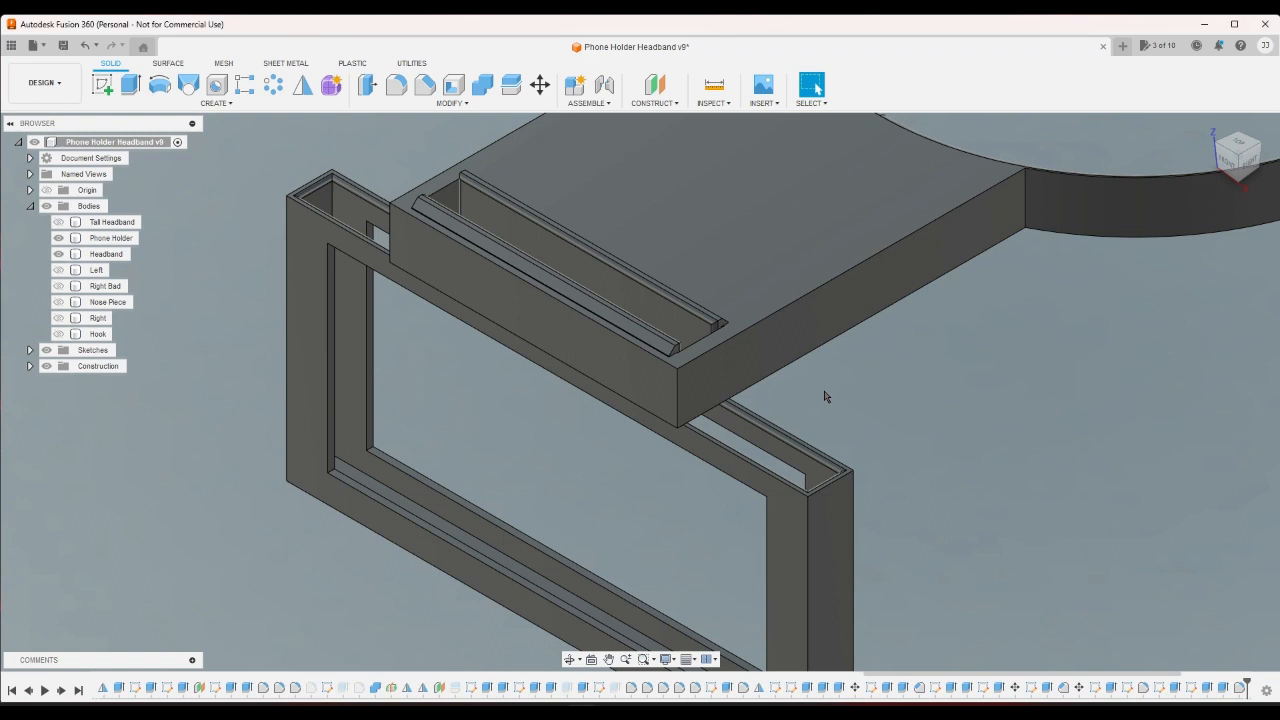
pyautogui.moveTo(832, 404)
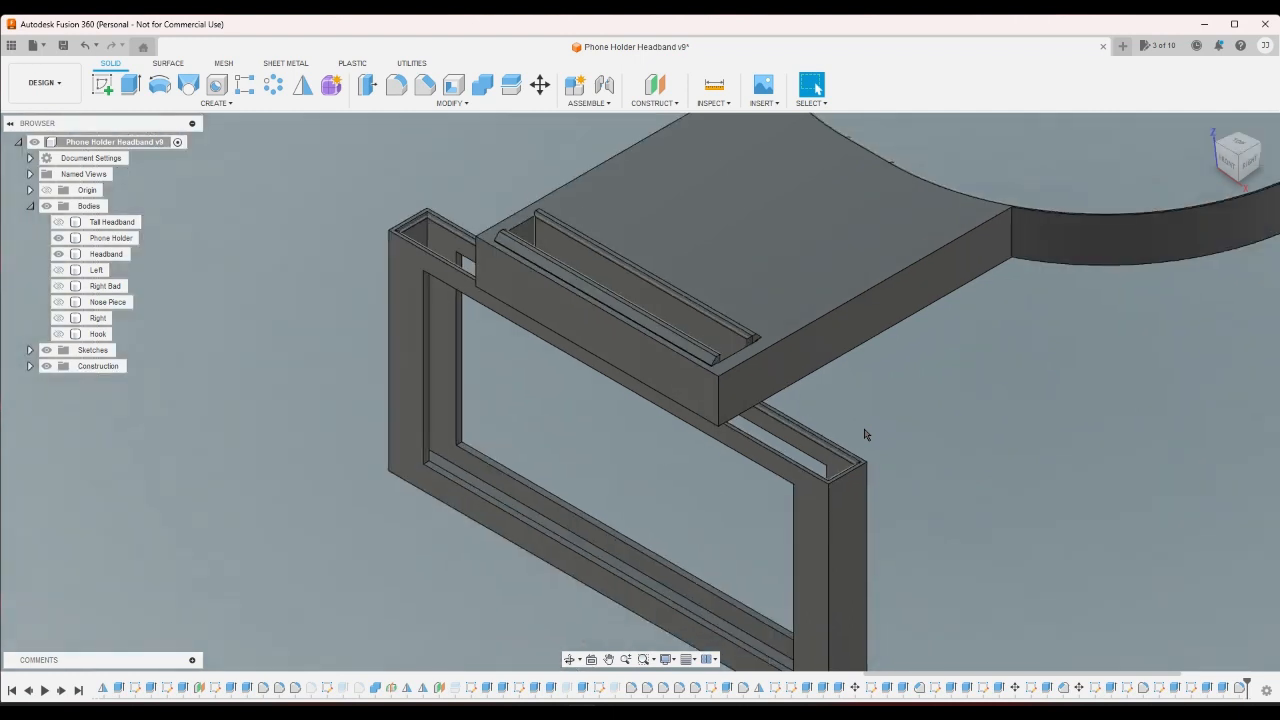
# - Export the Phone Holder body as a 3MF mesh with preview on, then target the Headband body for the next export
pyautogui.rightClick(112, 238)
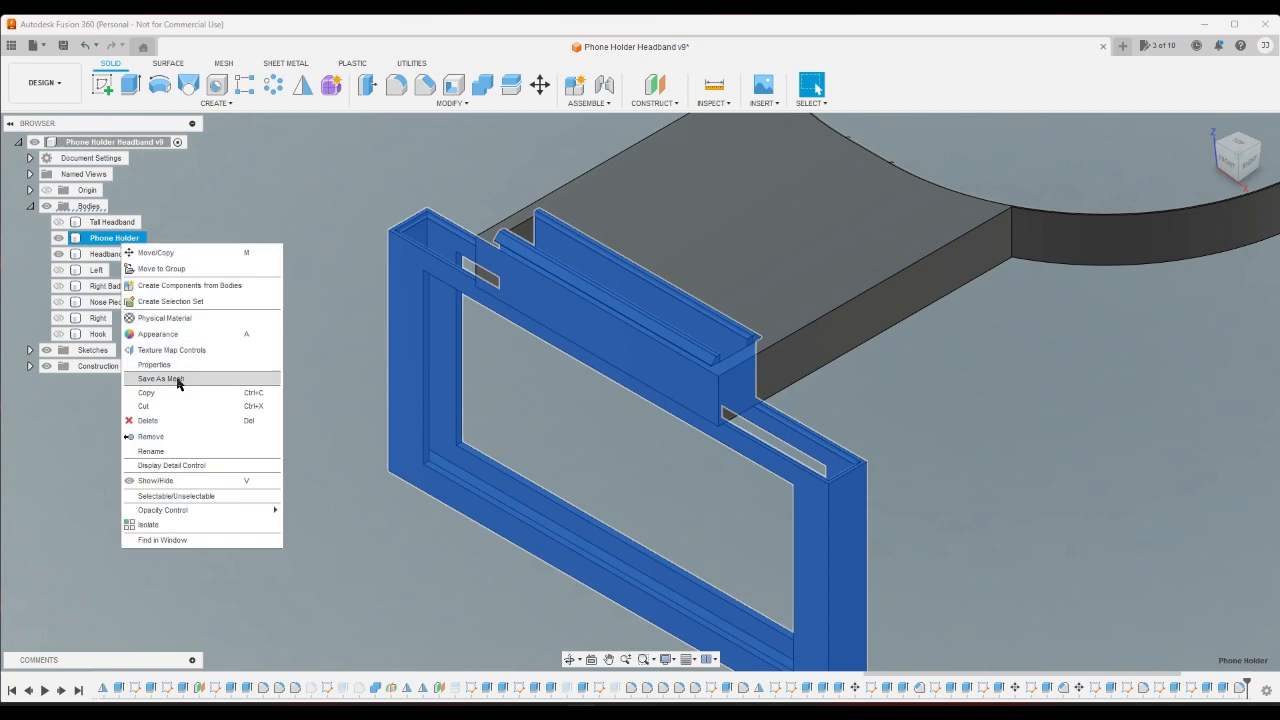
pyautogui.click(160, 378)
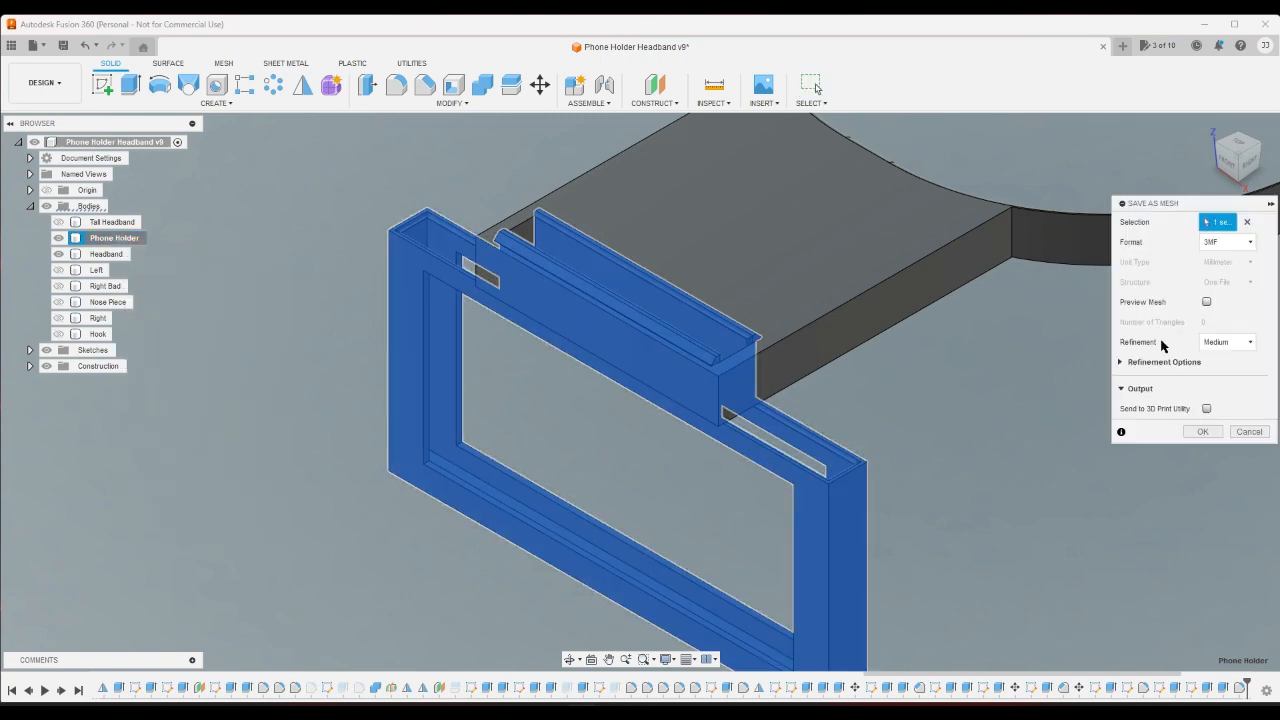
pyautogui.click(1206, 300)
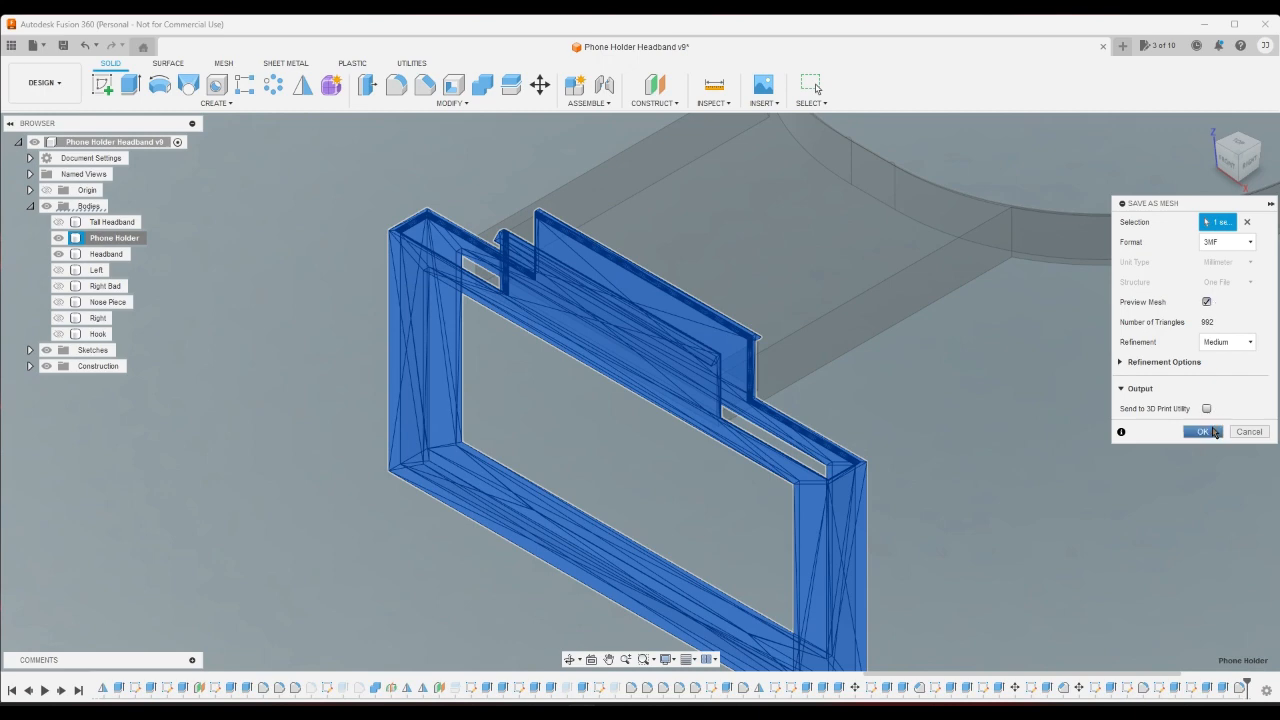
pyautogui.click(1202, 432)
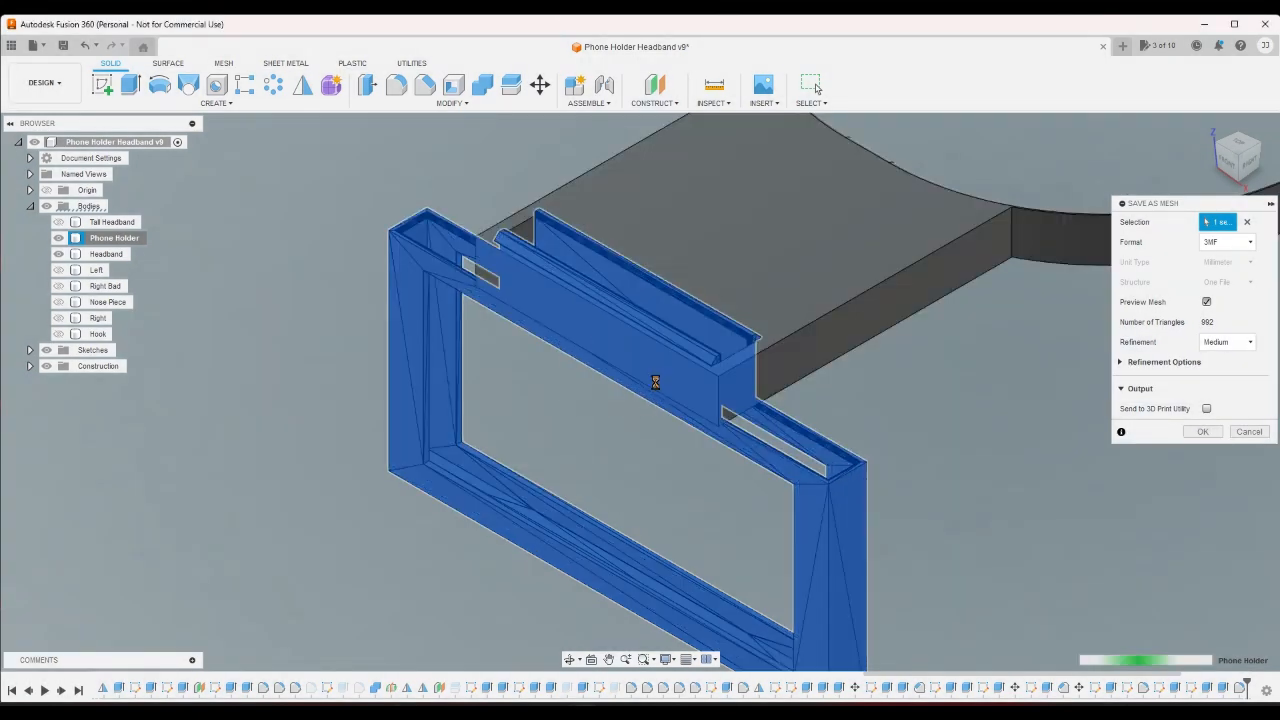
pyautogui.click(108, 252)
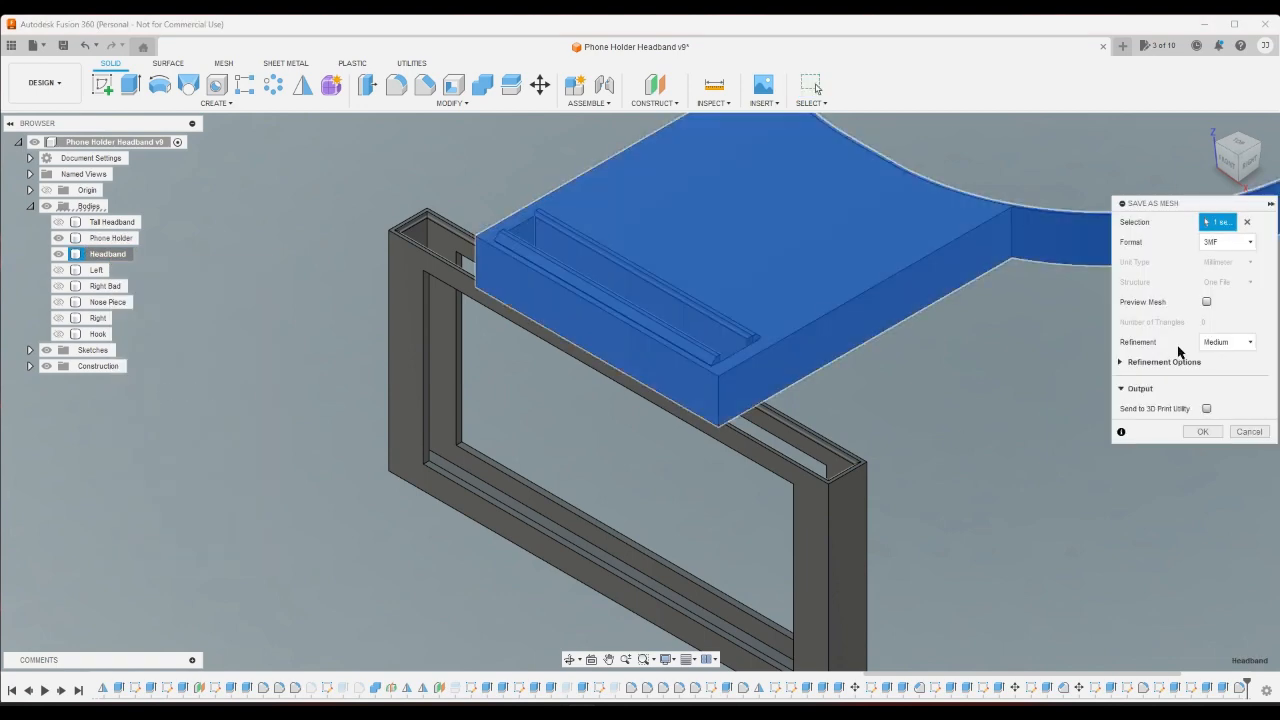
# - Export the Headband body as a 3MF mesh with preview on, overwriting the existing Headband.3mf
pyautogui.click(1208, 300)
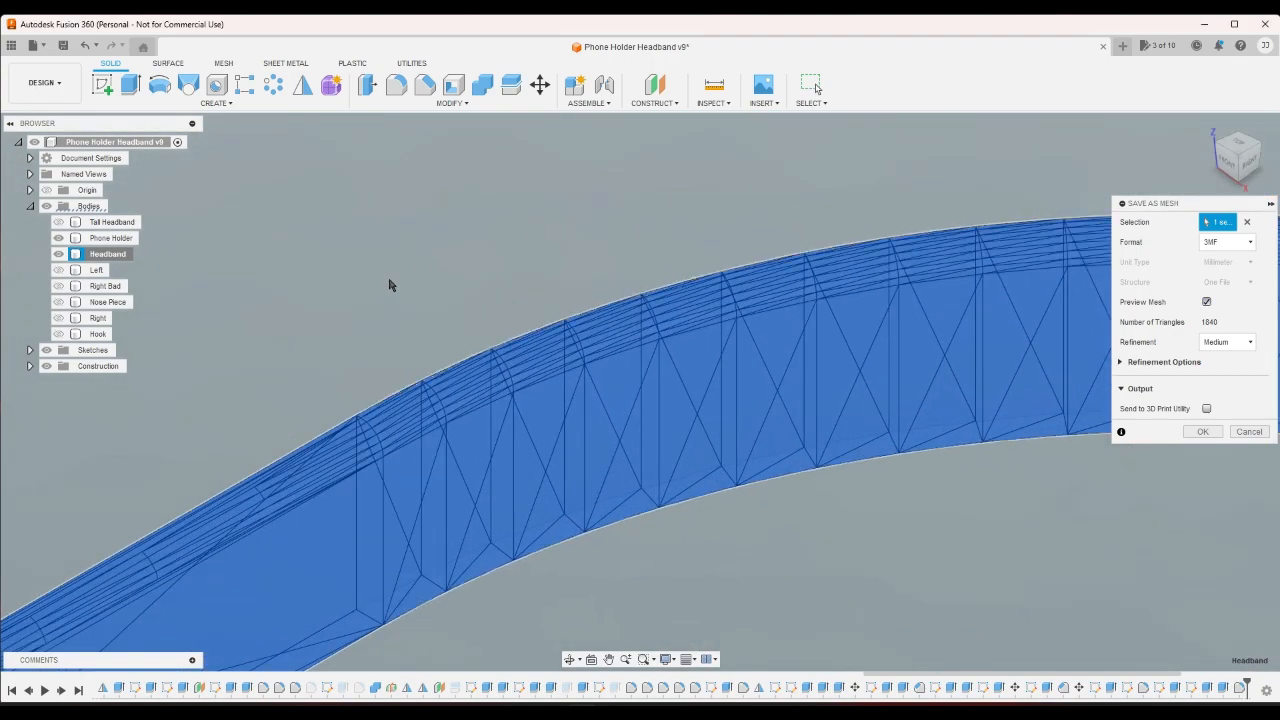
pyautogui.moveTo(390, 296); pyautogui.dragTo(522, 414)
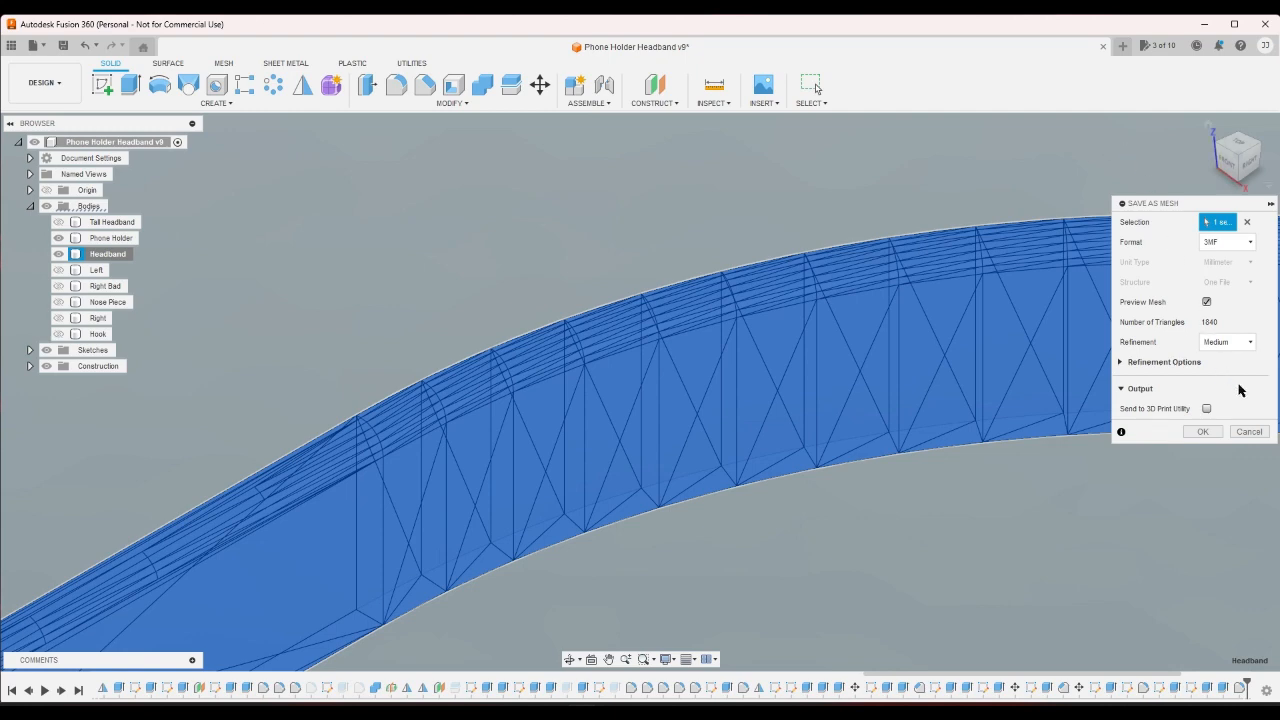
pyautogui.click(1202, 432)
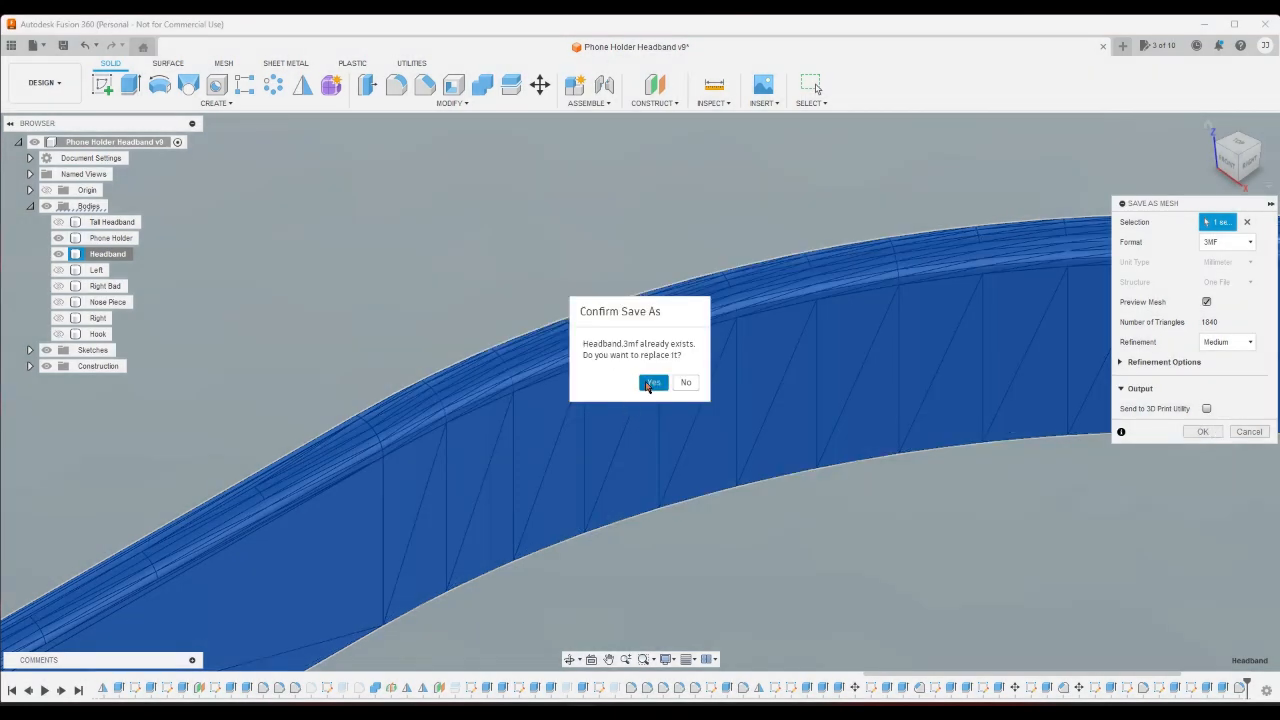
pyautogui.click(652, 382)
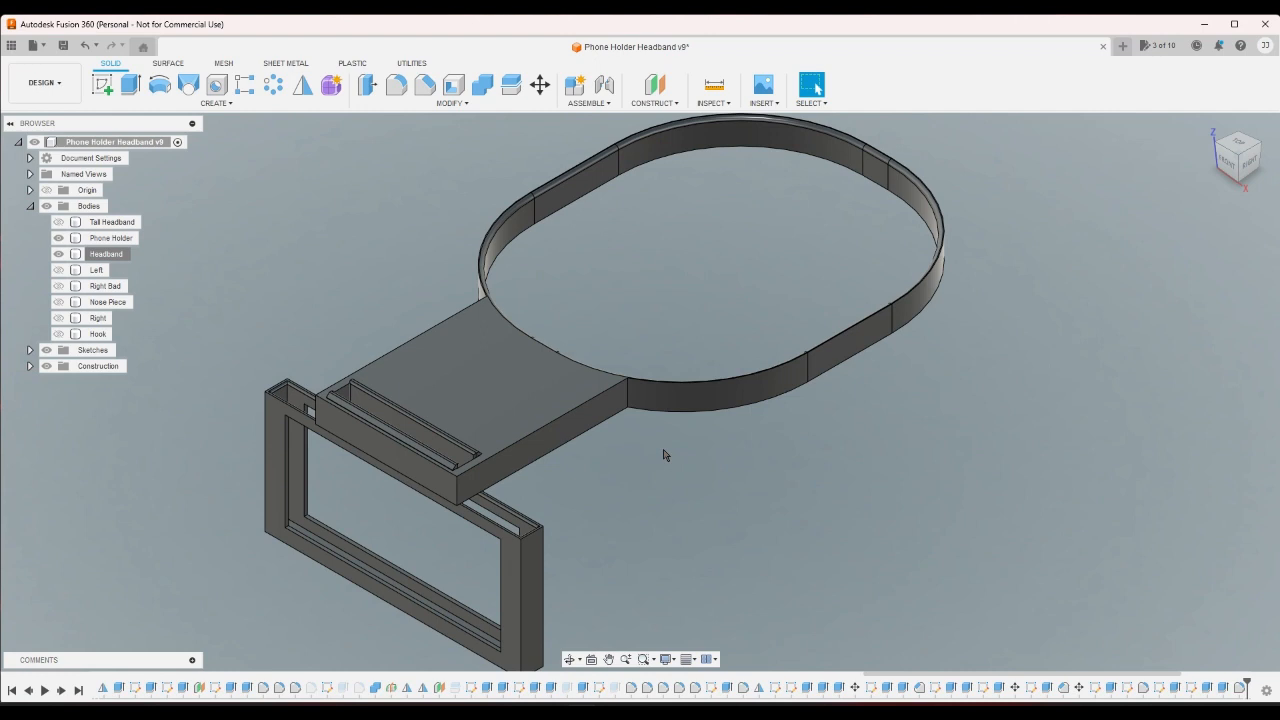
pyautogui.moveTo(656, 468)
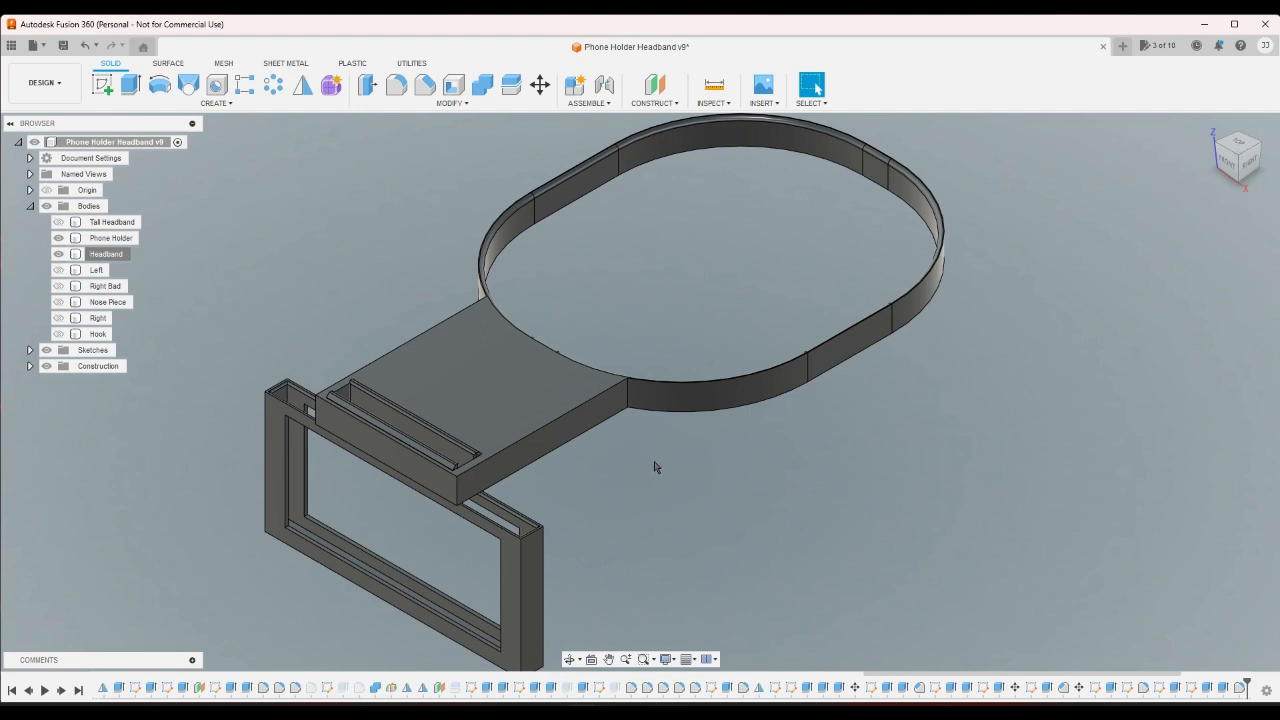
pyautogui.moveTo(656, 474)
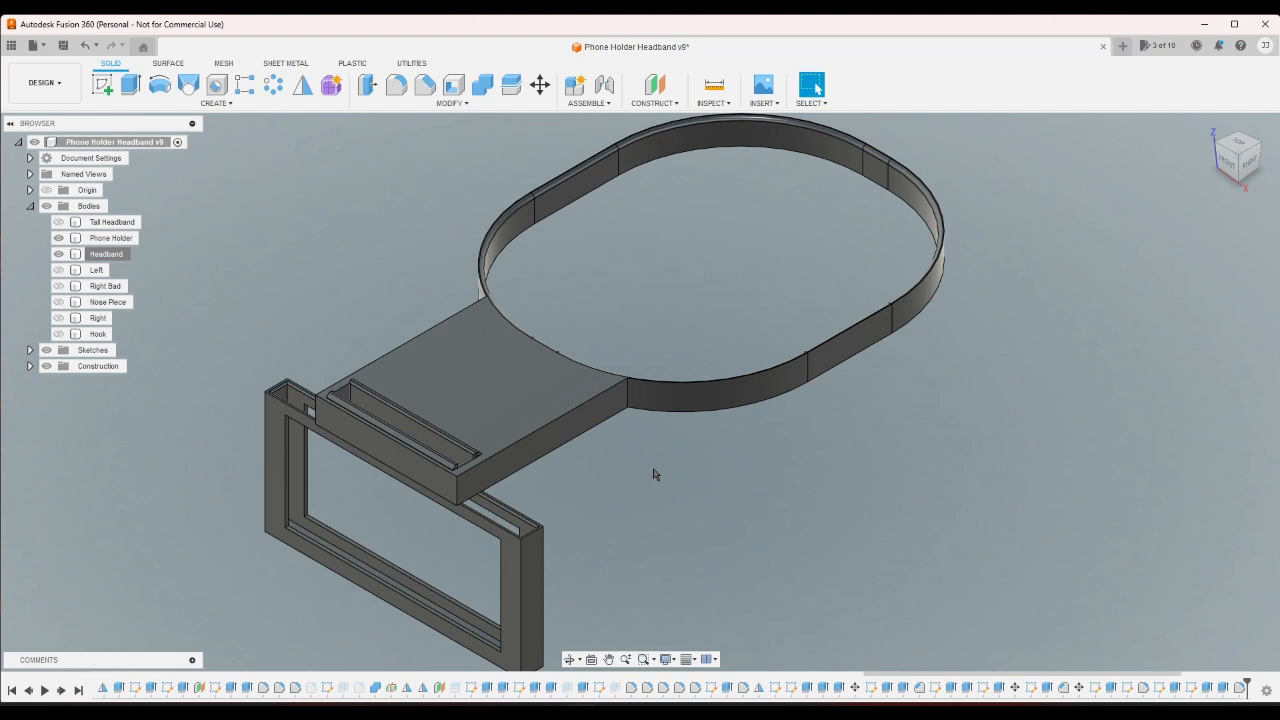
pyautogui.moveTo(650, 472)
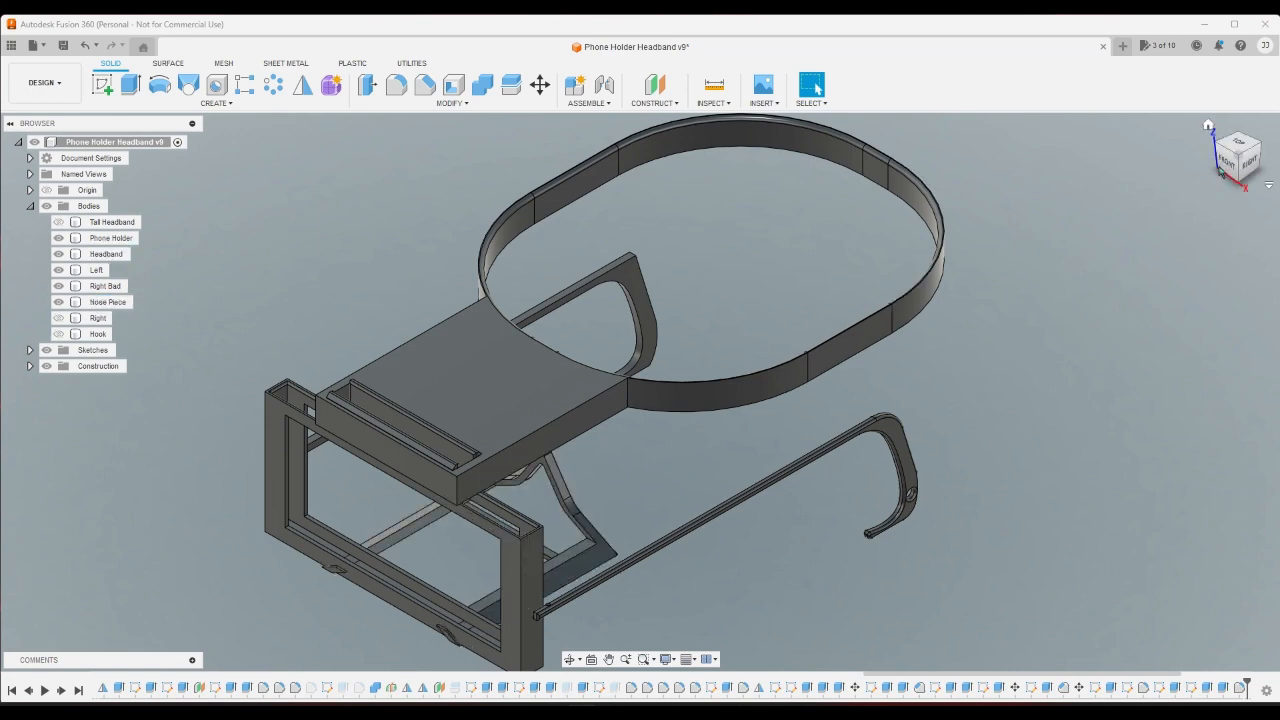
pyautogui.click(1248, 156)
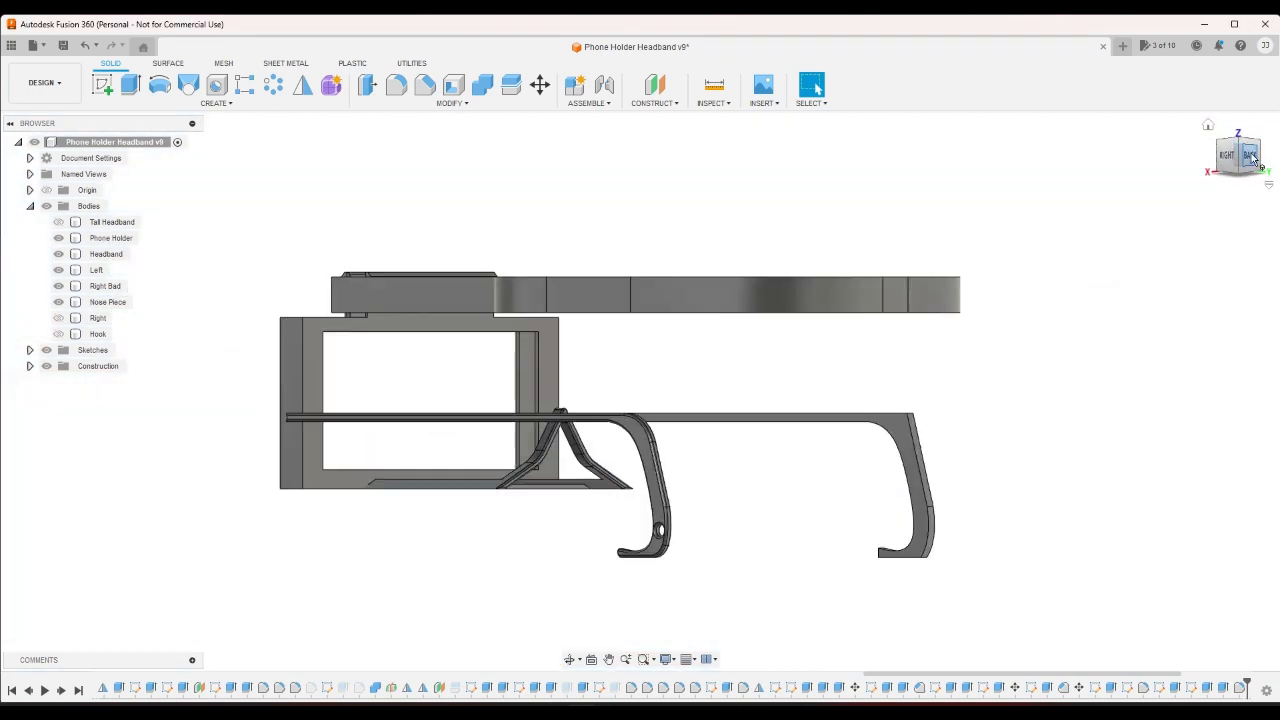
pyautogui.moveTo(468, 400); pyautogui.dragTo(1038, 610)
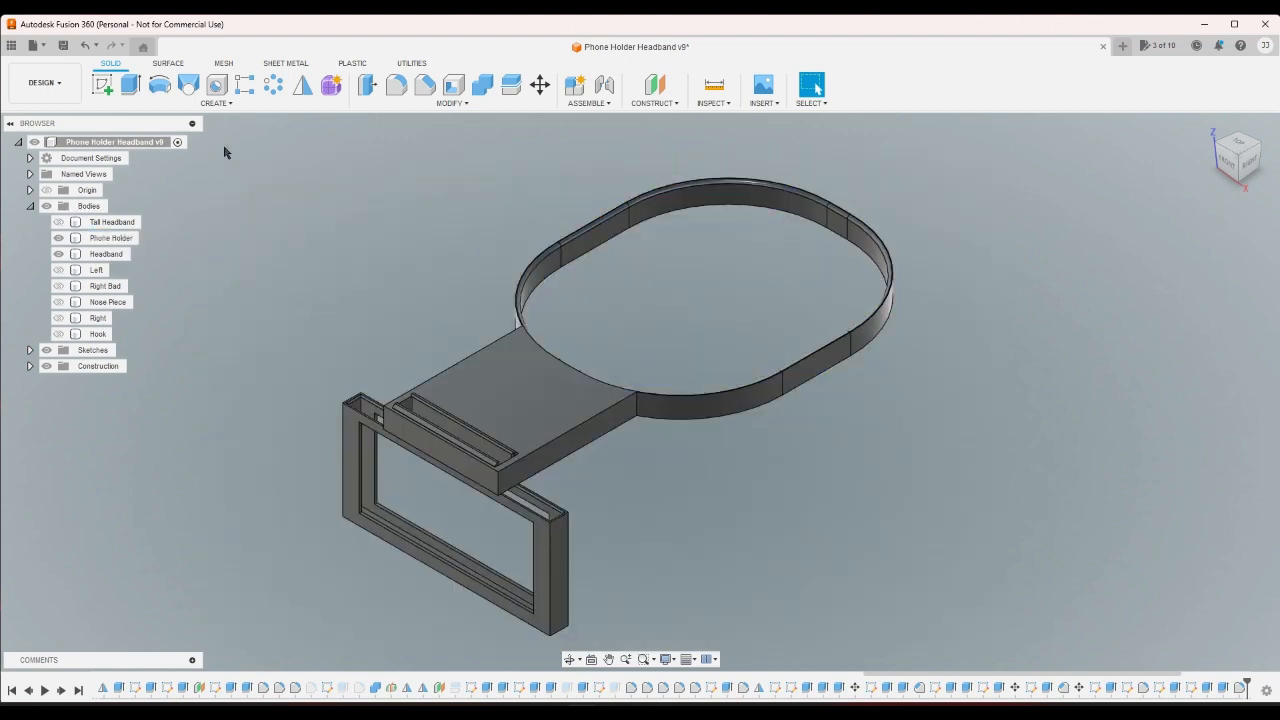
pyautogui.click(108, 252)
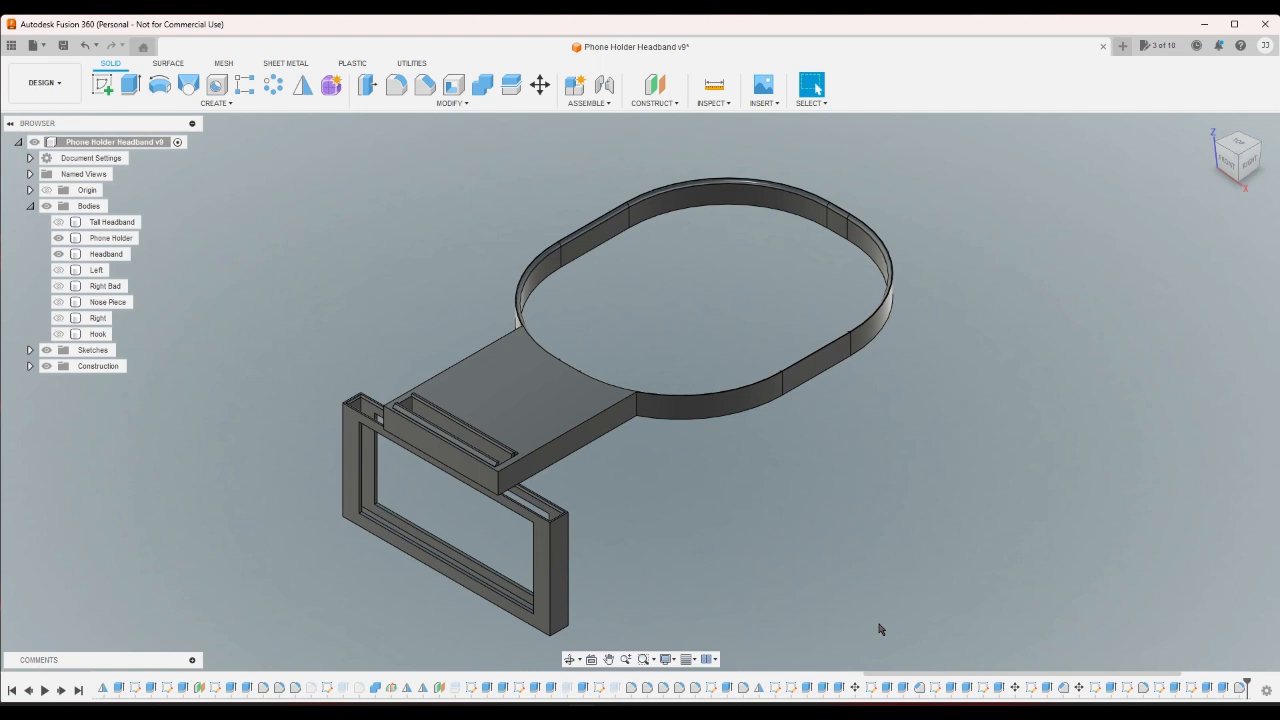
pyautogui.moveTo(784, 564)
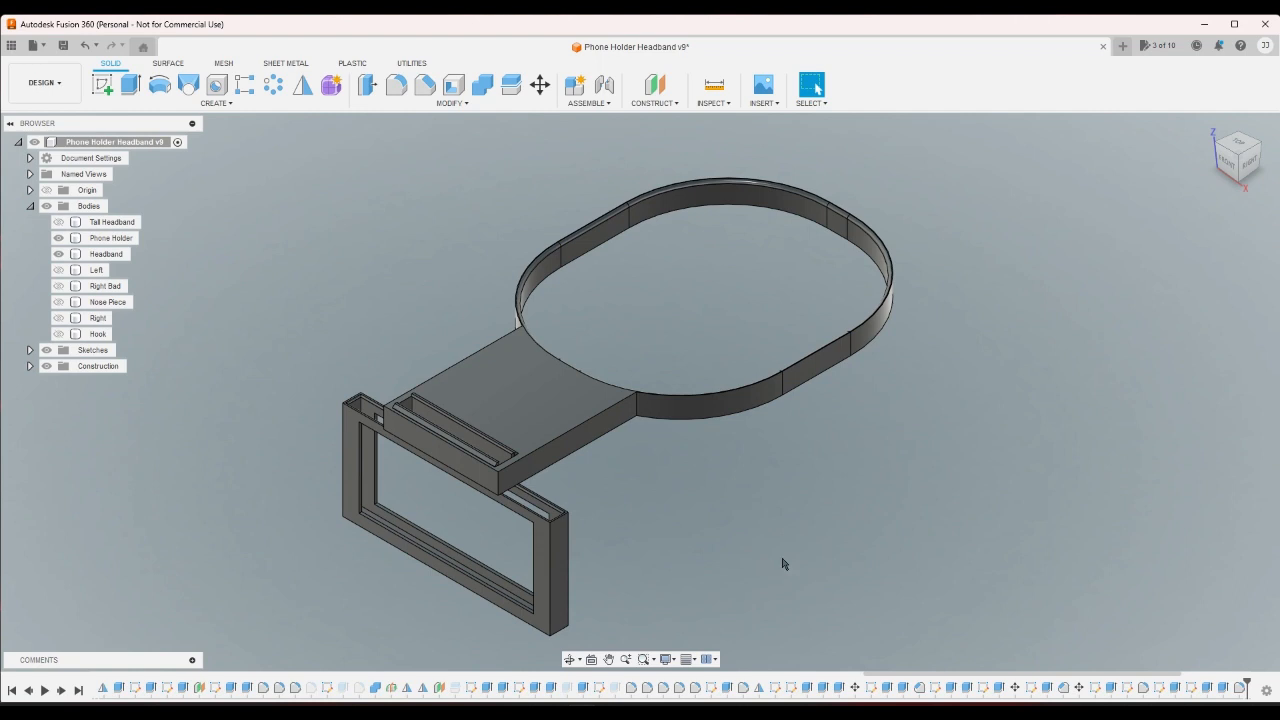
pyautogui.click(112, 238)
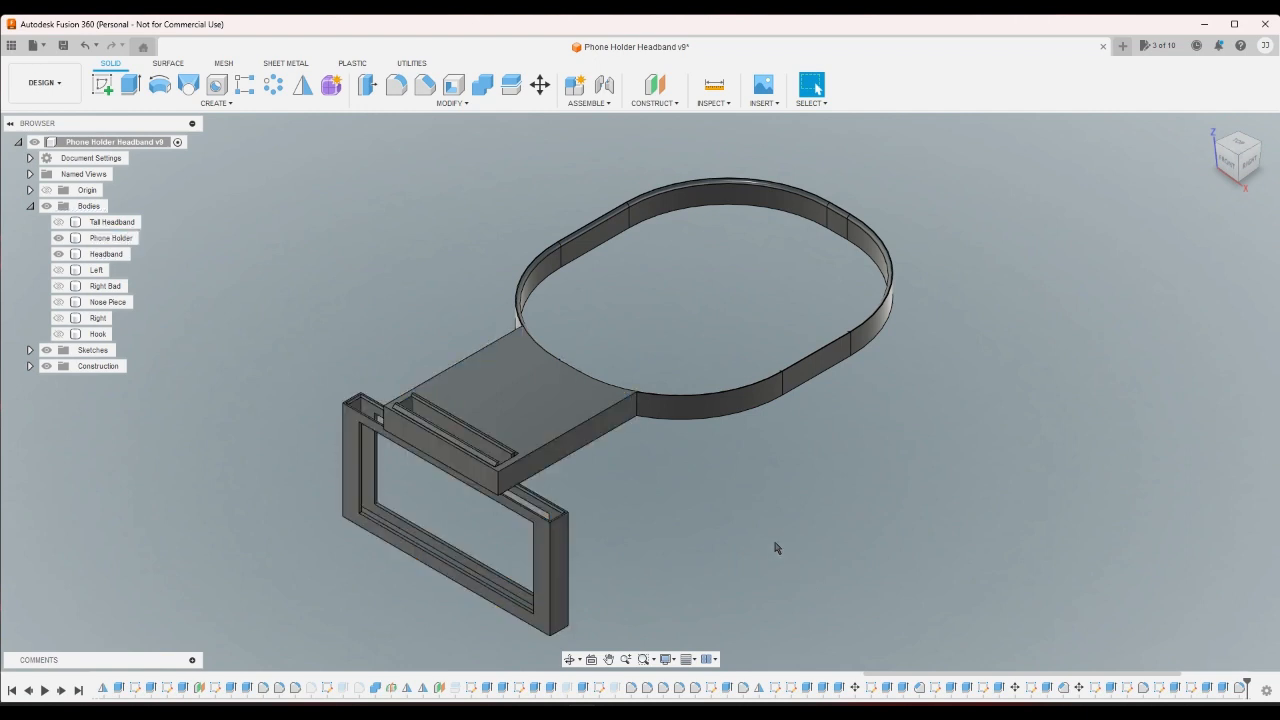
pyautogui.click(96, 270)
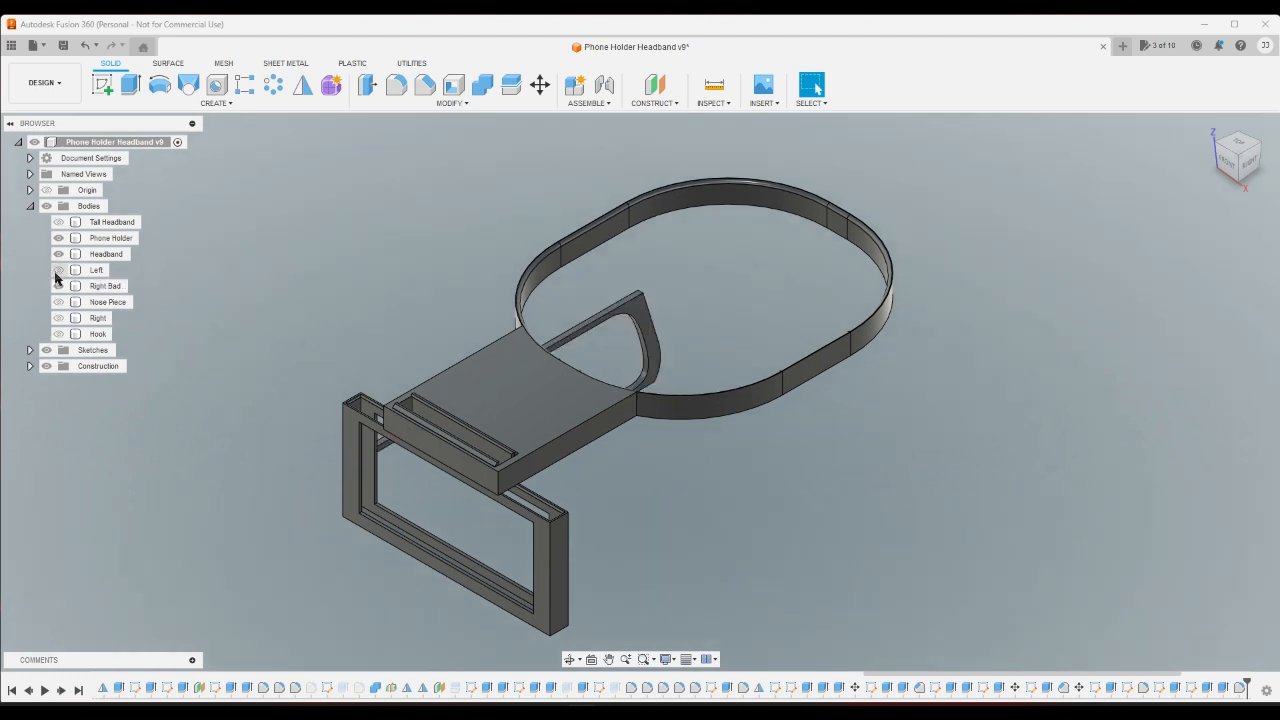
pyautogui.click(58, 270)
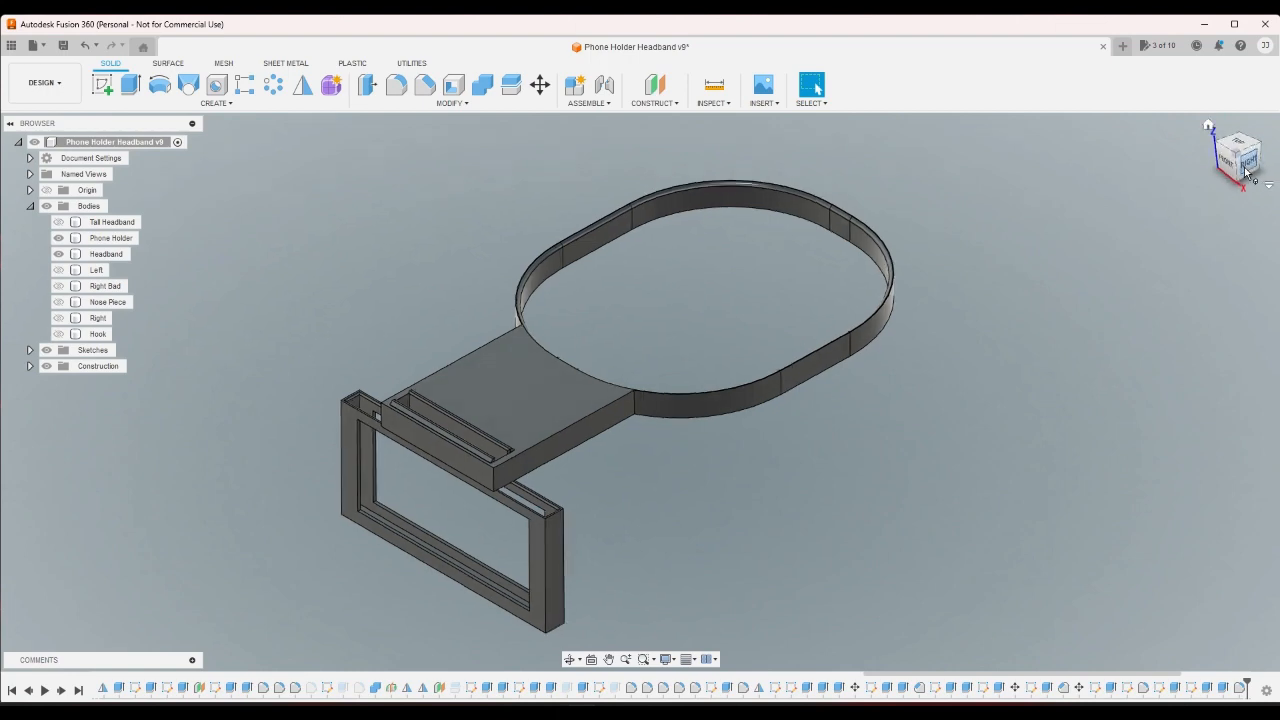
pyautogui.click(1238, 156)
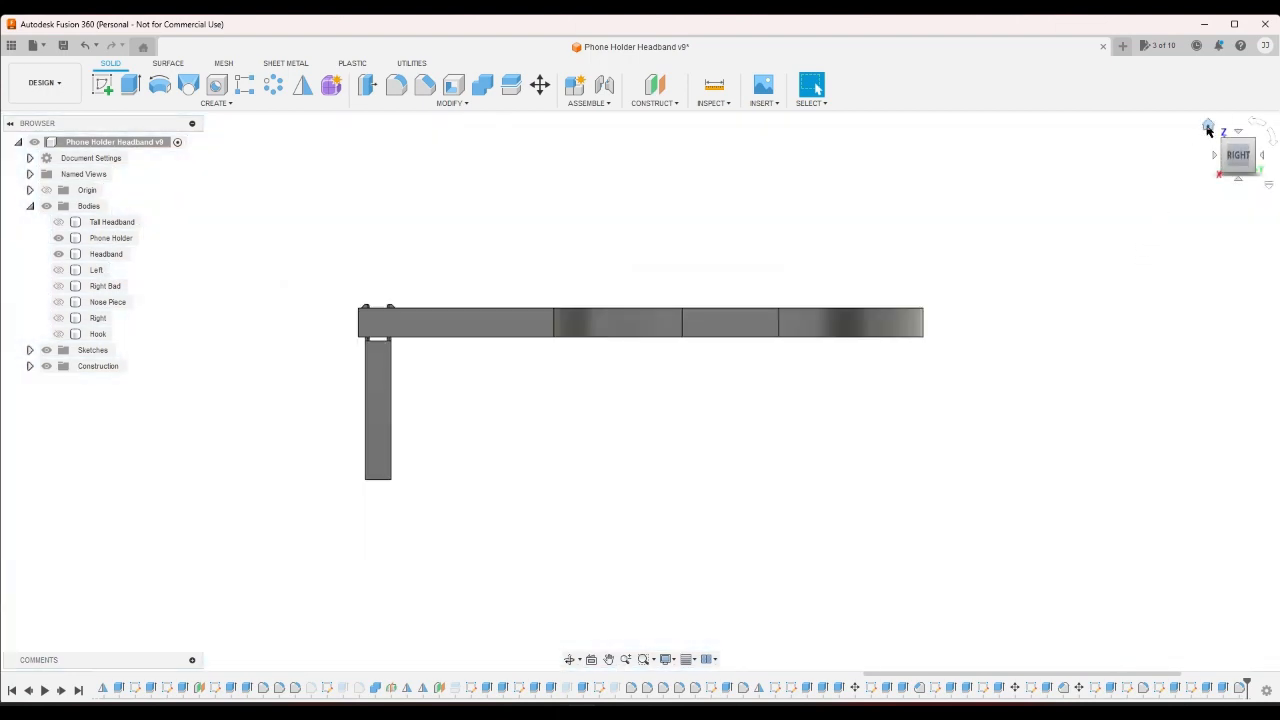